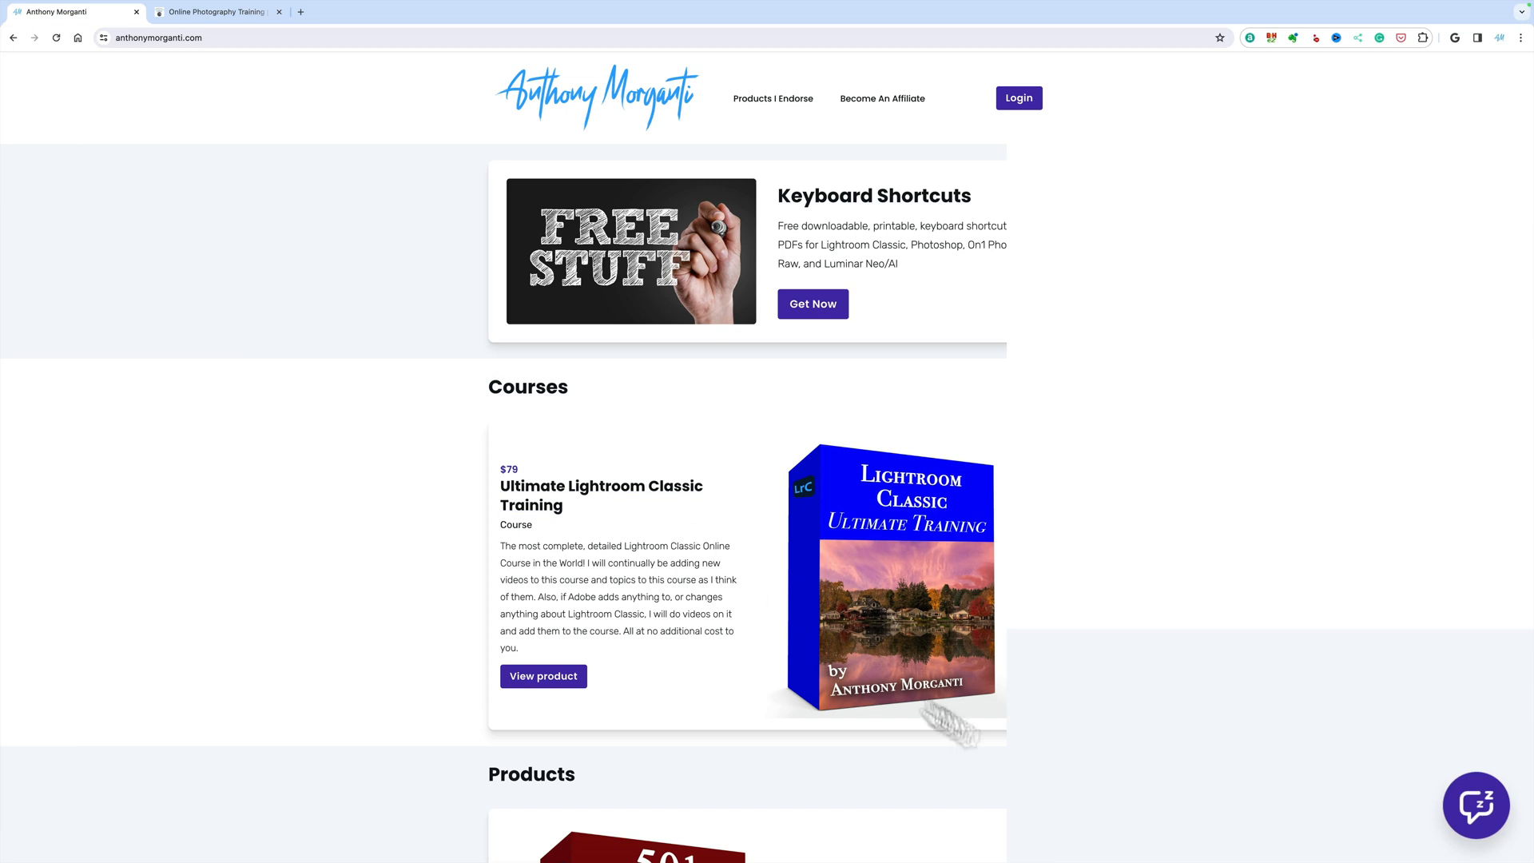
# Open and close the site's chat window, then switch to the Online Photography Training site.
pyautogui.click(1476, 805)
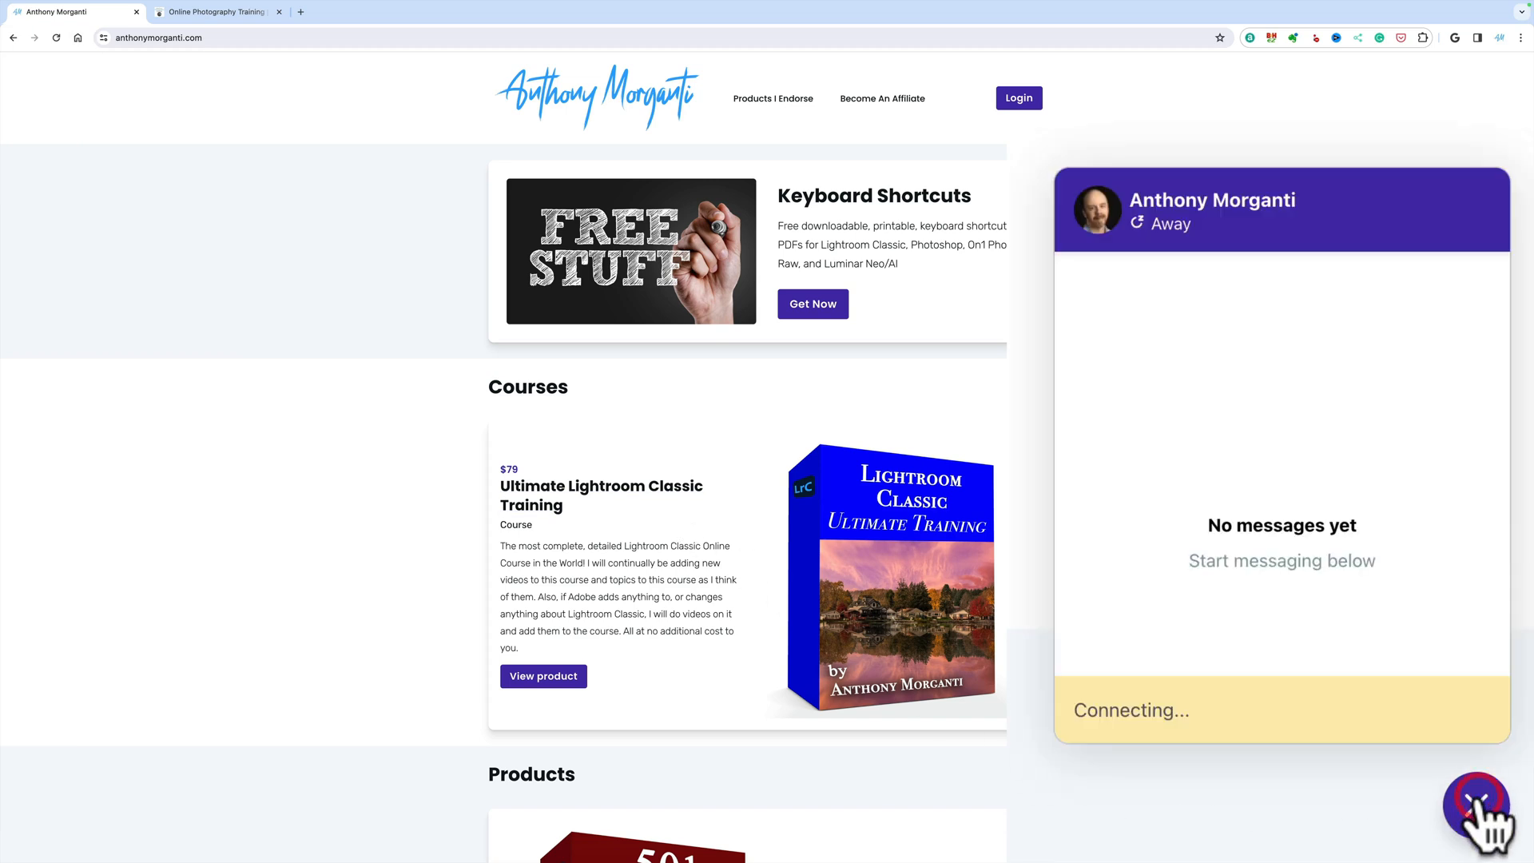
pyautogui.click(1477, 805)
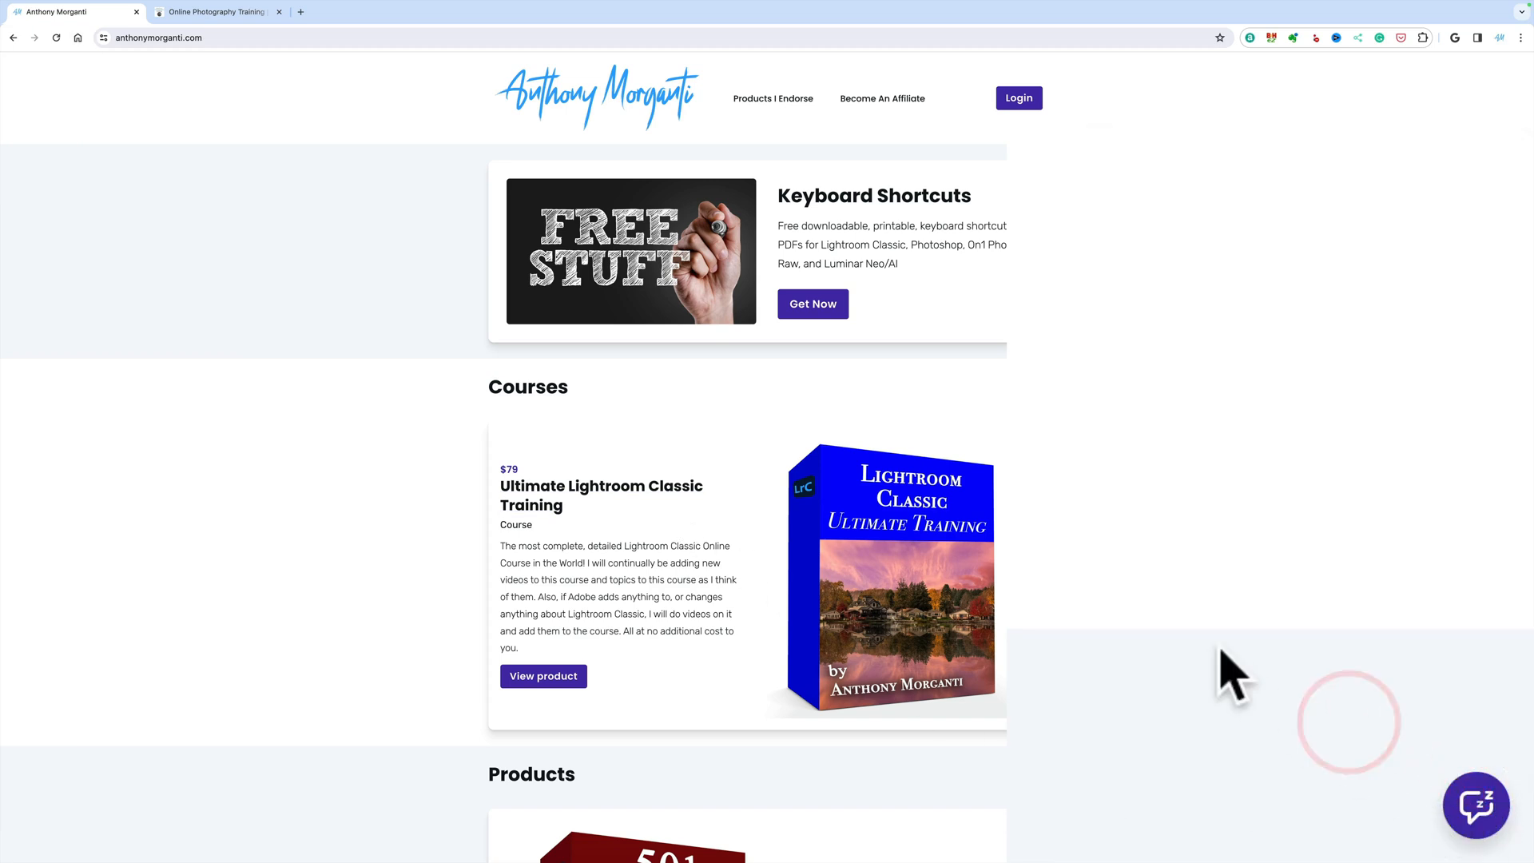
pyautogui.moveTo(1382, 767)
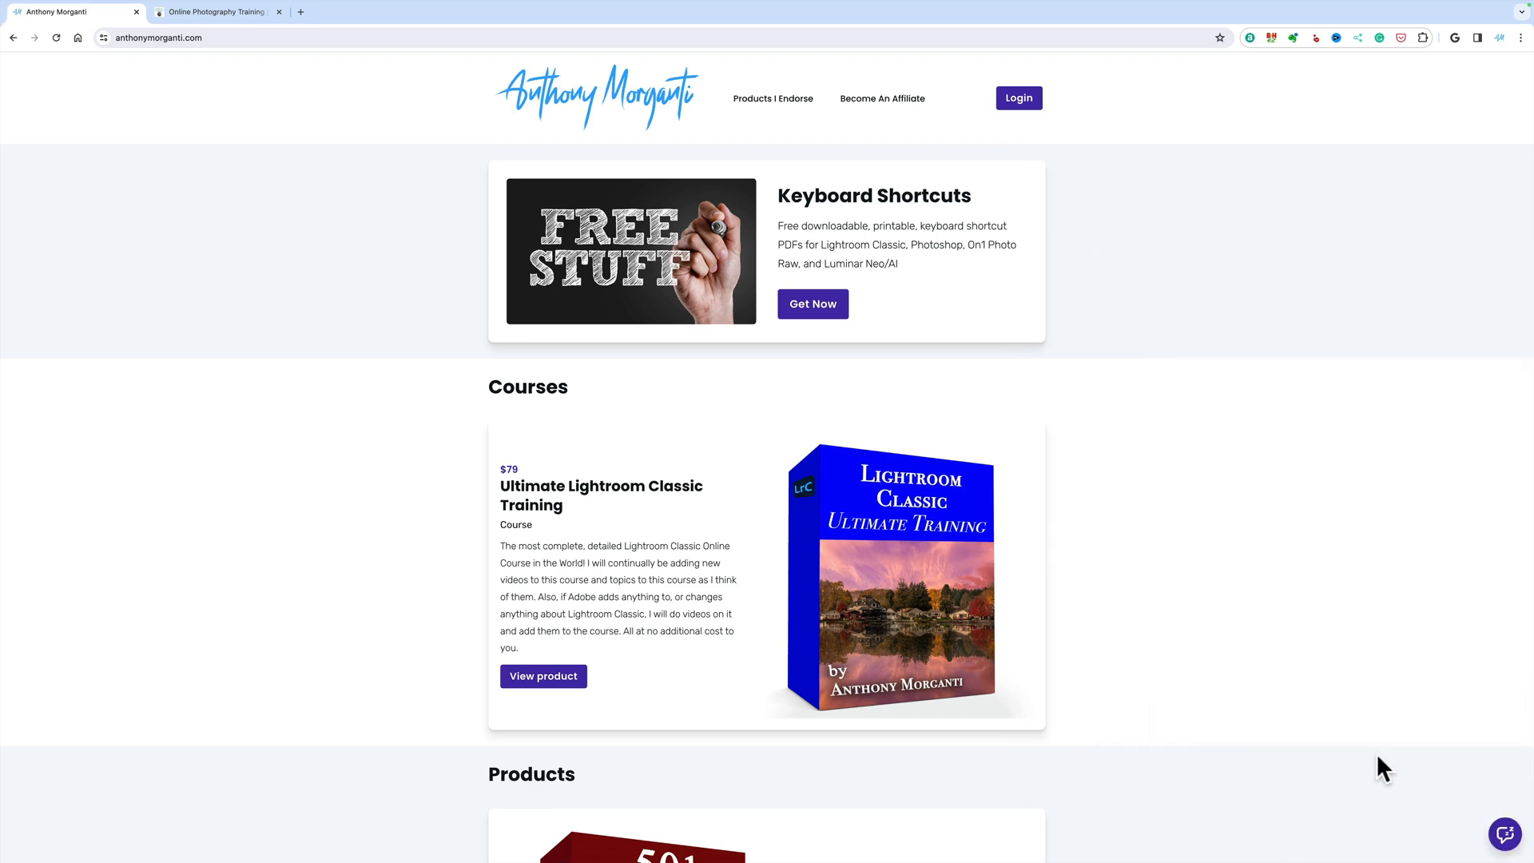
pyautogui.moveTo(419, 13)
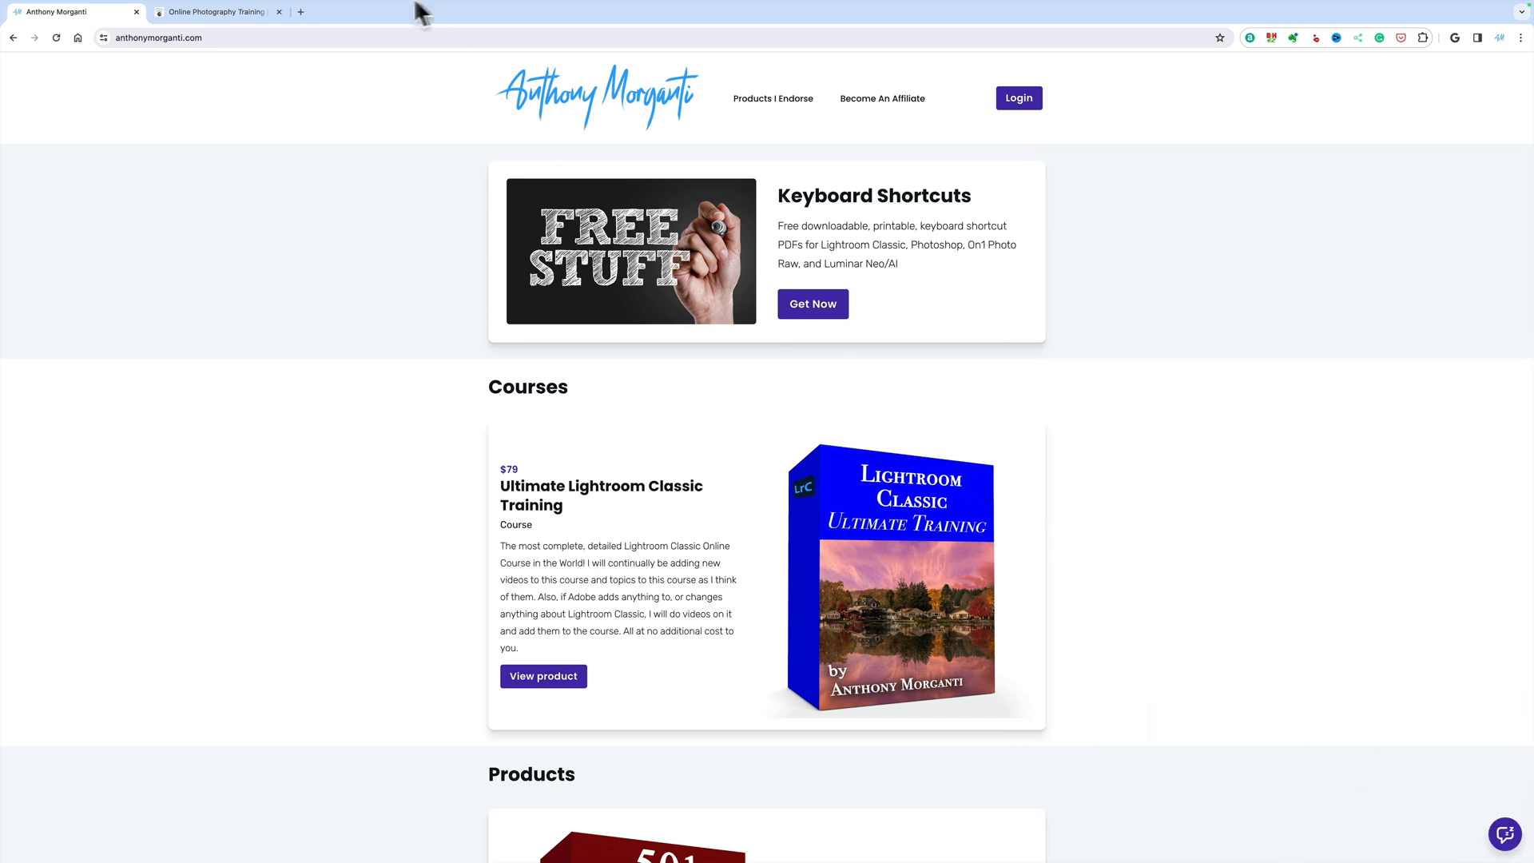
pyautogui.moveTo(215, 12)
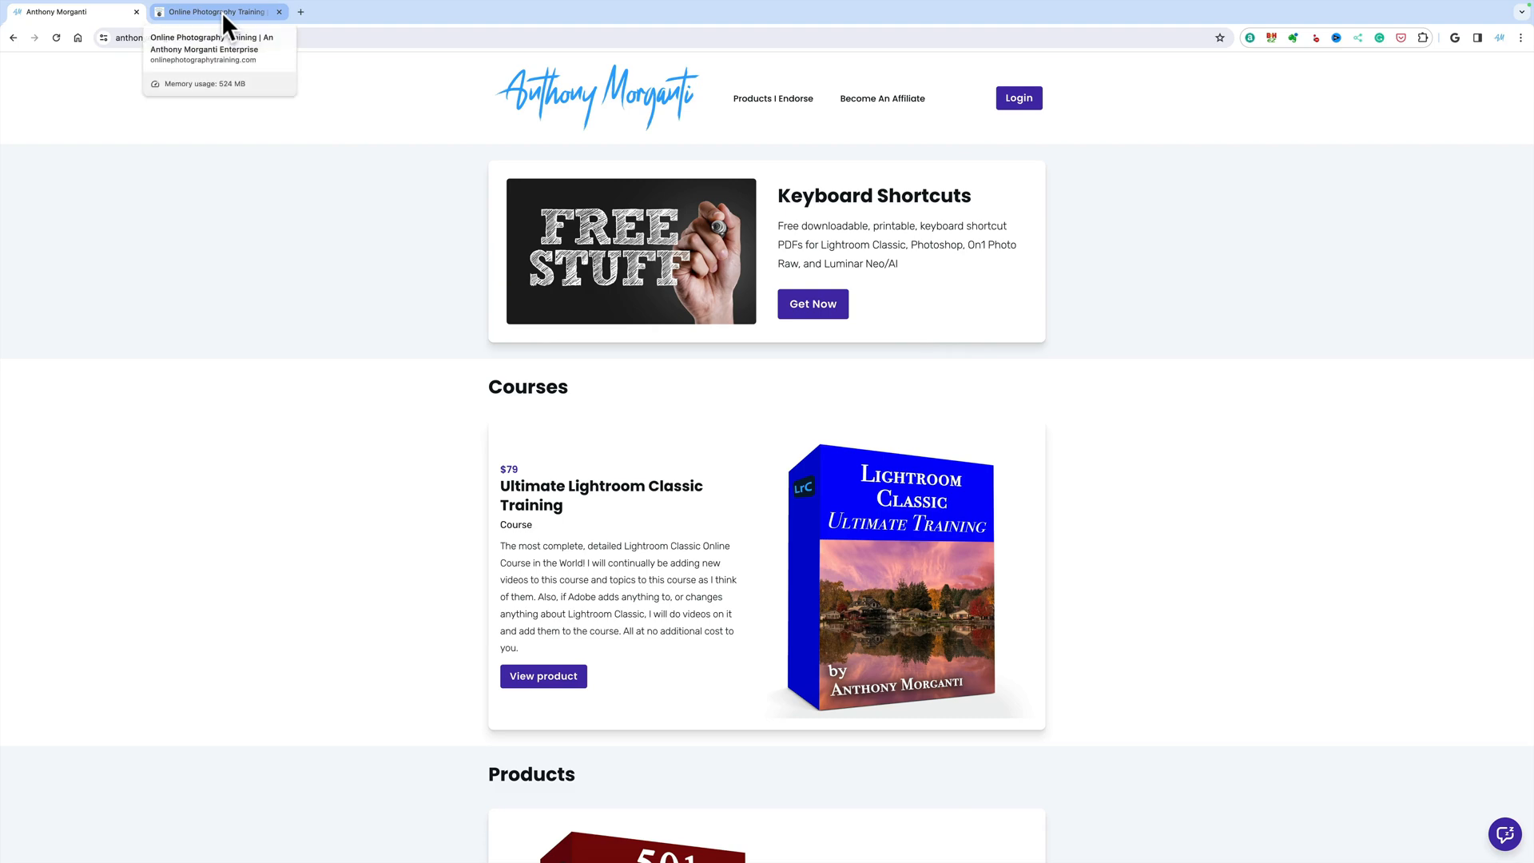
pyautogui.click(212, 12)
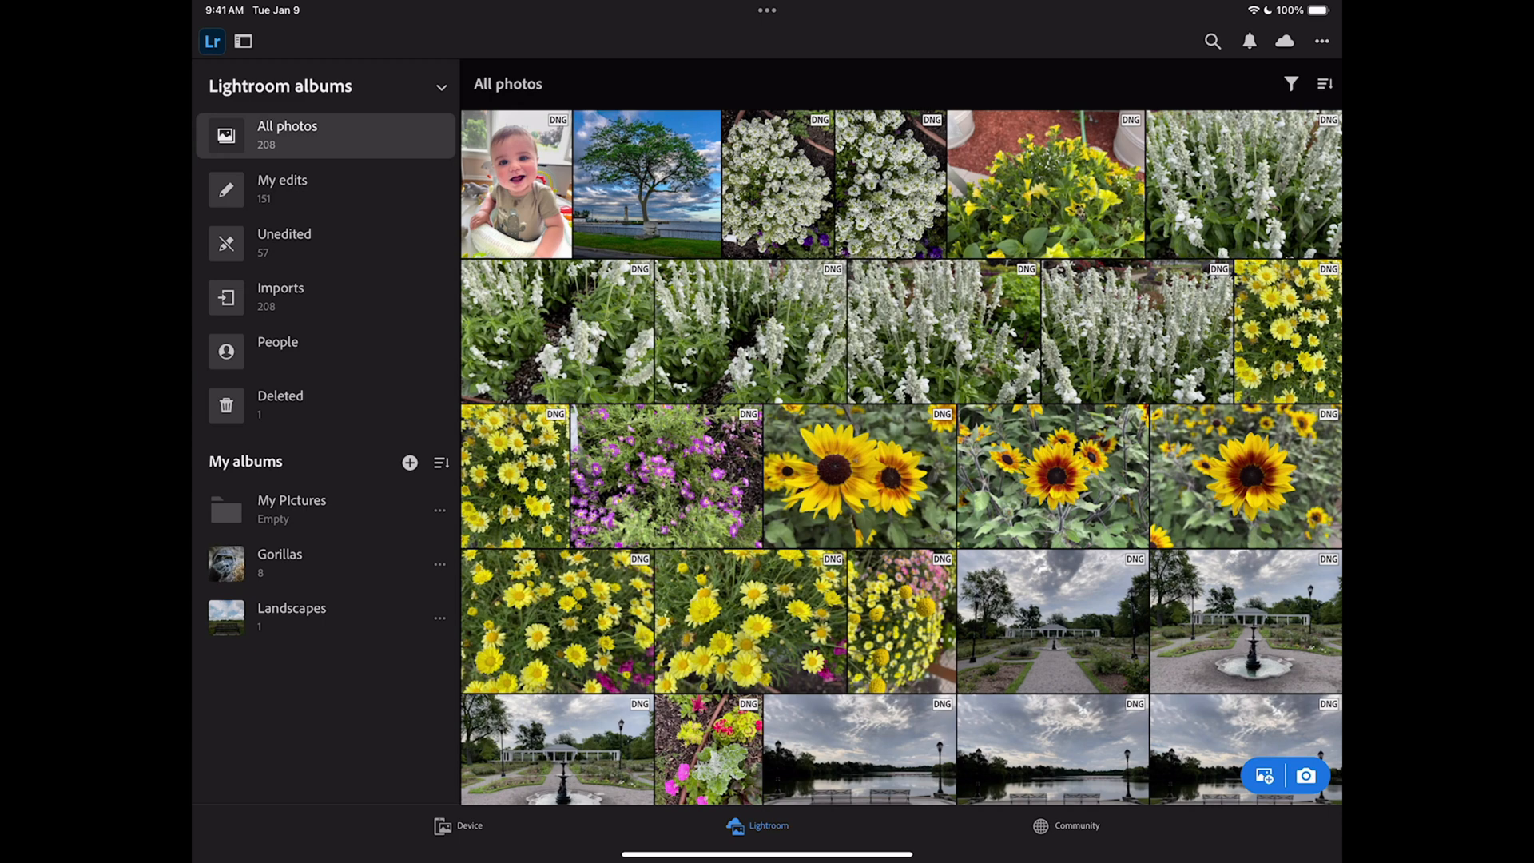
# Open the lone tree photo for editing and browse the available healing modes.
pyautogui.click(645, 183)
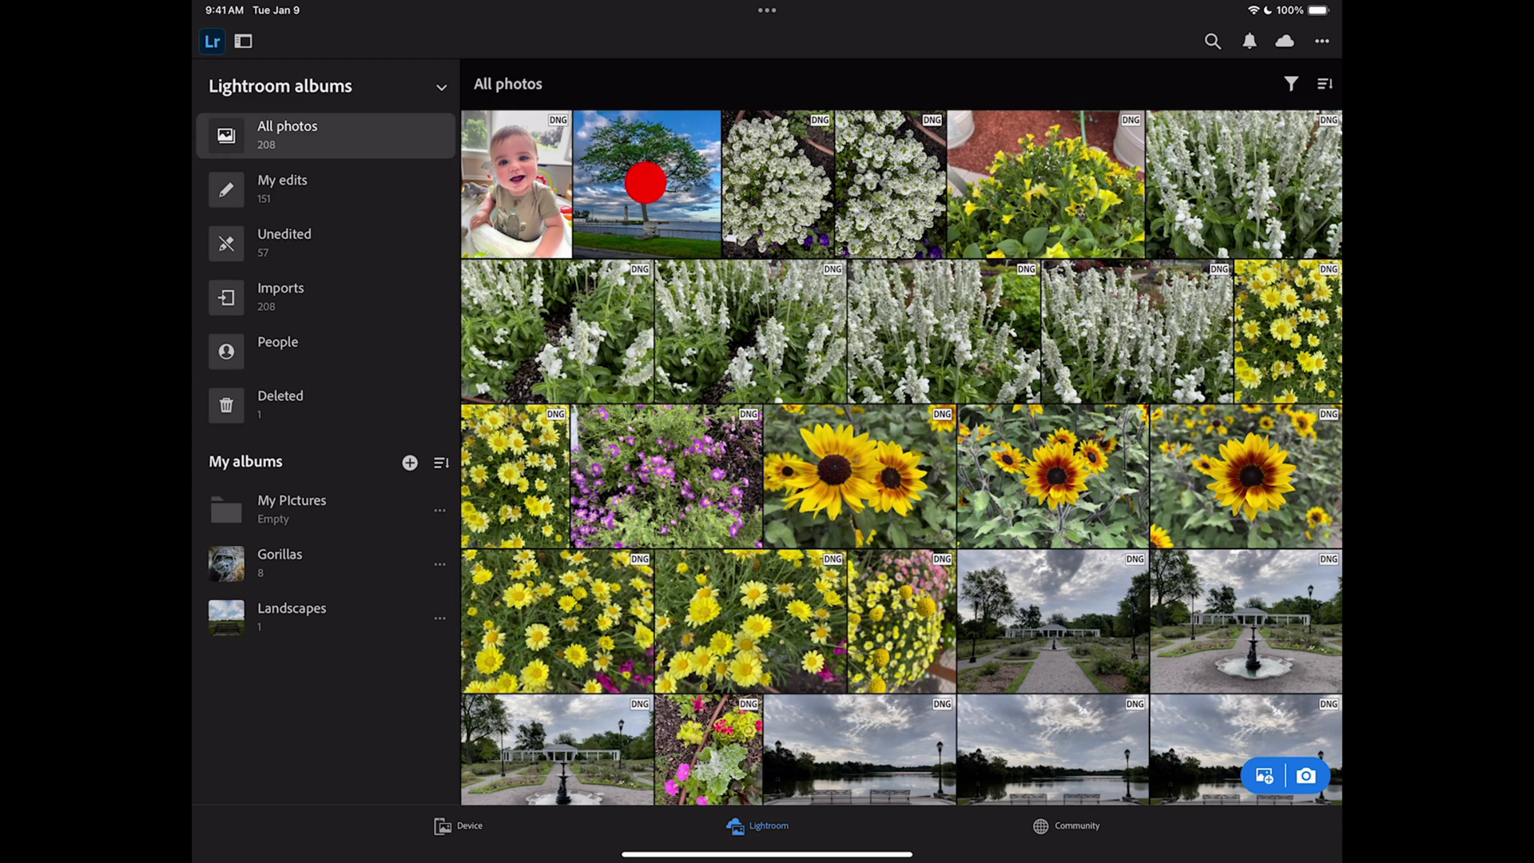
pyautogui.doubleClick(645, 184)
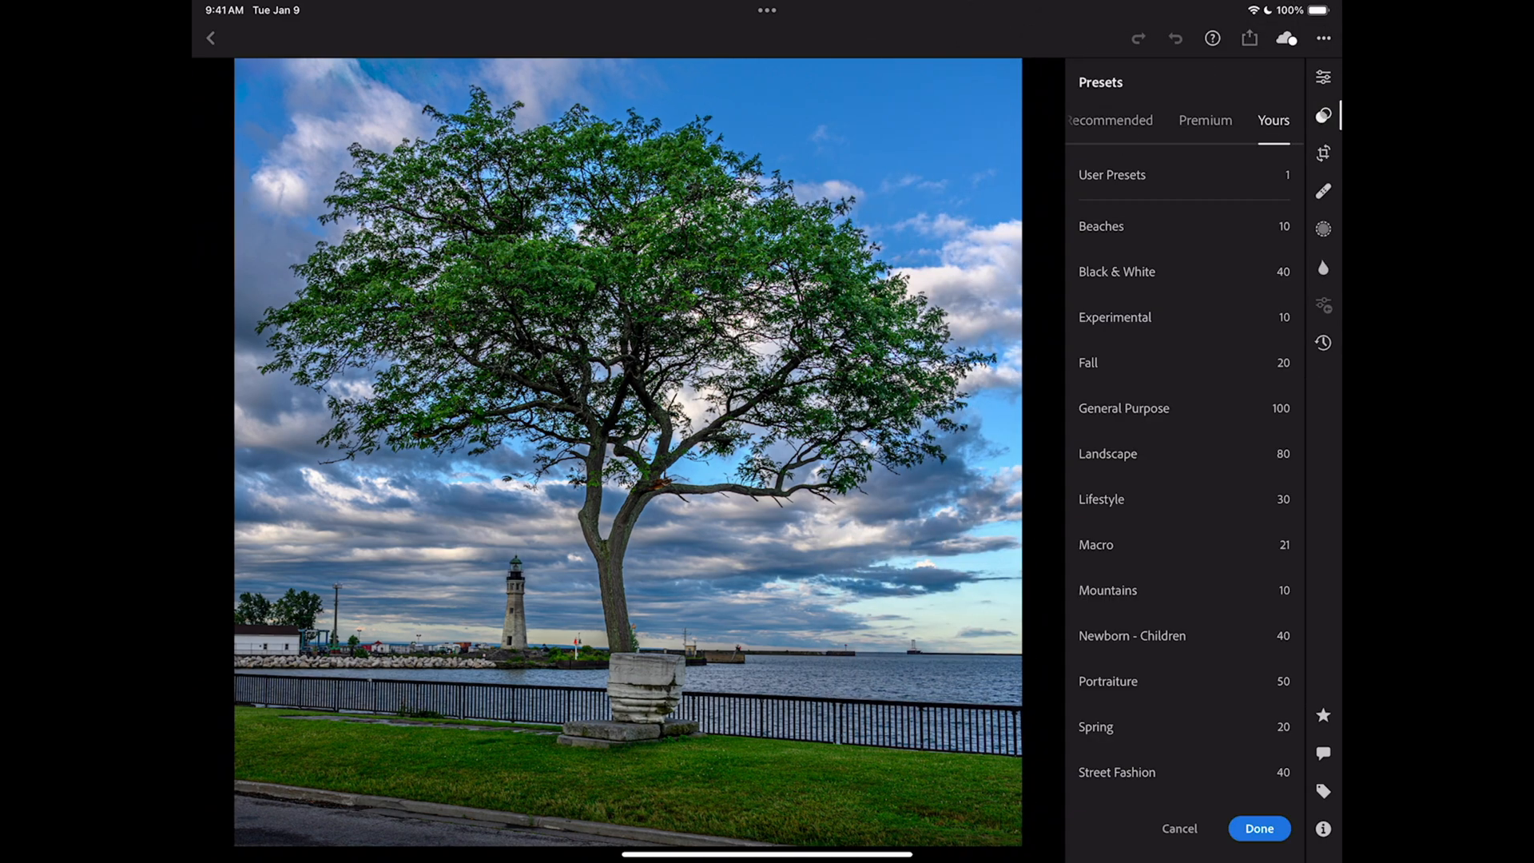
pyautogui.click(1322, 153)
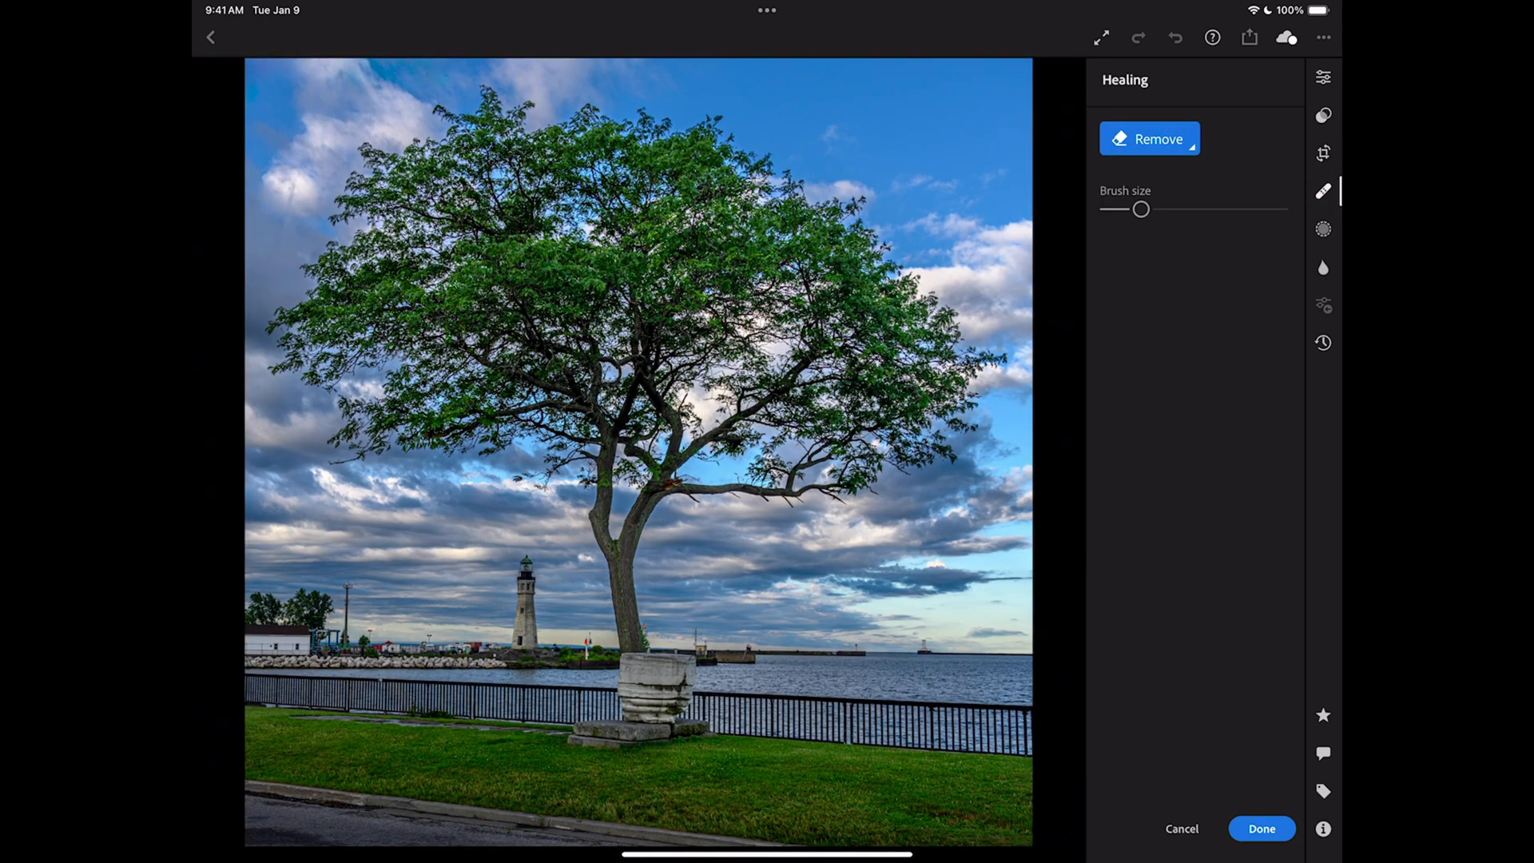
pyautogui.click(1150, 139)
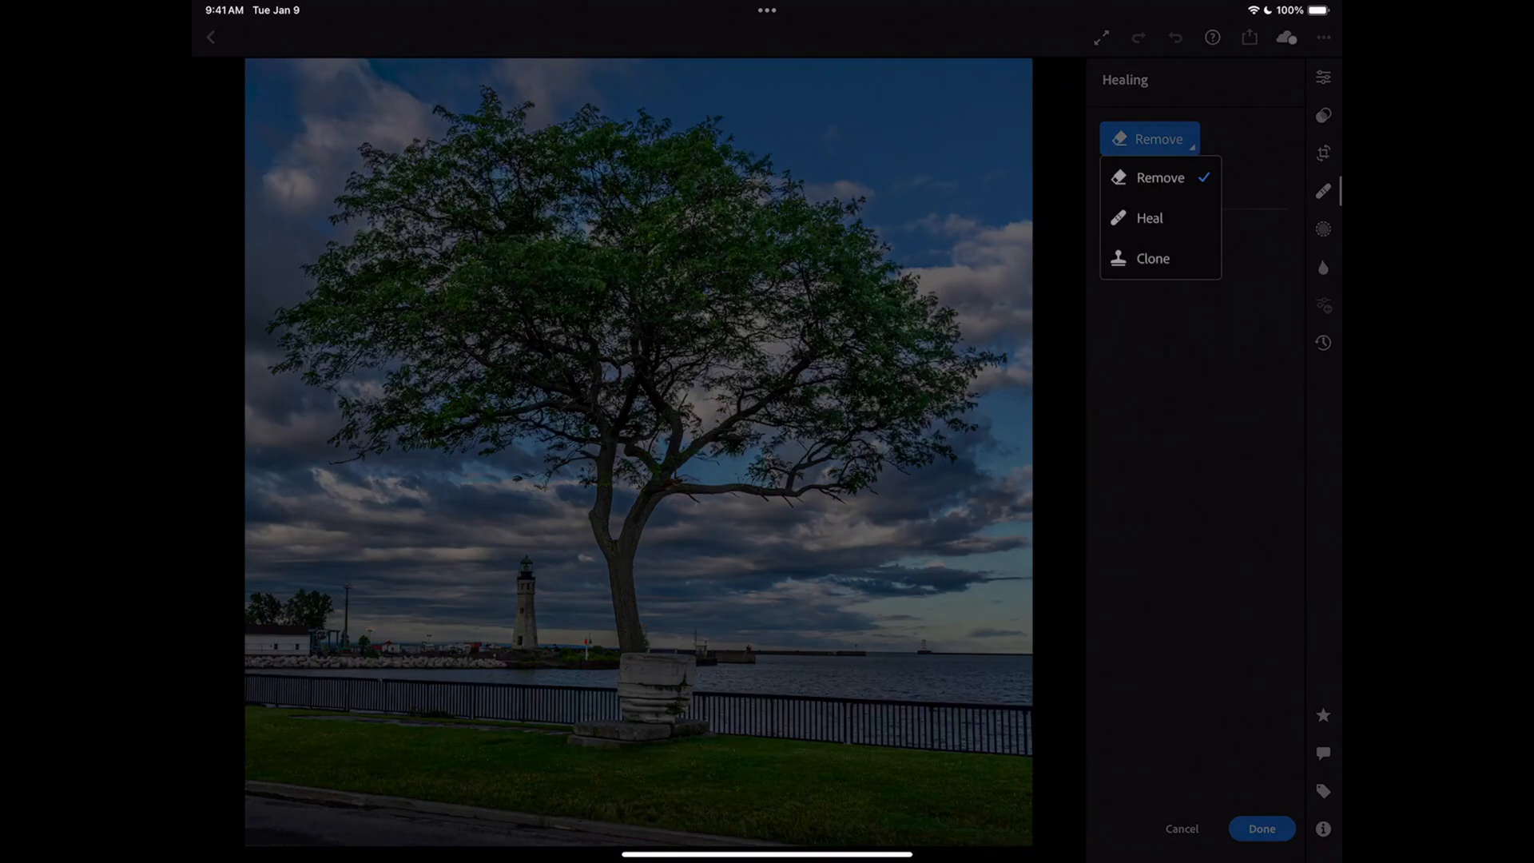
pyautogui.click(1161, 177)
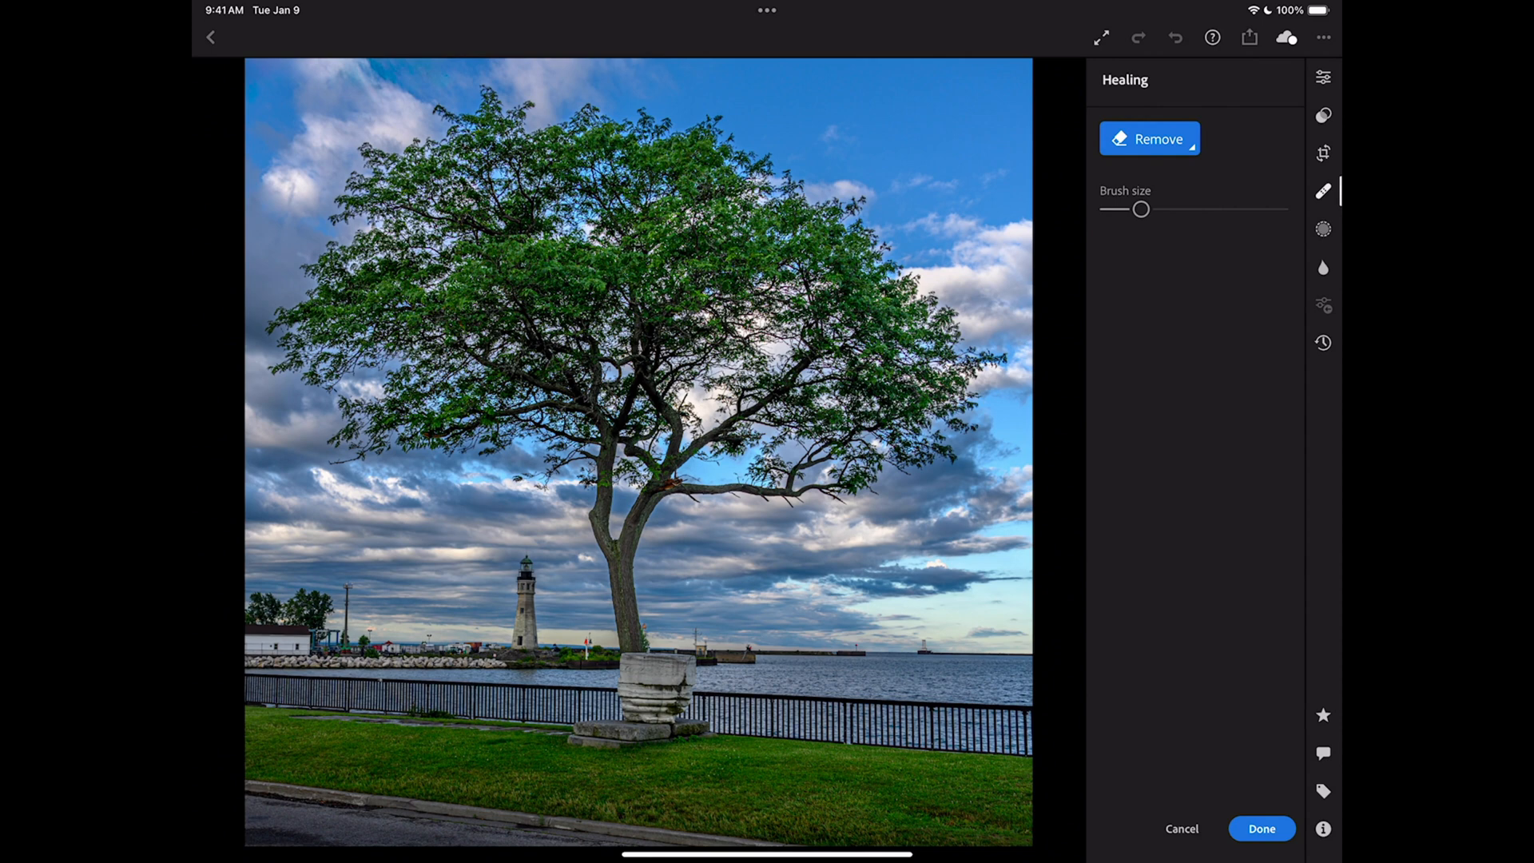
# Browse the Masking, Lens blur and Versions panels, then return to the main adjustments.
pyautogui.click(1324, 230)
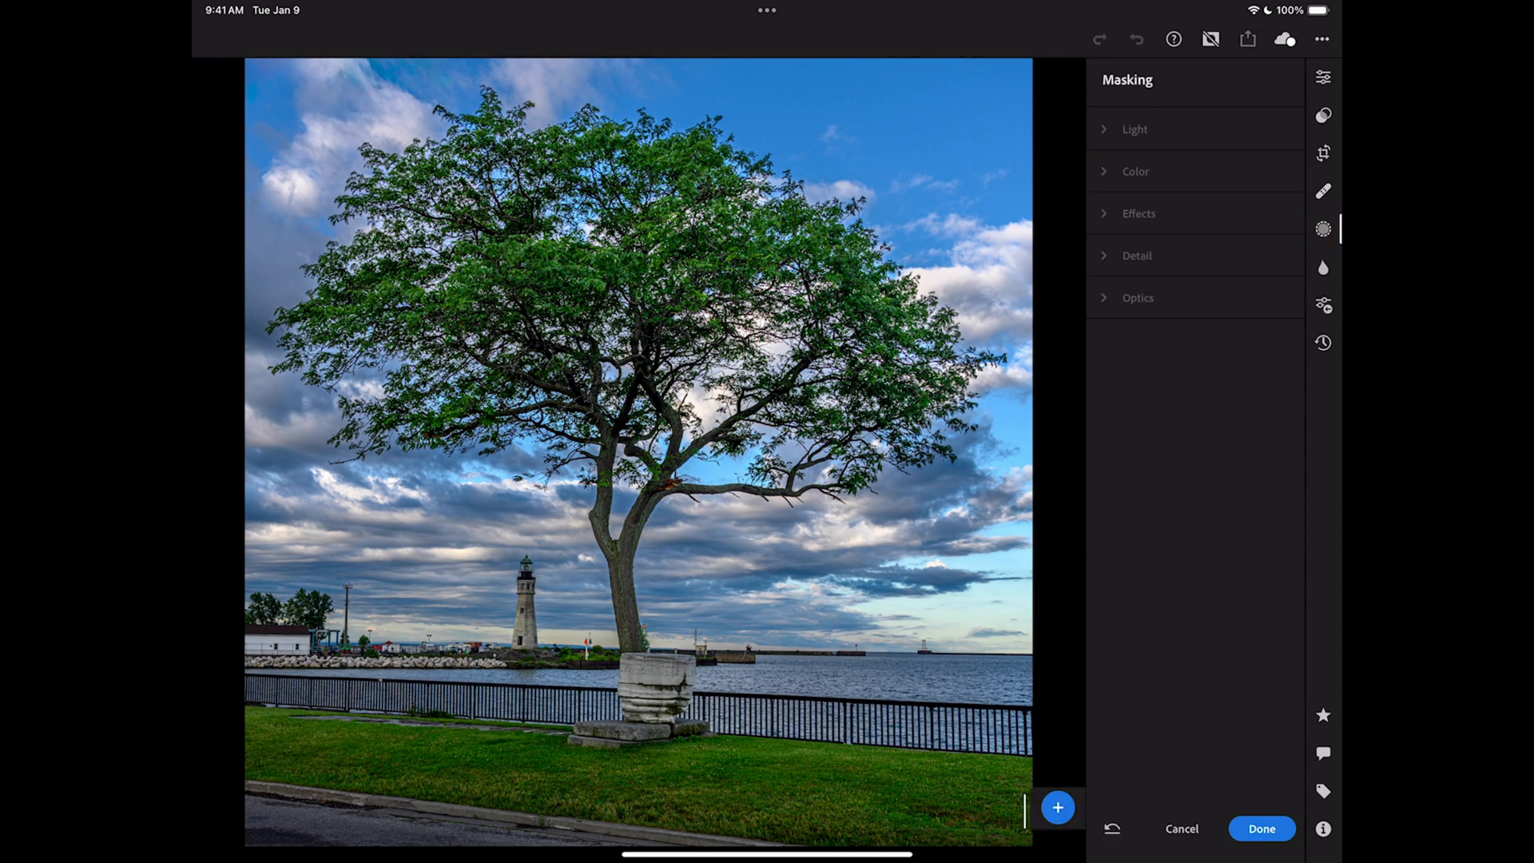
pyautogui.click(1323, 267)
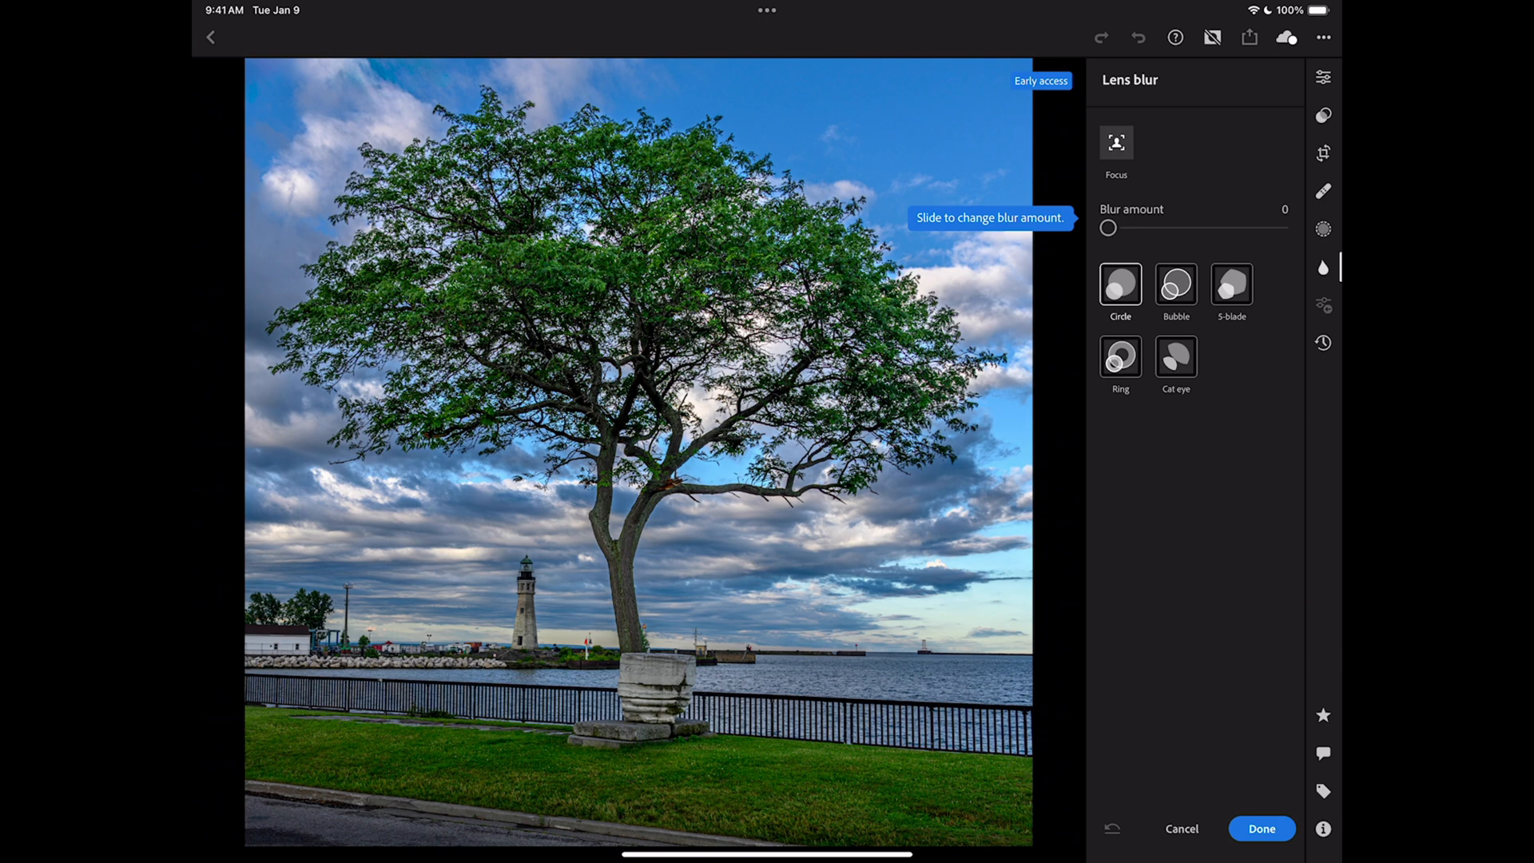
pyautogui.click(1322, 343)
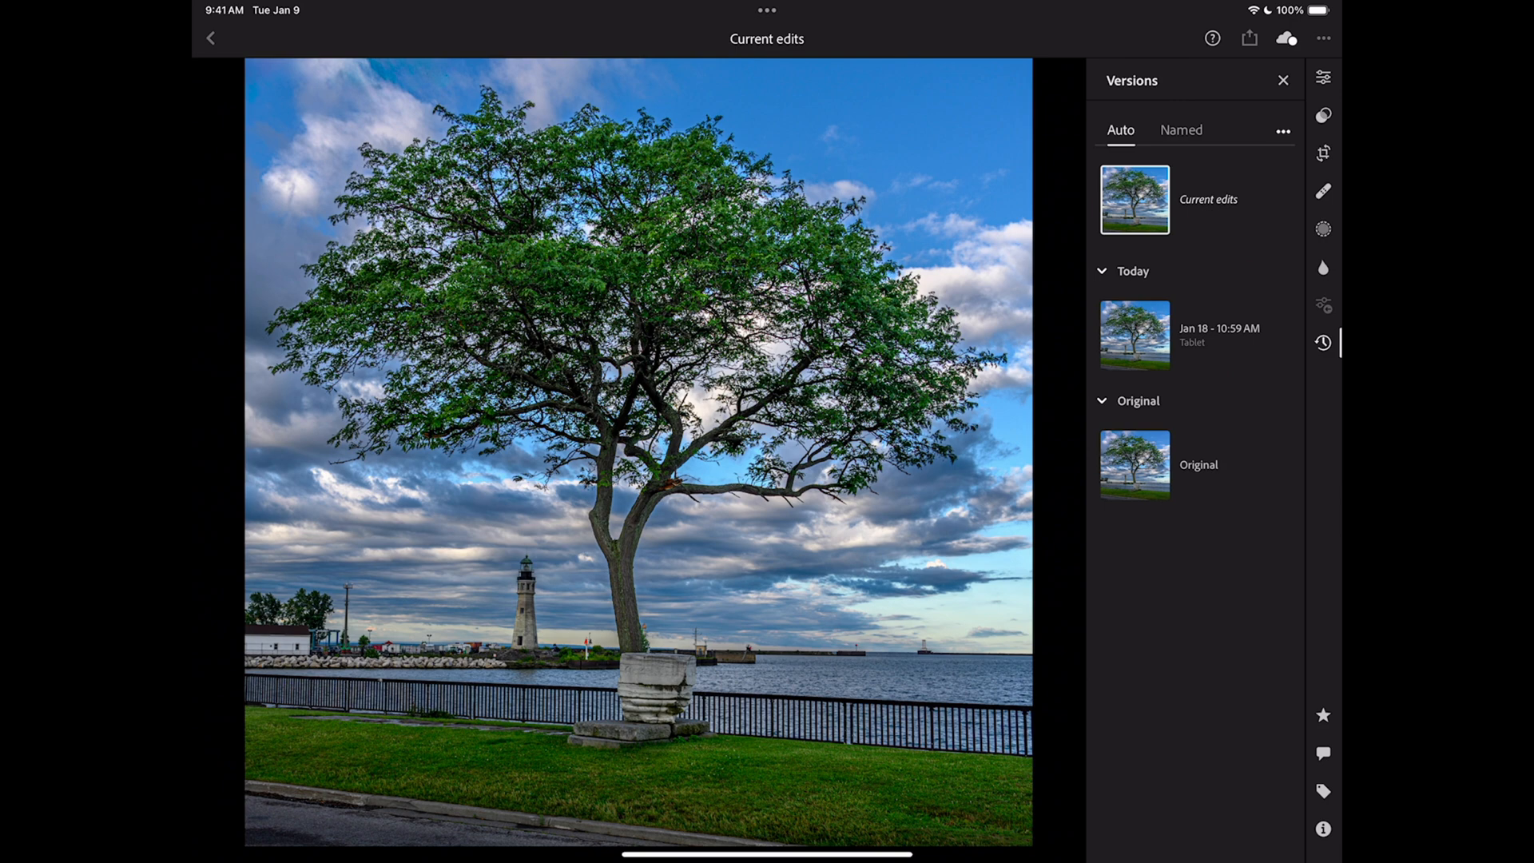
pyautogui.click(1324, 77)
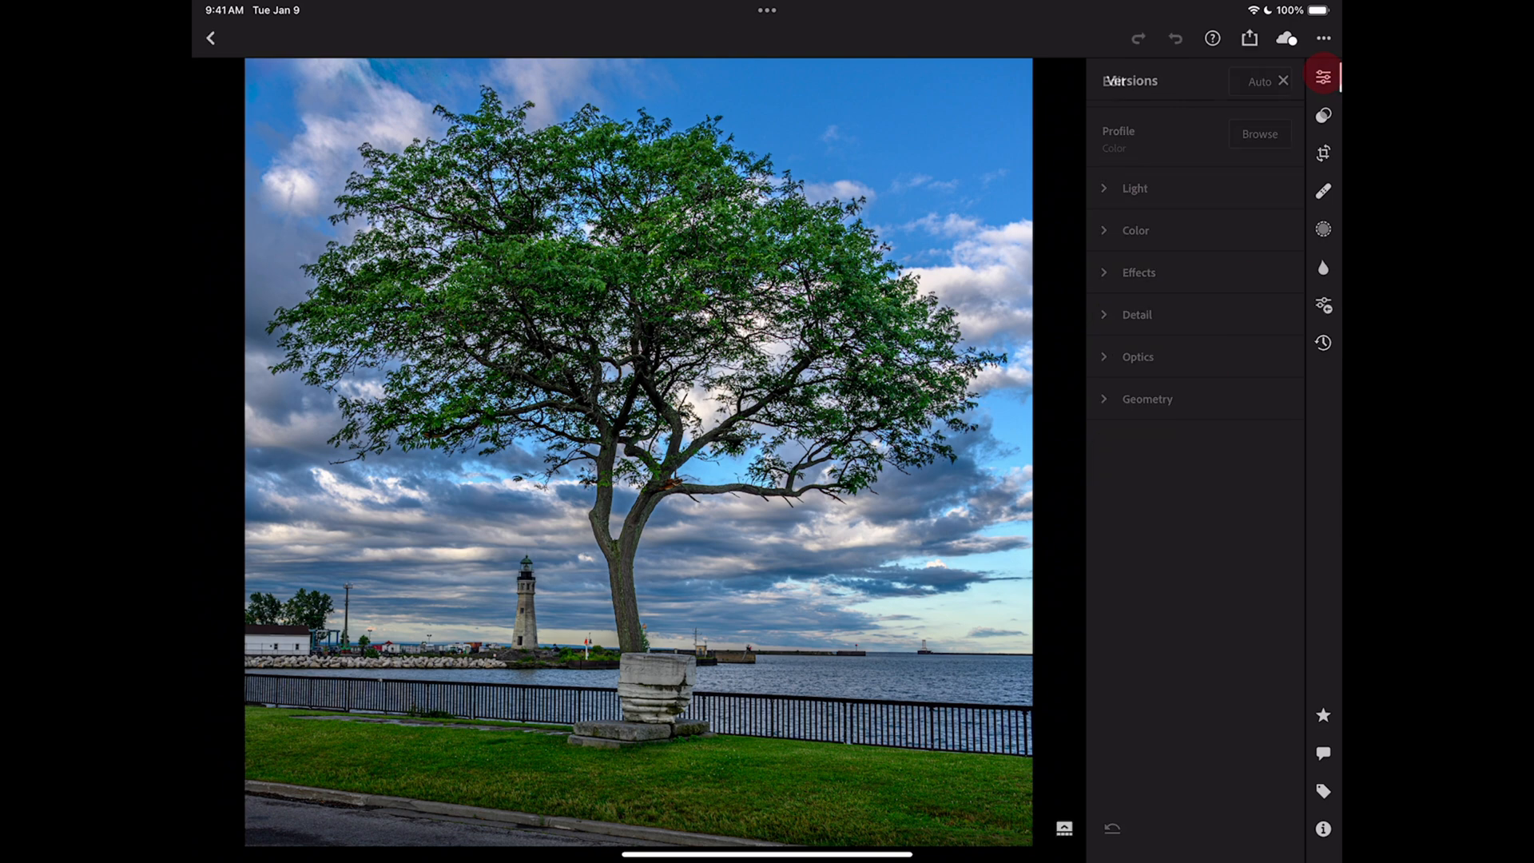
pyautogui.click(1324, 77)
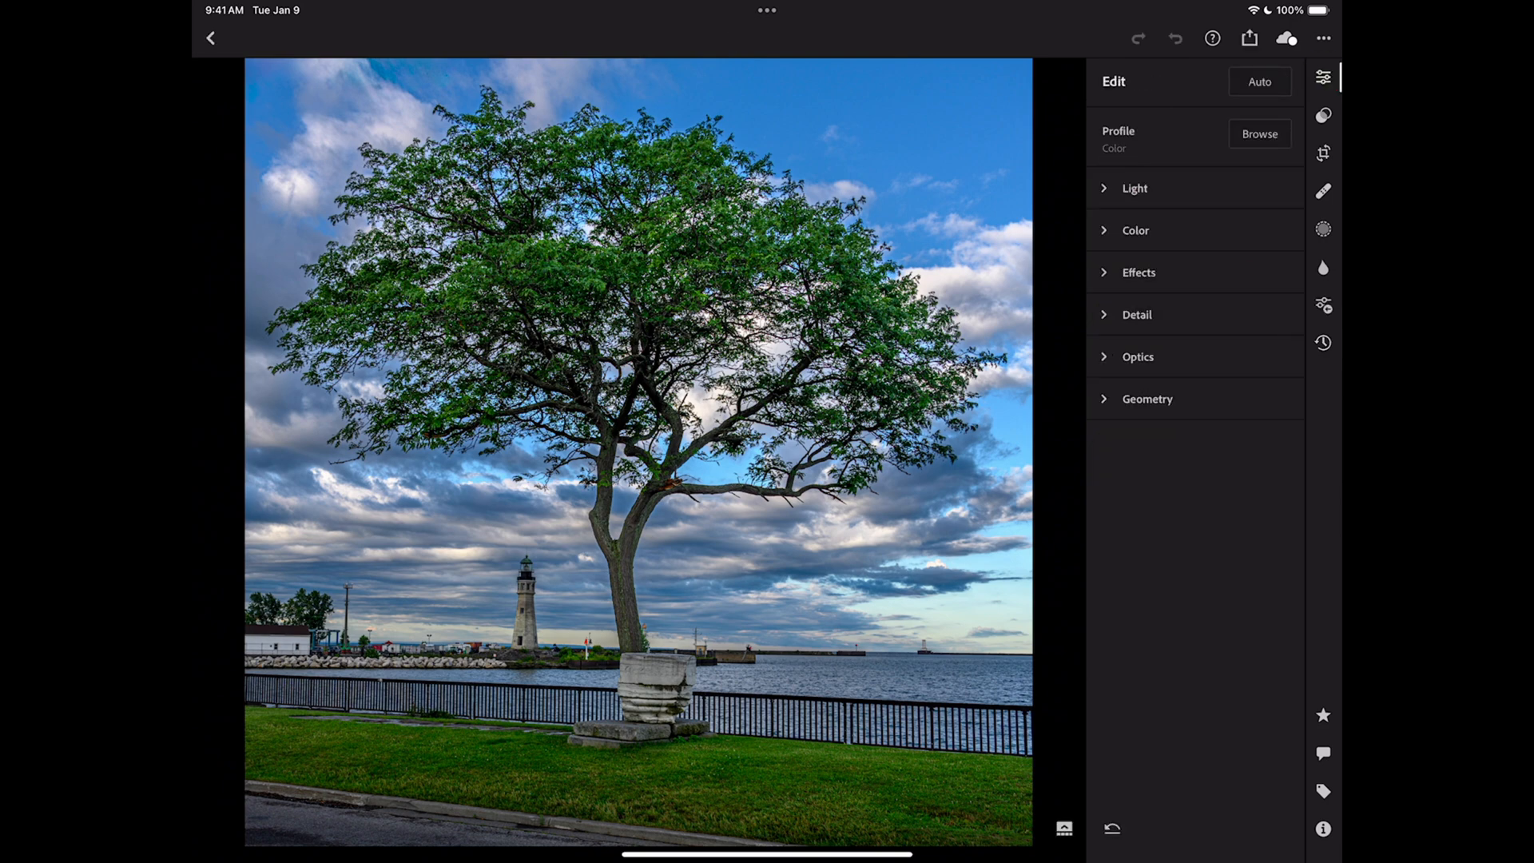
# Go back to the library and open the Landscapes album to reach the bench photo.
pyautogui.click(209, 38)
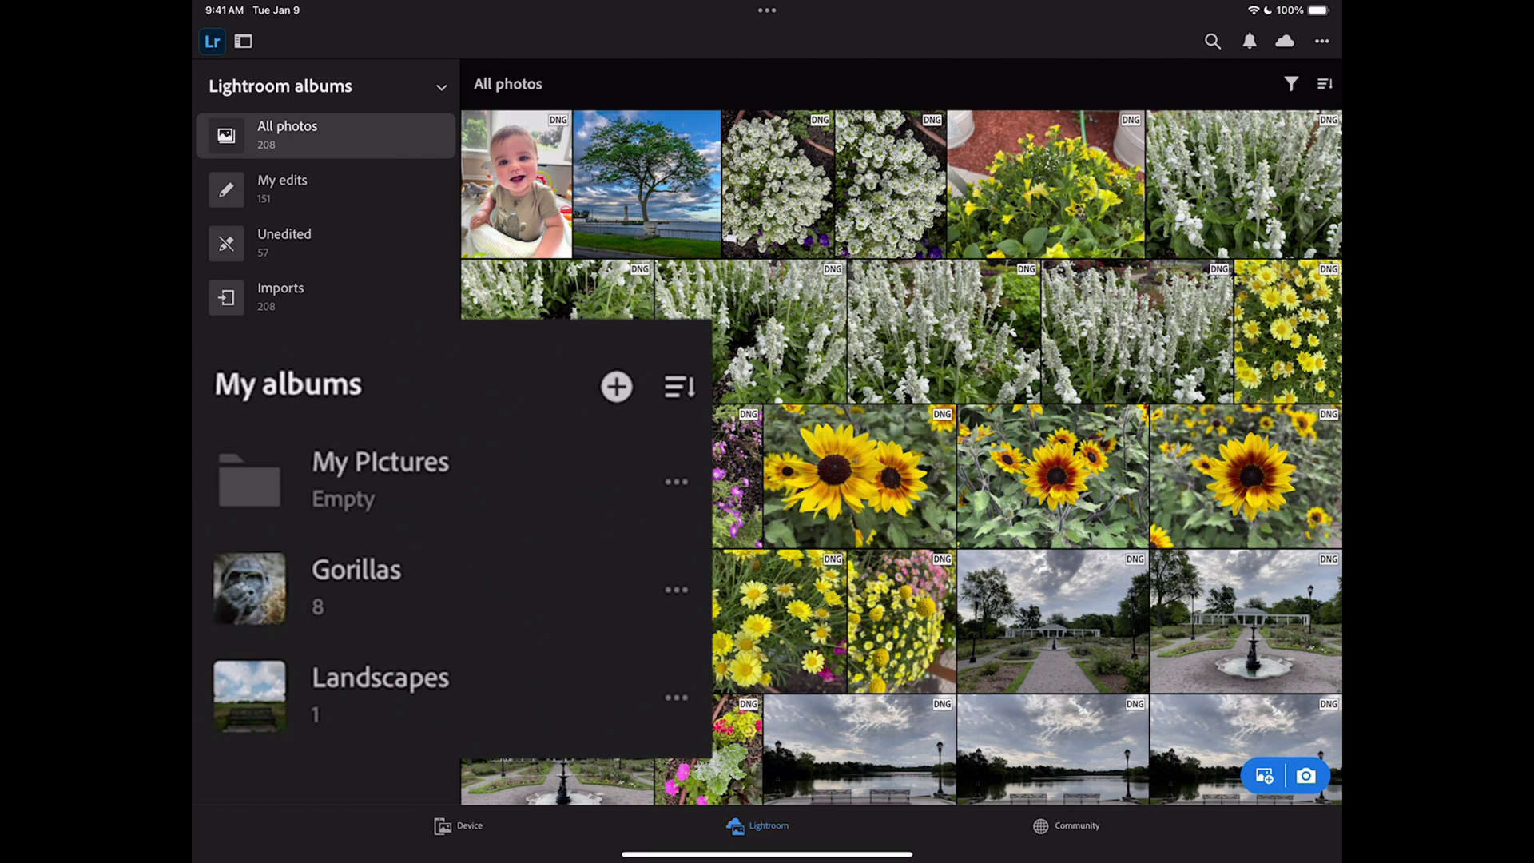
pyautogui.click(380, 677)
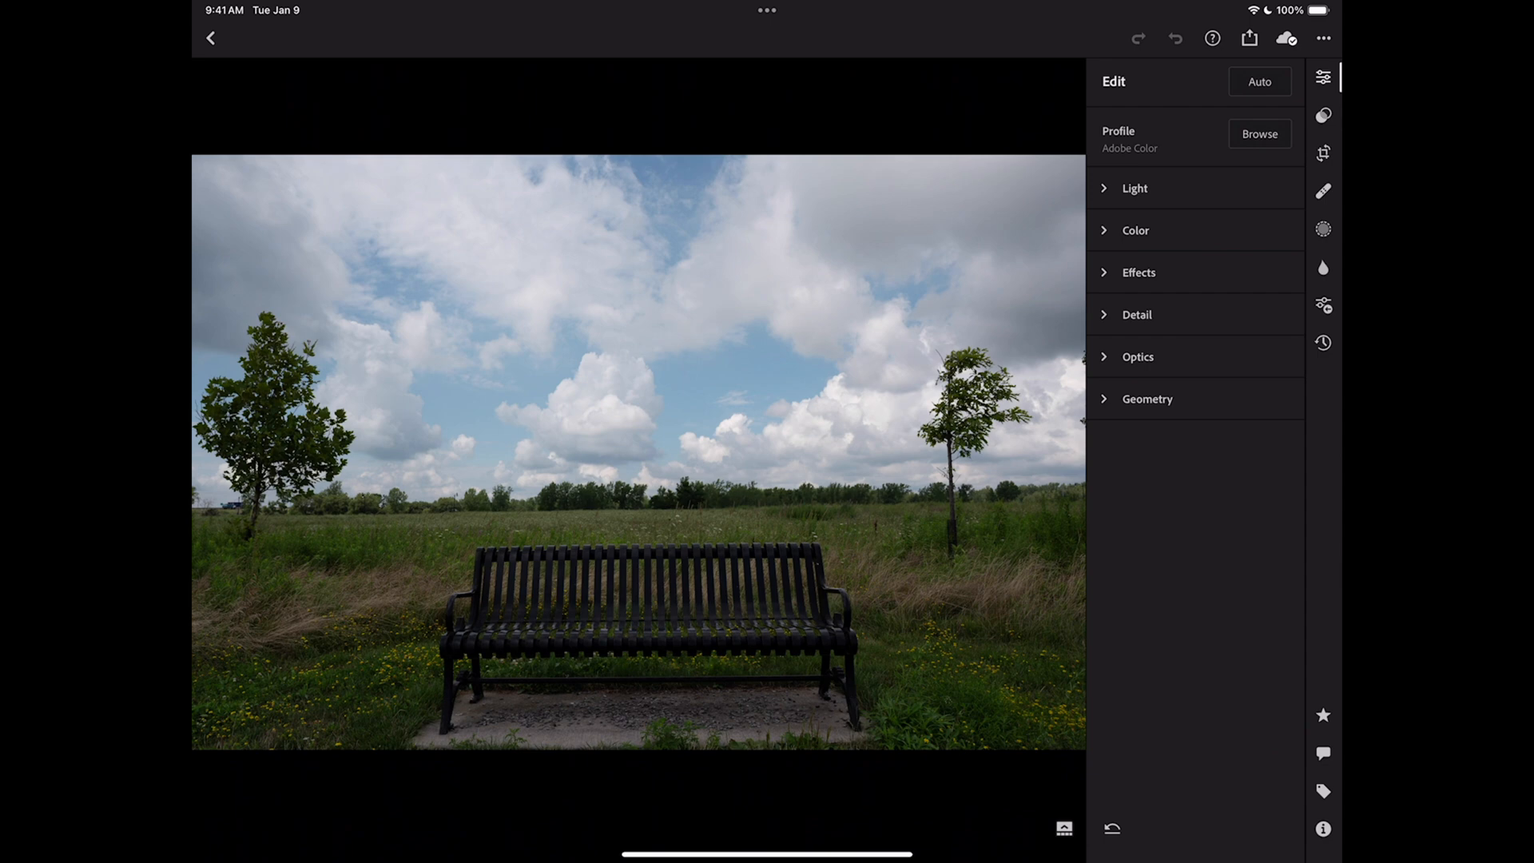
# Rotate the bench photo until the horizon is nearly level, lock the 3 x 2 crop, and apply.
pyautogui.click(1324, 153)
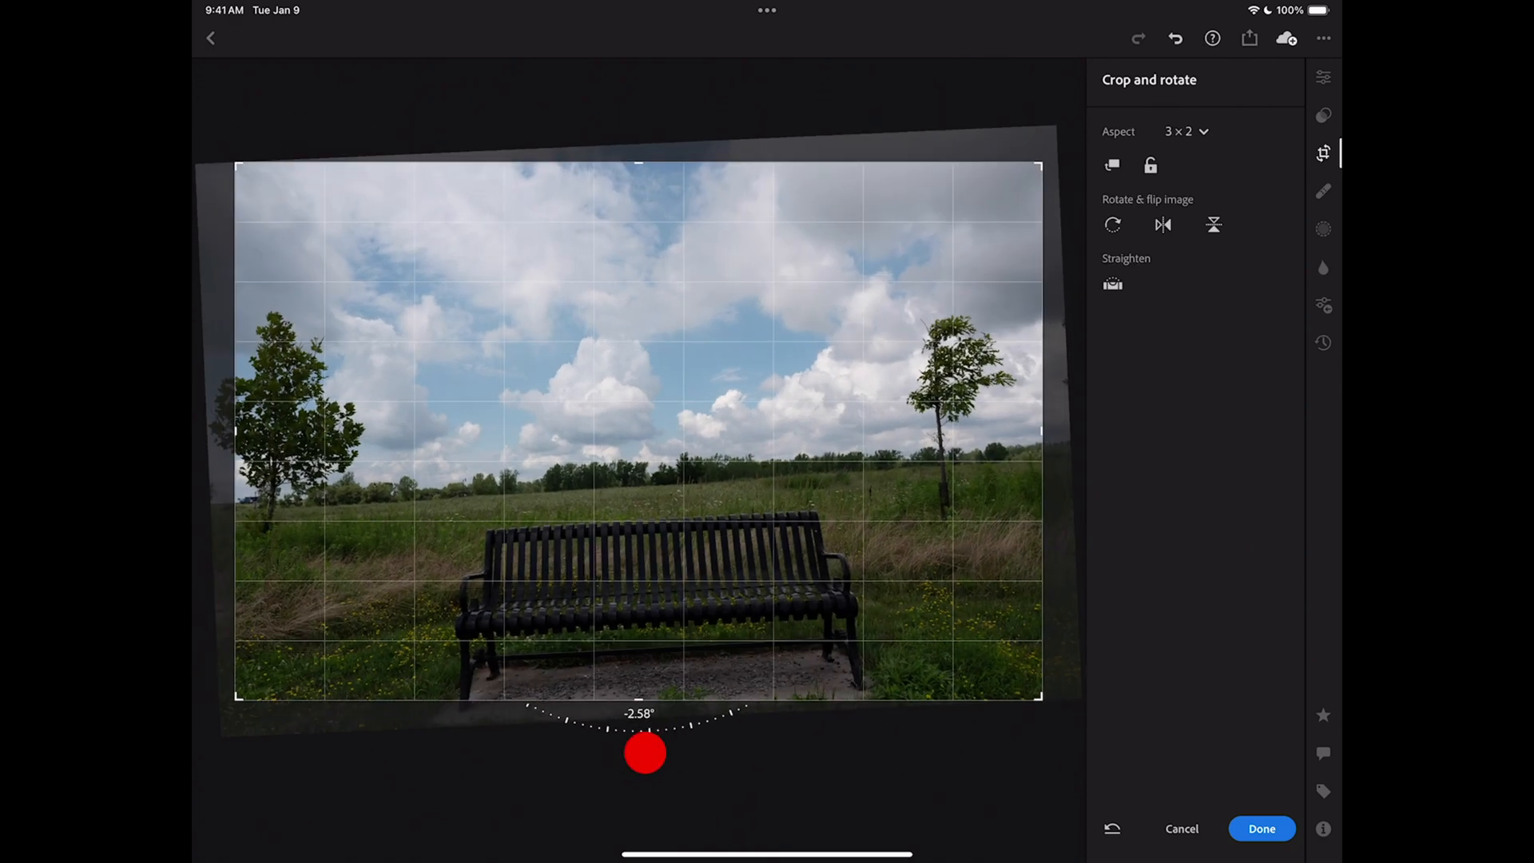
pyautogui.moveTo(646, 754); pyautogui.dragTo(634, 750)
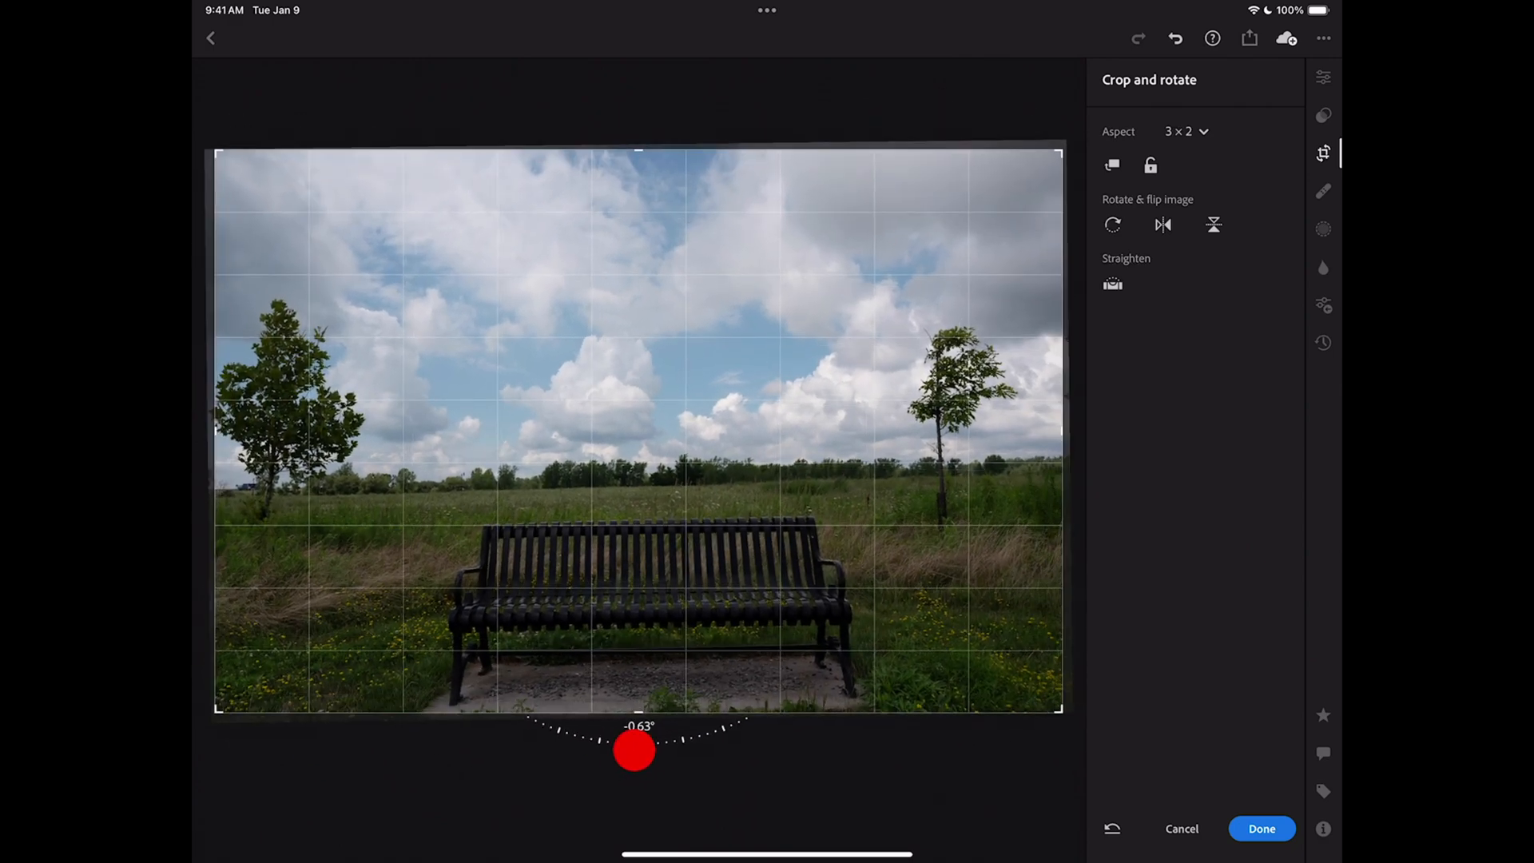
pyautogui.moveTo(633, 751); pyautogui.dragTo(627, 745)
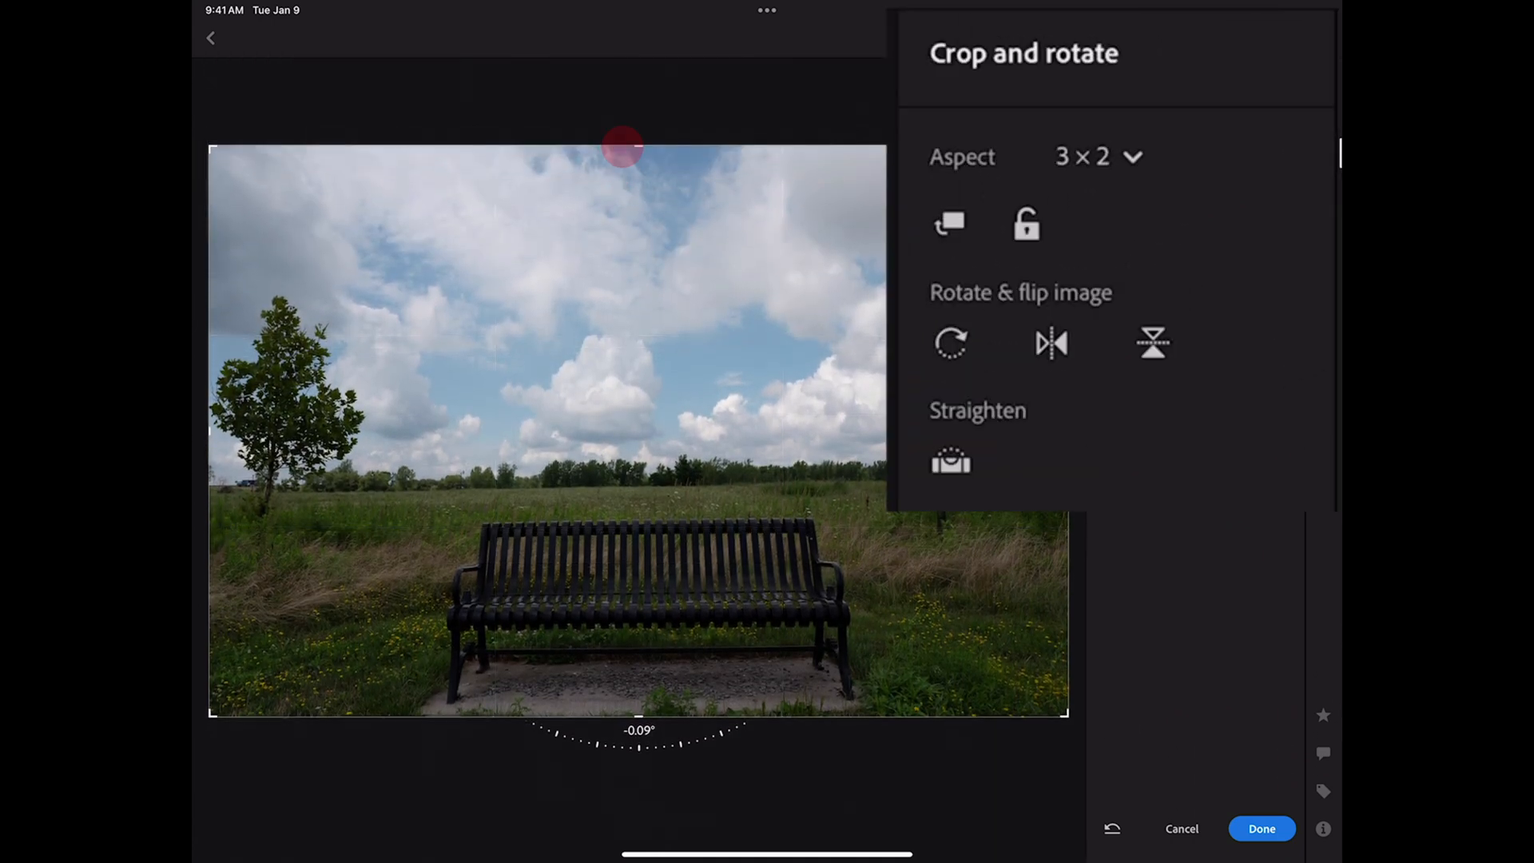
pyautogui.click(1026, 224)
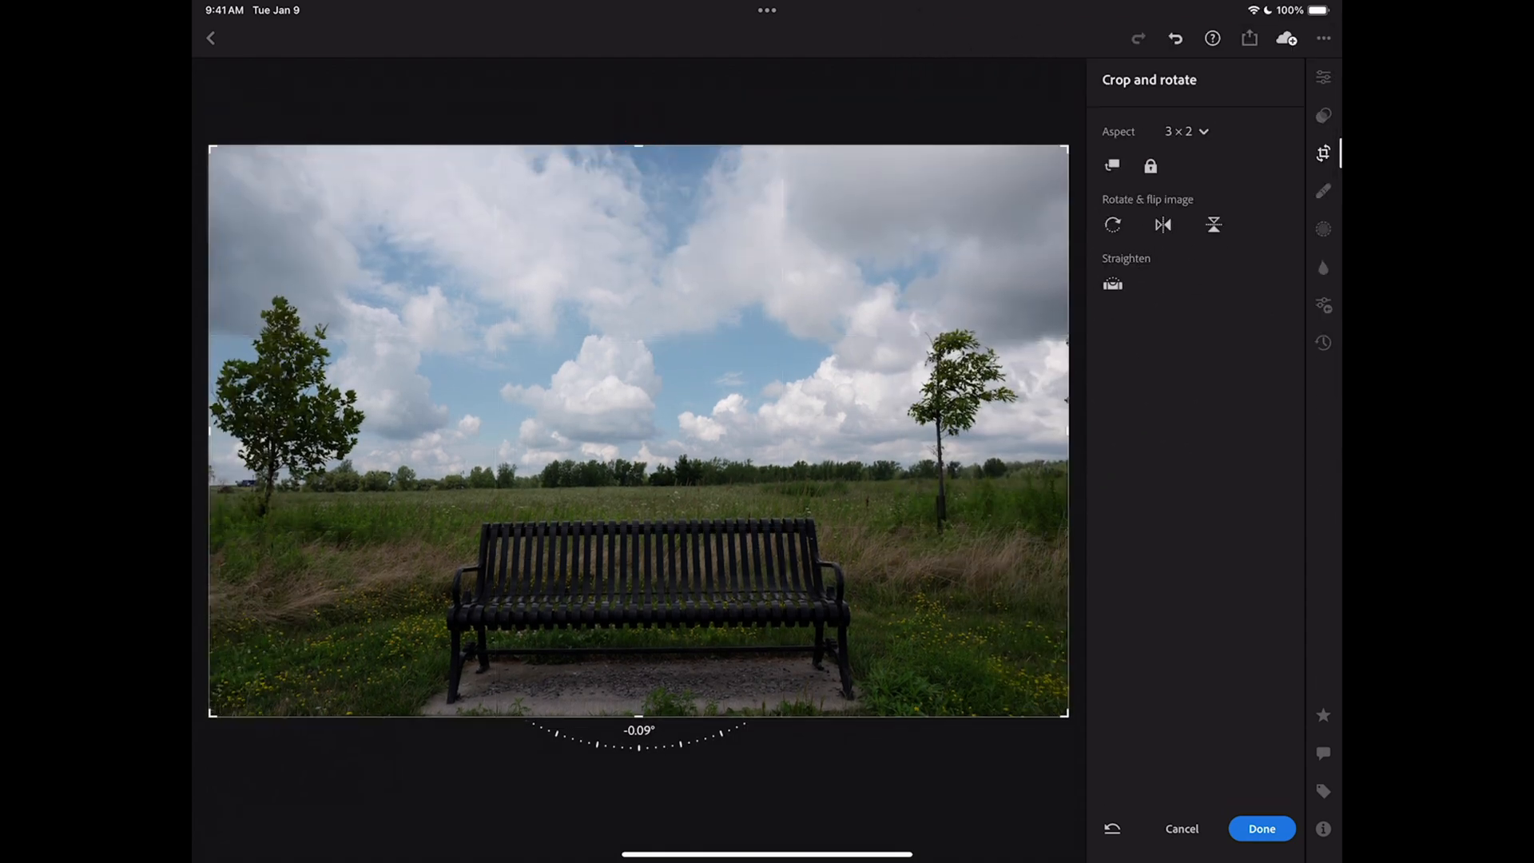
pyautogui.click(1185, 131)
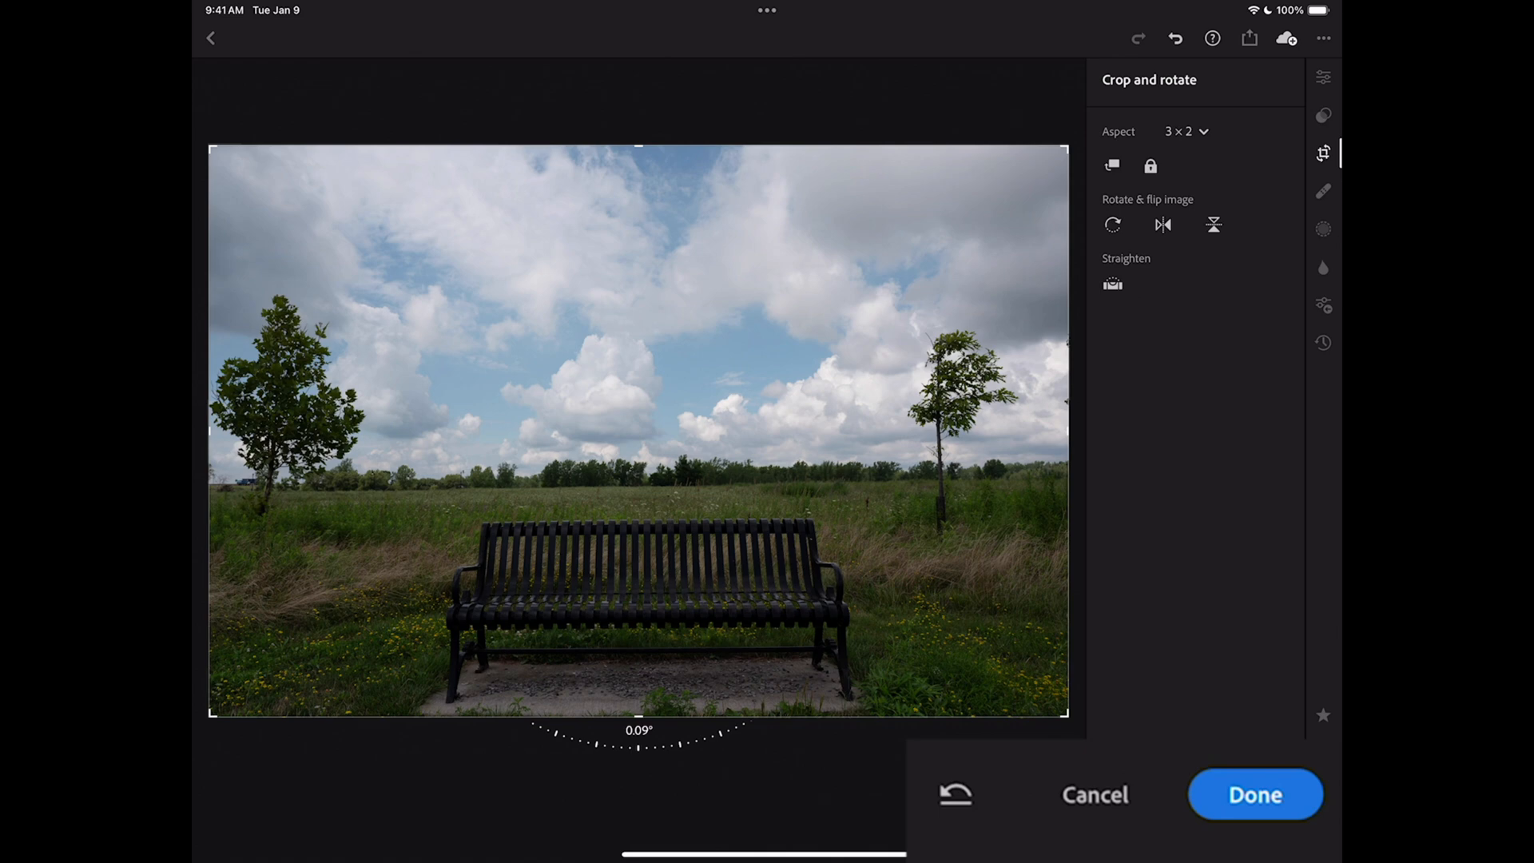
pyautogui.click(1255, 794)
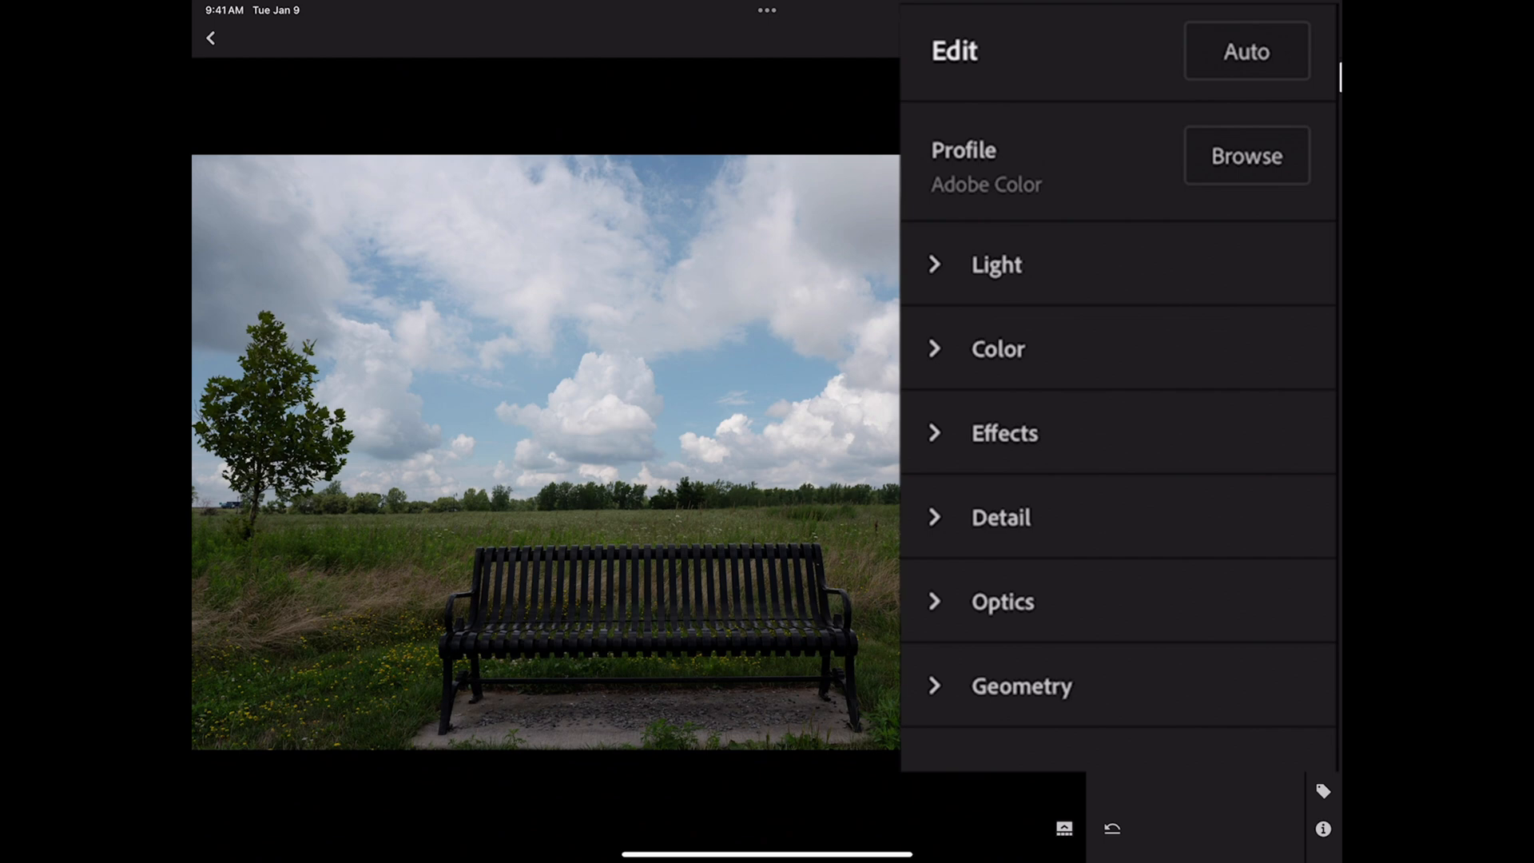
# Apply the Adobe Color profile and expand the Light section.
pyautogui.click(1246, 156)
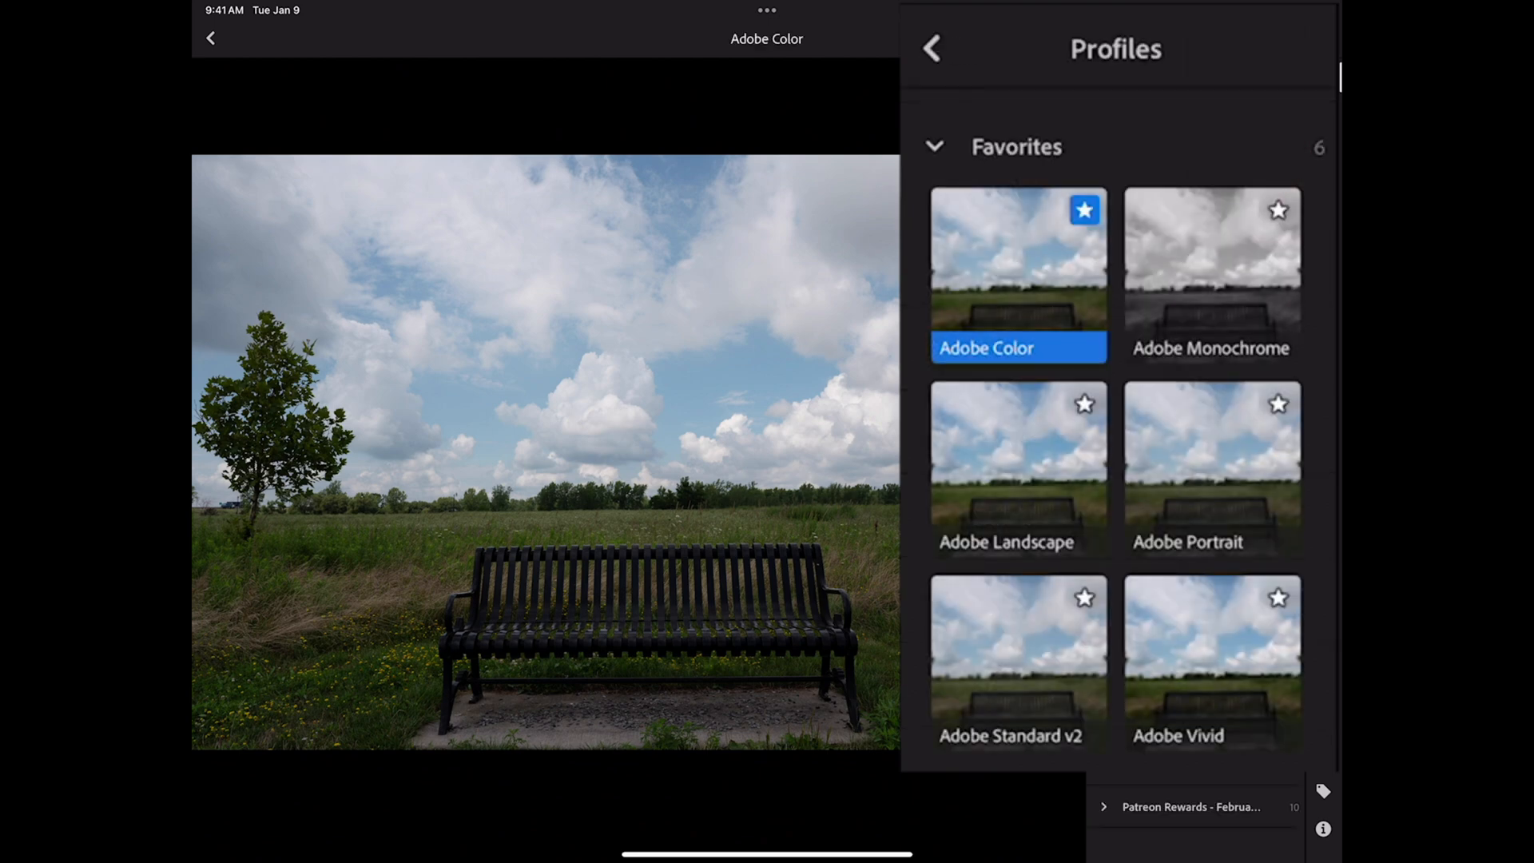
pyautogui.click(931, 48)
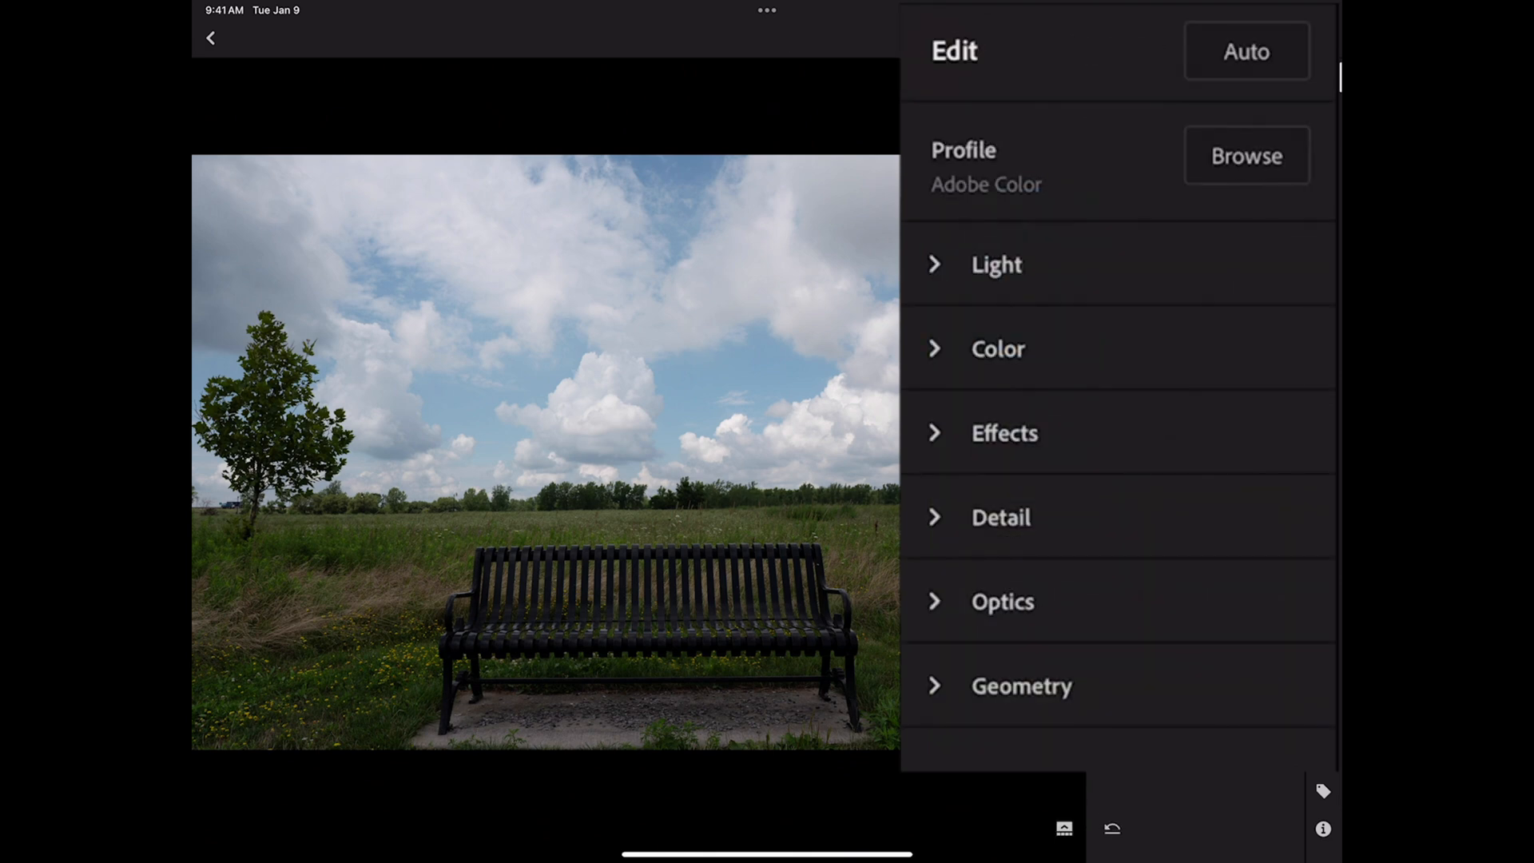
pyautogui.click(995, 265)
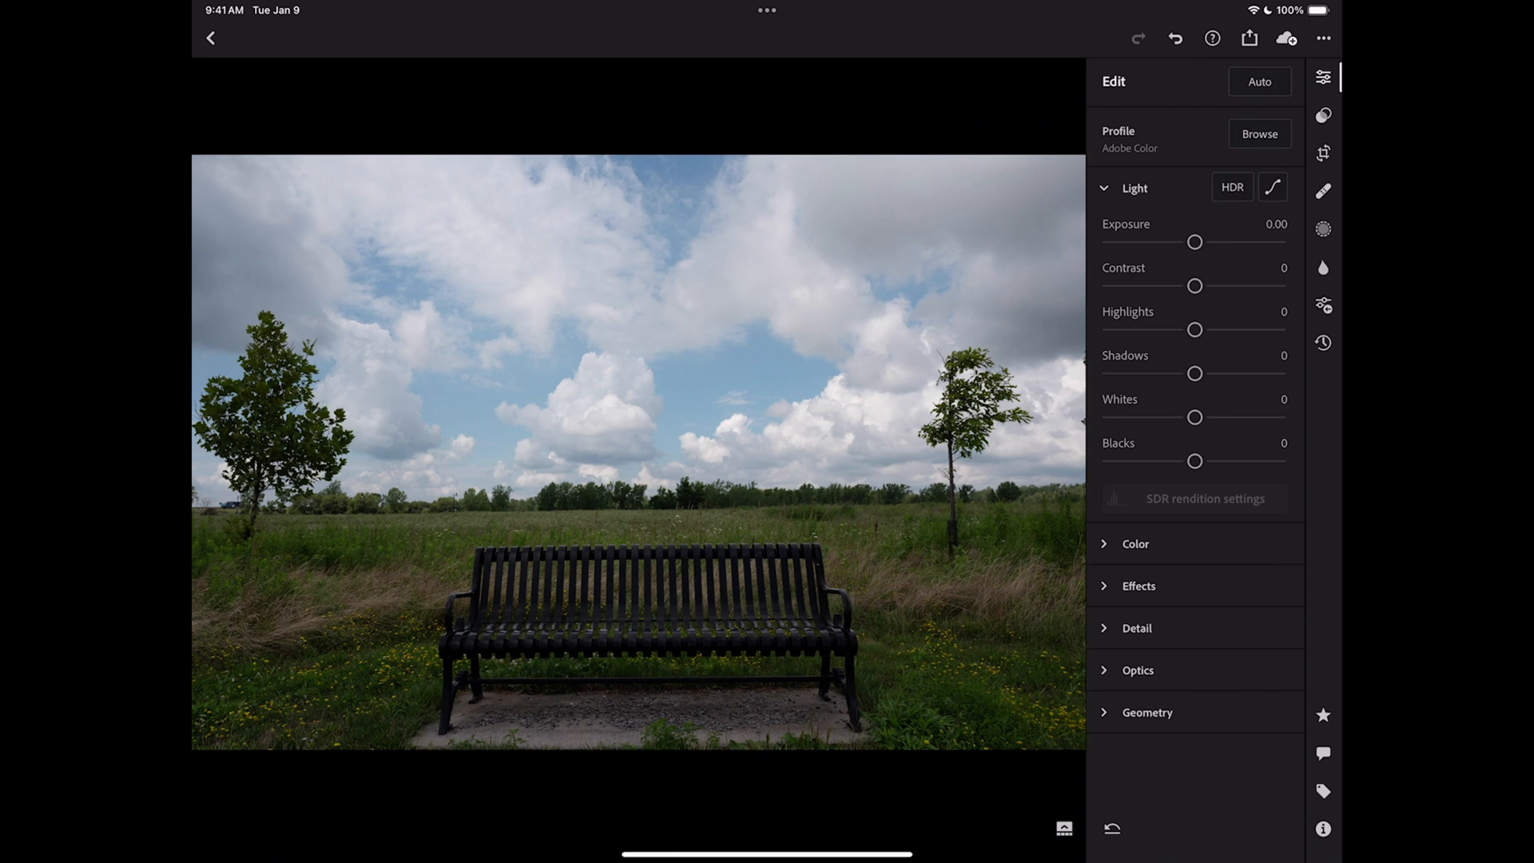
# Raise Shadows to +38 and lower Highlights to -37.
pyautogui.moveTo(1195, 374); pyautogui.dragTo(1234, 374)
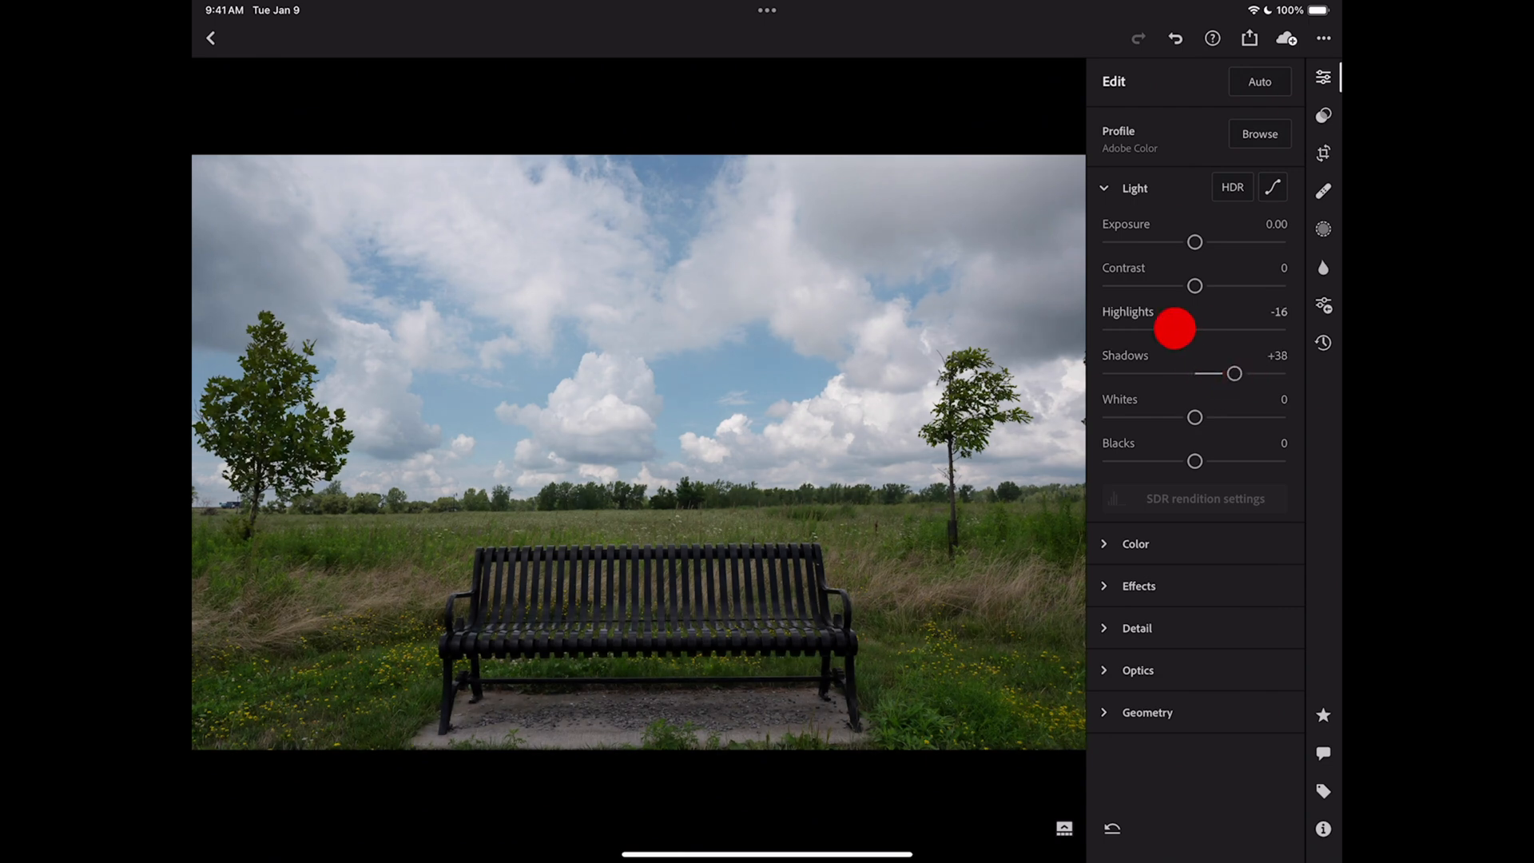
pyautogui.moveTo(1174, 330); pyautogui.dragTo(1156, 330)
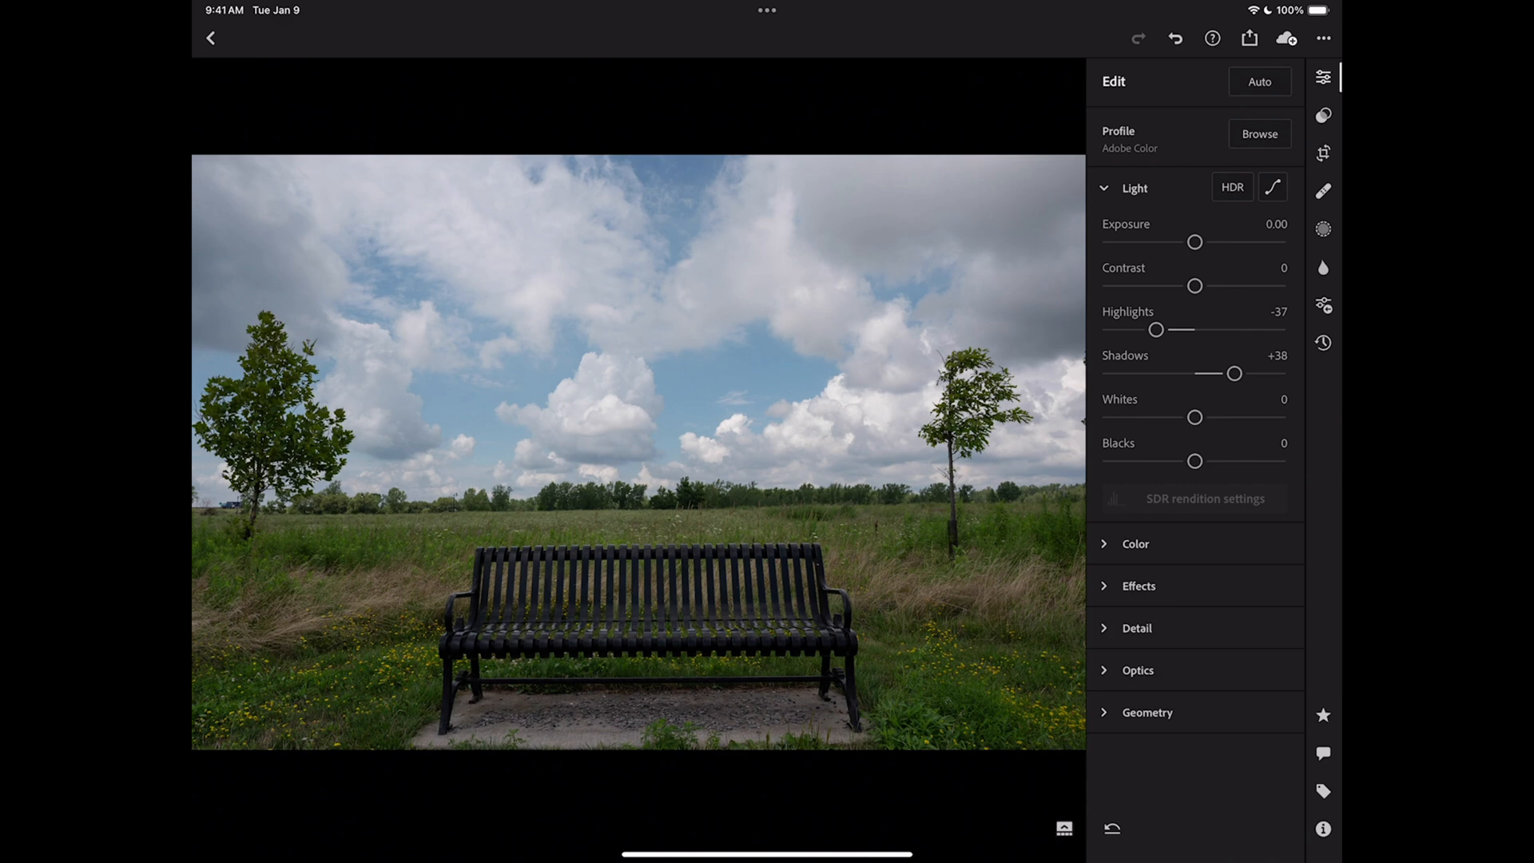
pyautogui.click(411, 398)
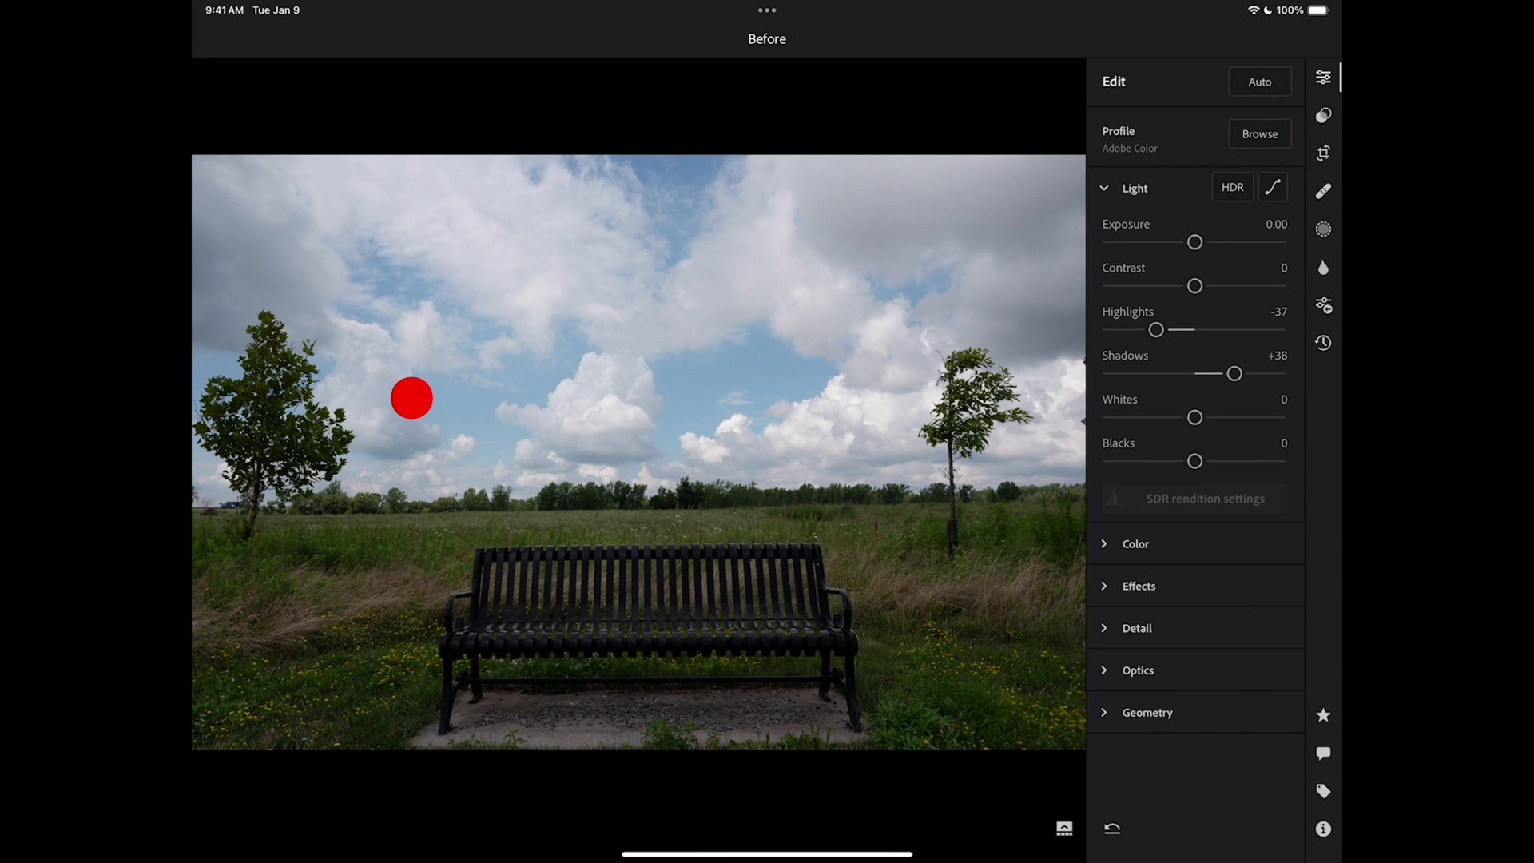
# Set Whites to +43, easing back from the clipping point shown in the preview.
pyautogui.moveTo(1194, 418); pyautogui.dragTo(1206, 418)
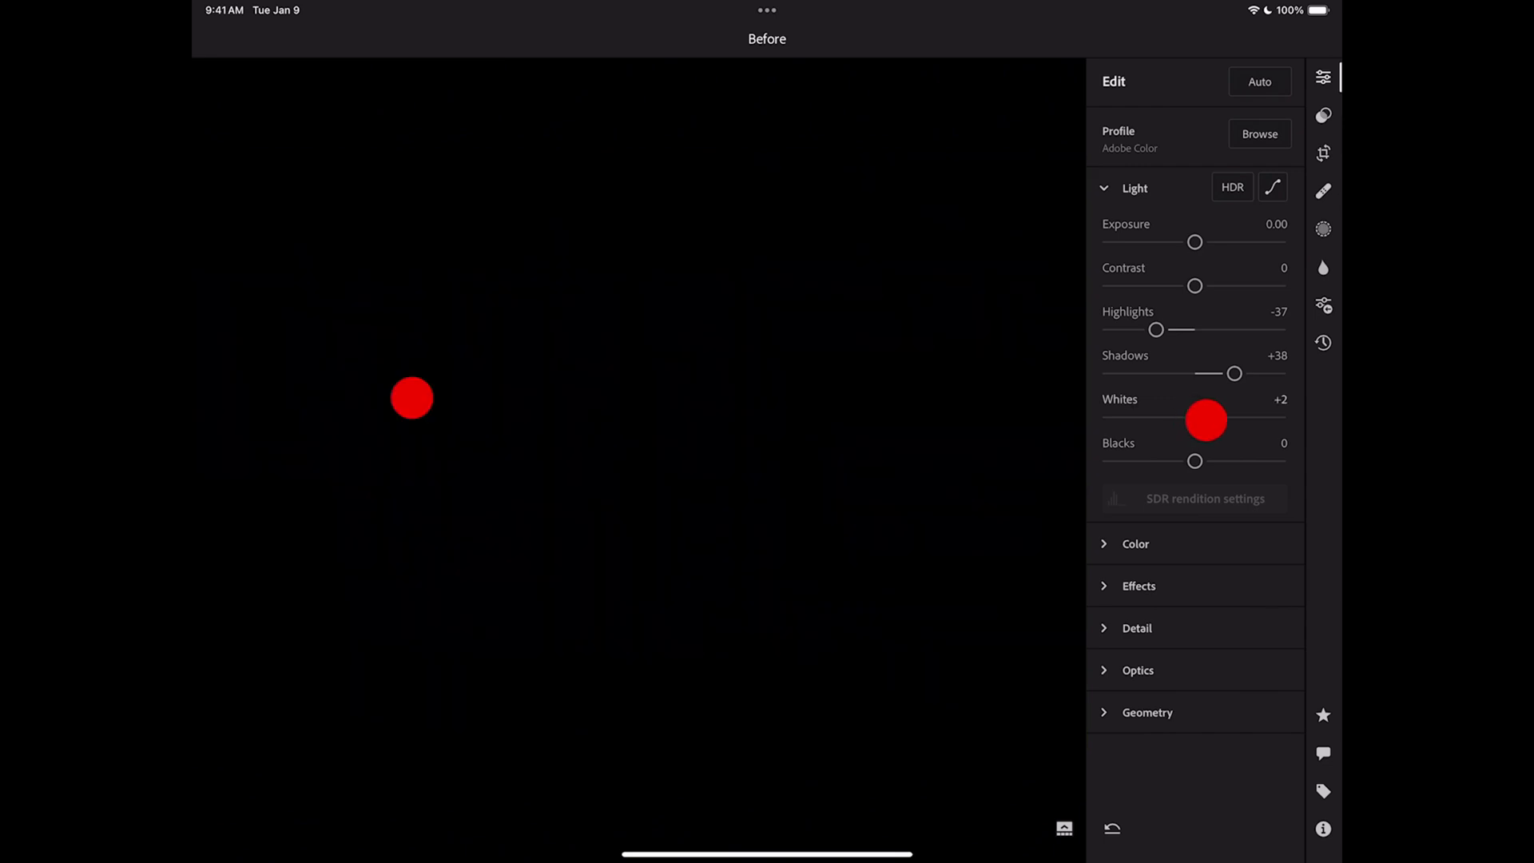
pyautogui.moveTo(1204, 422); pyautogui.dragTo(1221, 418)
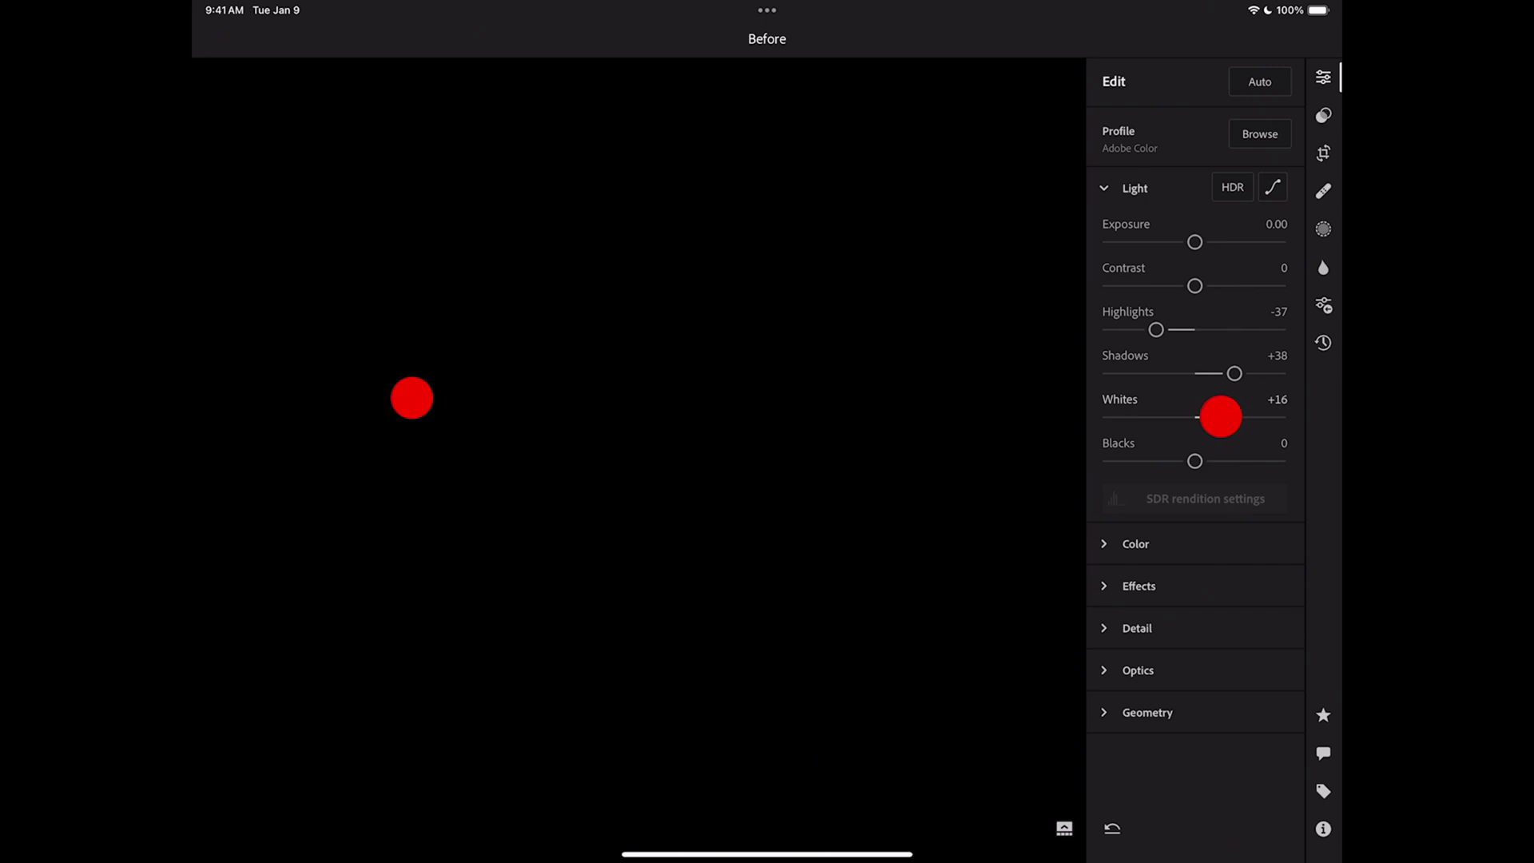
pyautogui.moveTo(1221, 414); pyautogui.dragTo(1244, 412)
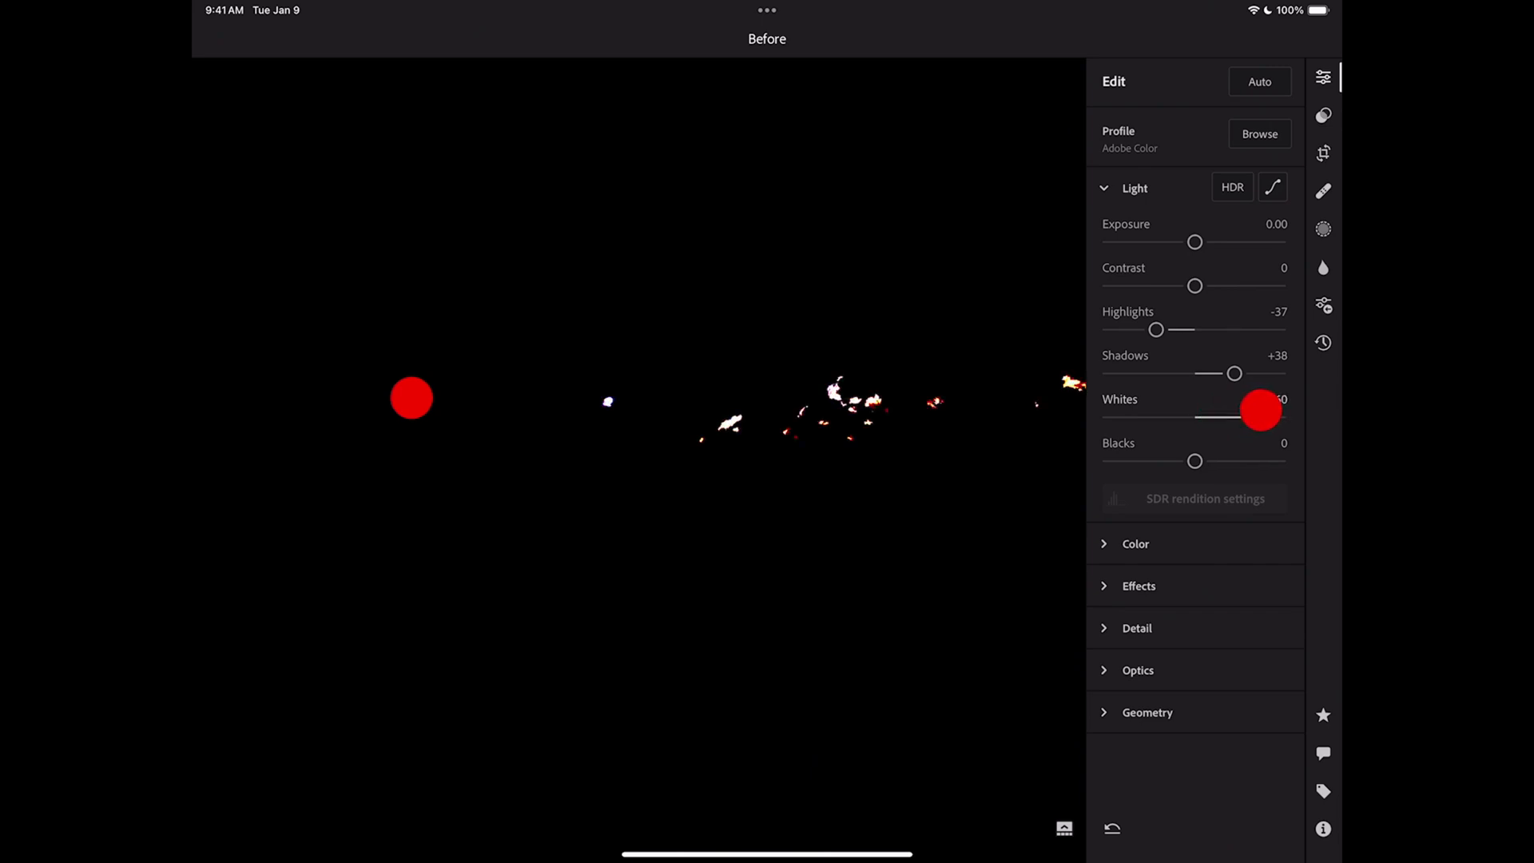
pyautogui.moveTo(1259, 414); pyautogui.dragTo(1263, 413)
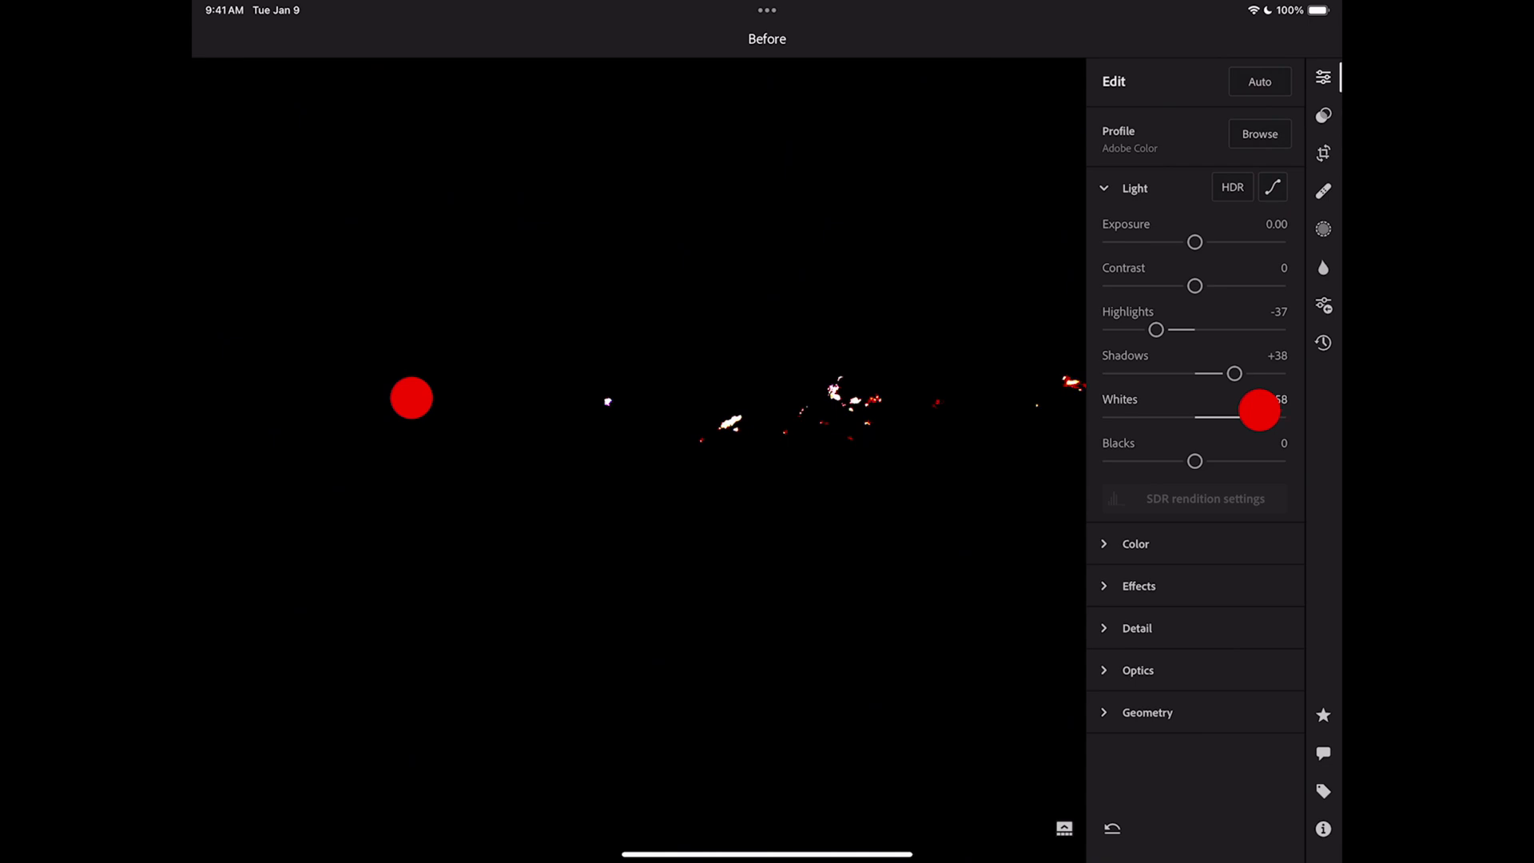
pyautogui.moveTo(1257, 410); pyautogui.dragTo(1263, 411)
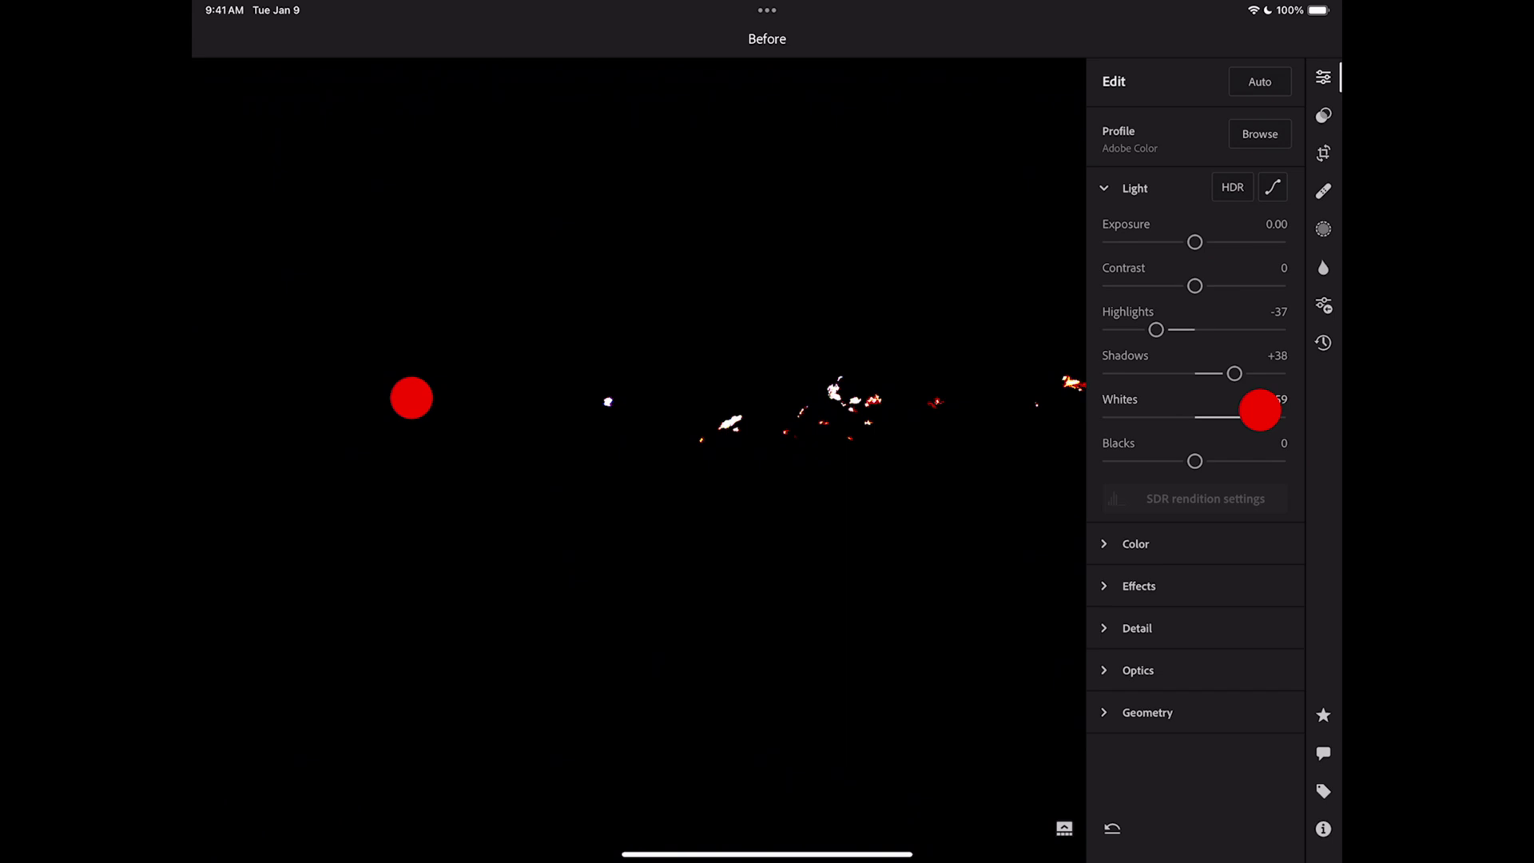
pyautogui.moveTo(1266, 411); pyautogui.dragTo(1257, 411)
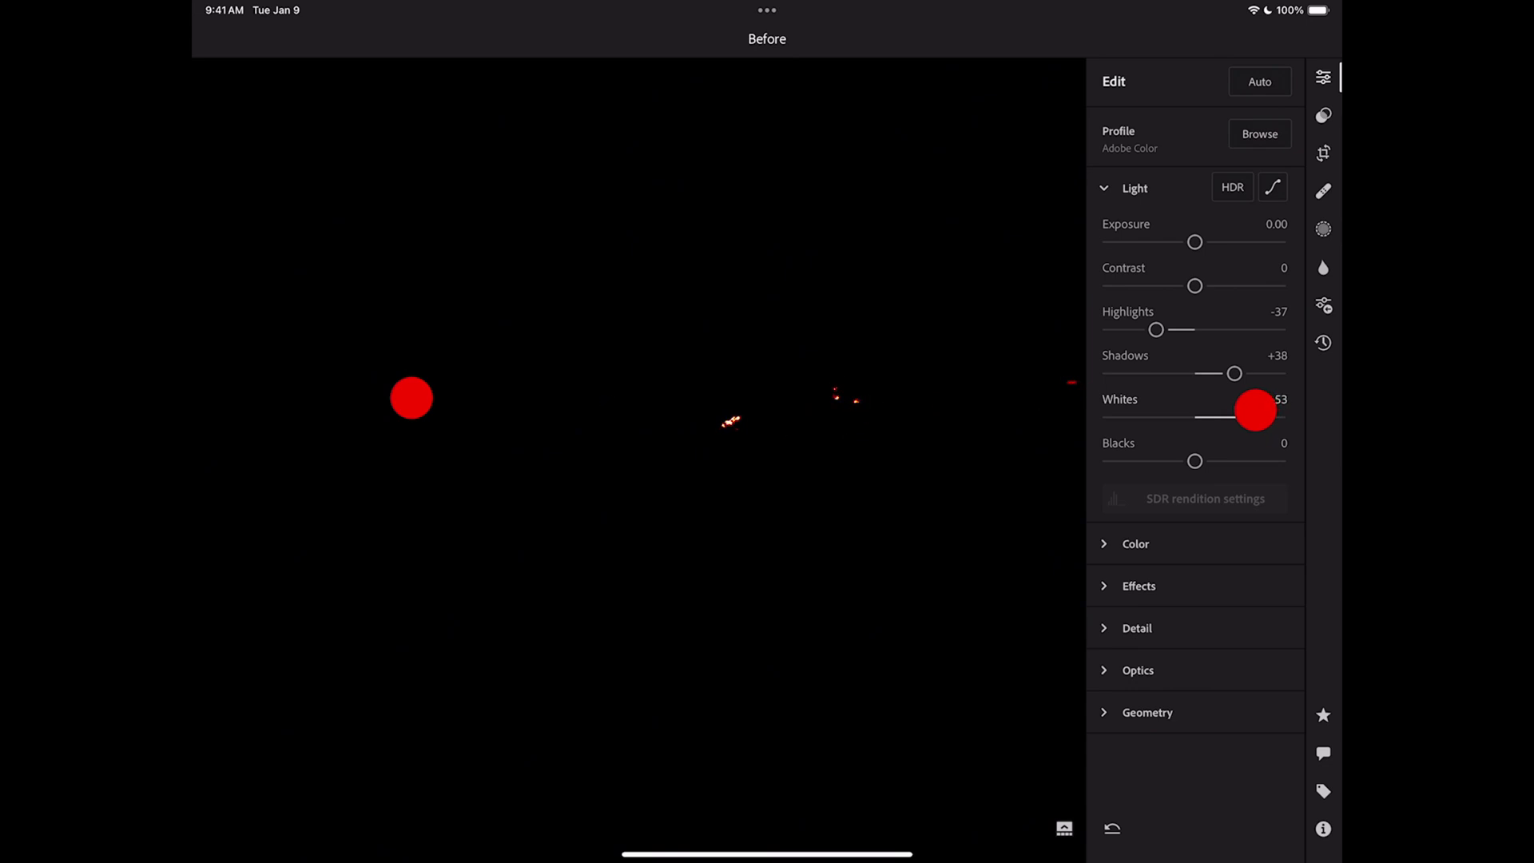
pyautogui.moveTo(1263, 411); pyautogui.dragTo(1248, 411)
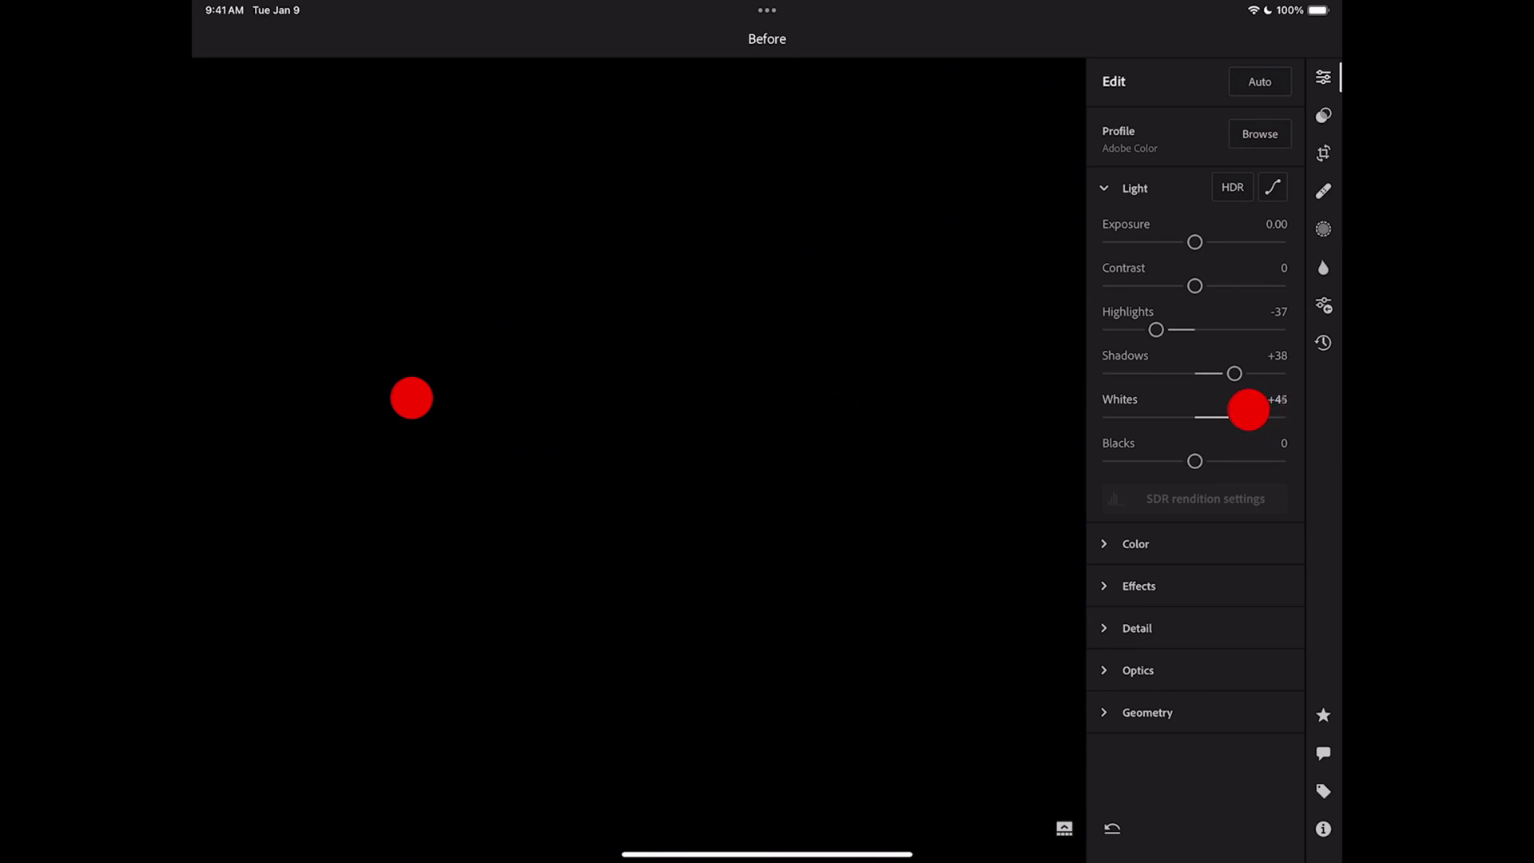
pyautogui.moveTo(1251, 411); pyautogui.dragTo(1246, 411)
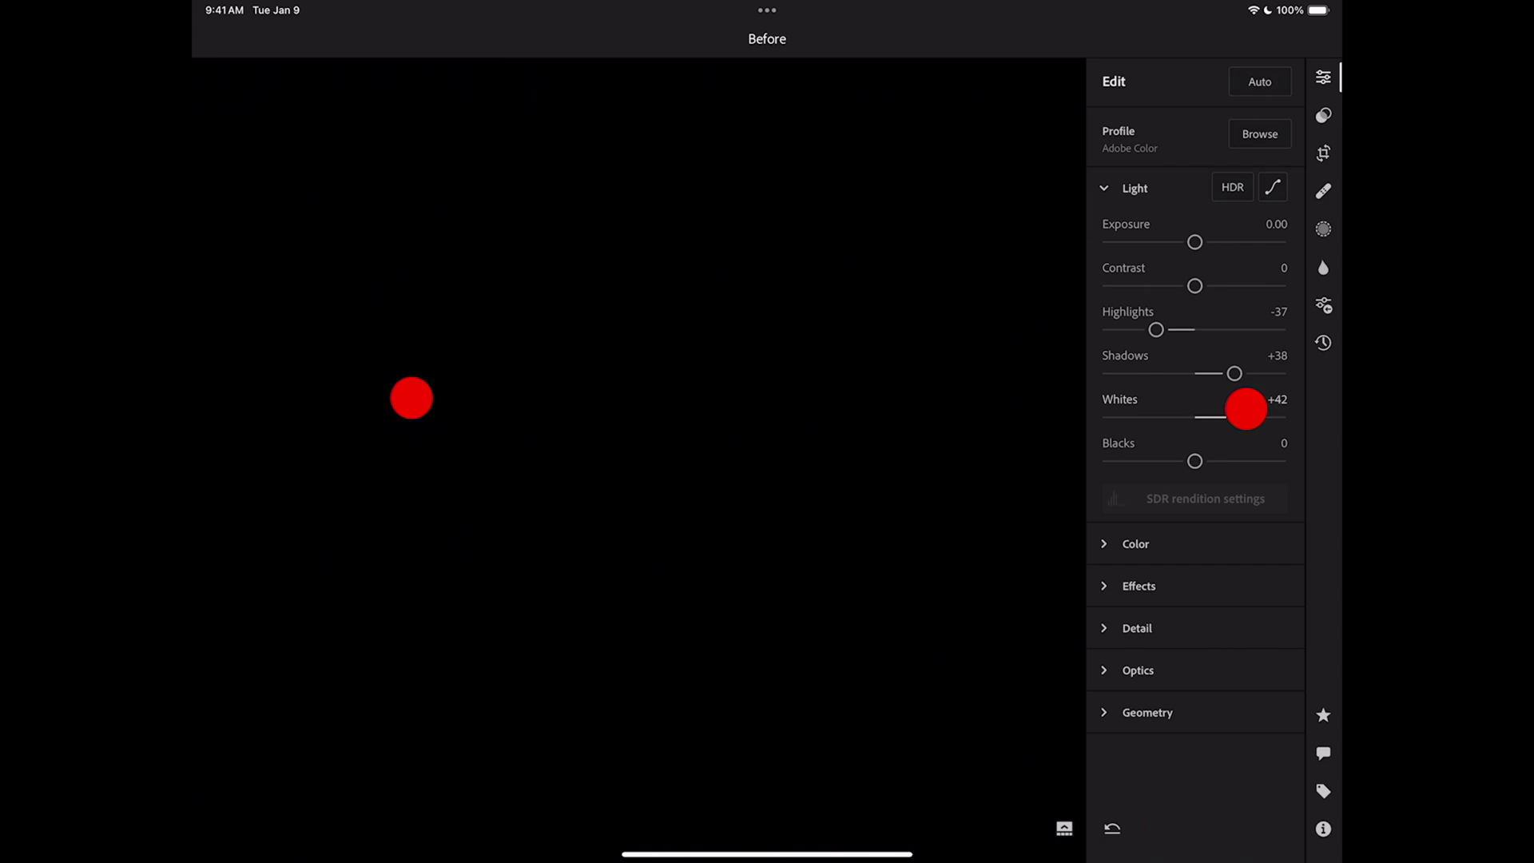
pyautogui.moveTo(1246, 410); pyautogui.dragTo(1237, 416)
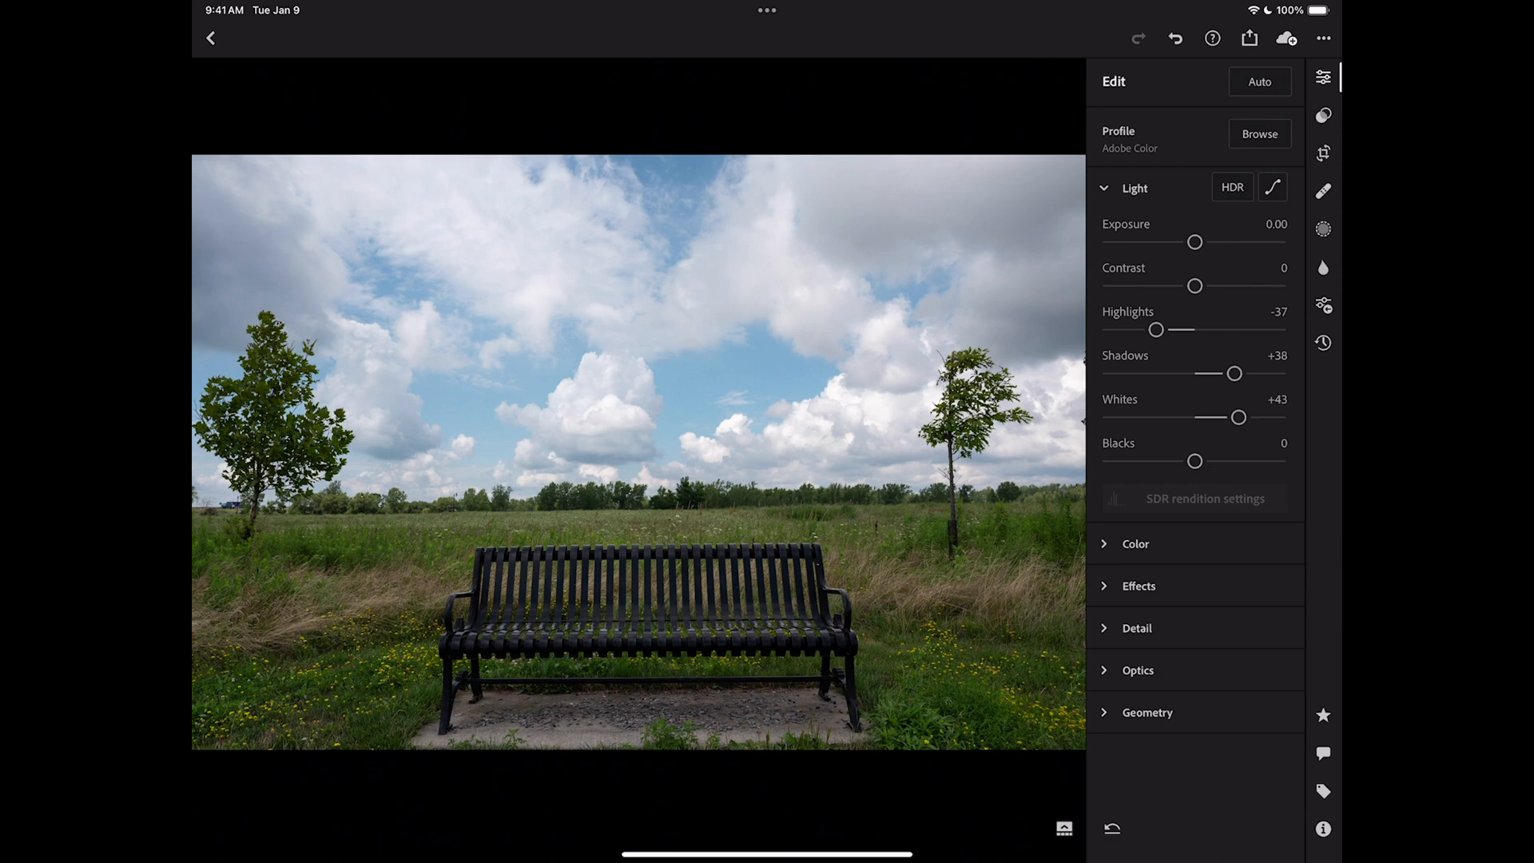
# Lower Blacks to about -26 while watching the shadow clipping preview.
pyautogui.click(429, 529)
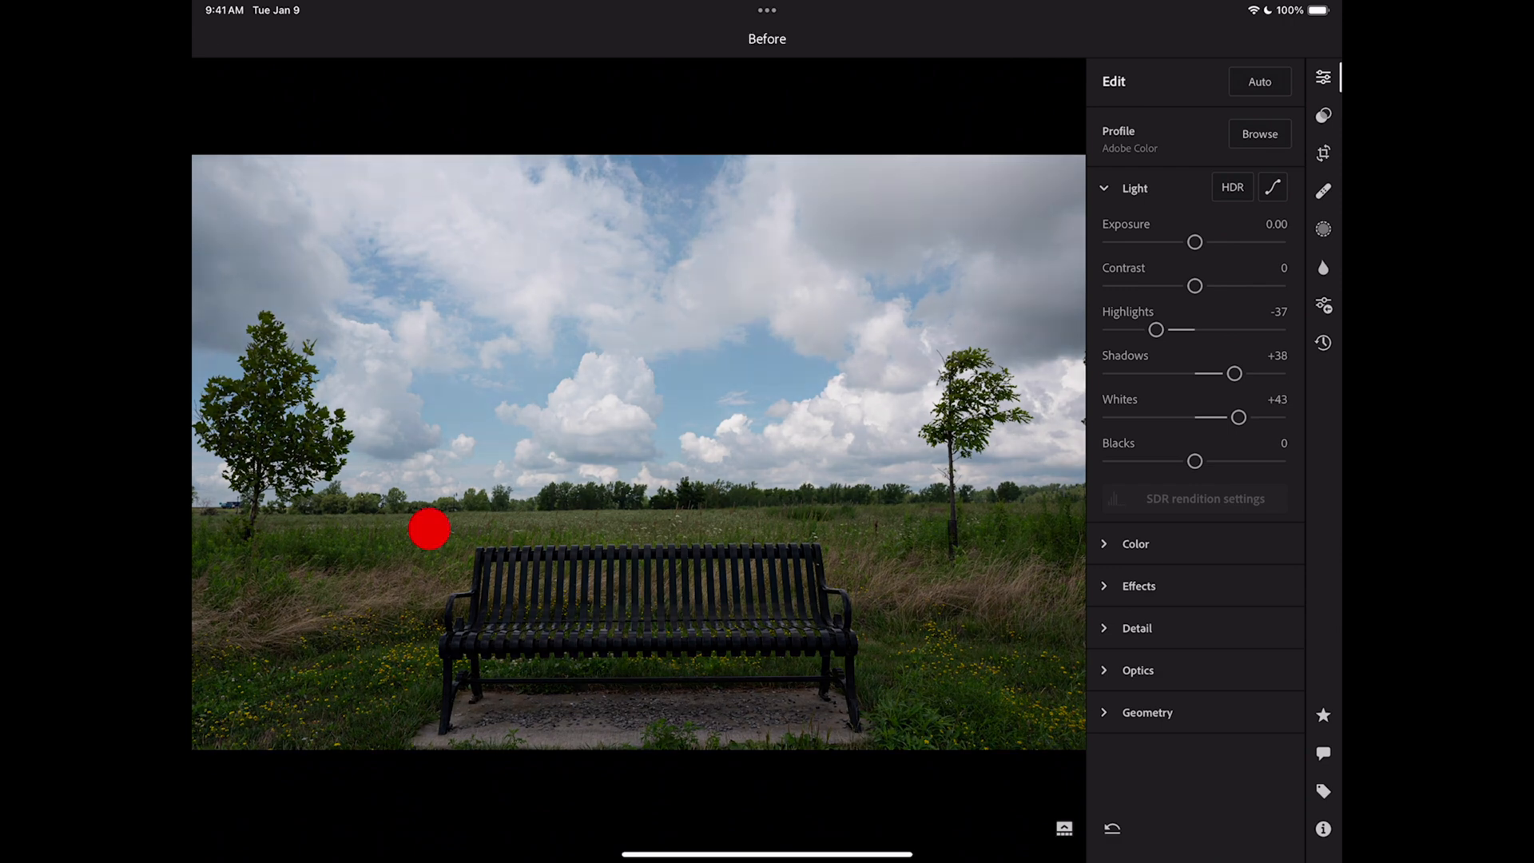
pyautogui.click(1198, 462)
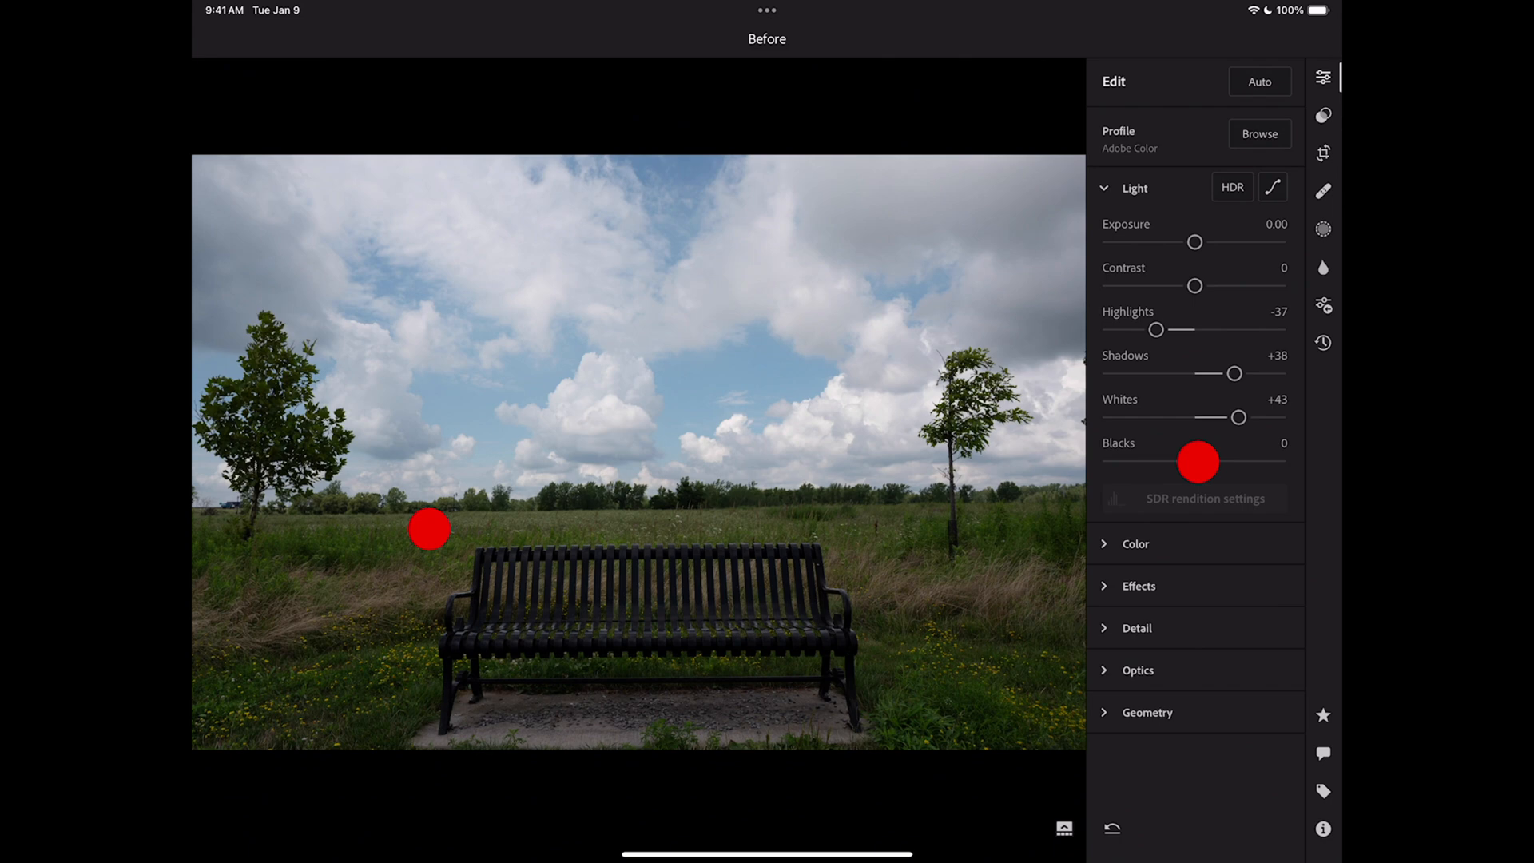
pyautogui.moveTo(1198, 462); pyautogui.dragTo(1174, 462)
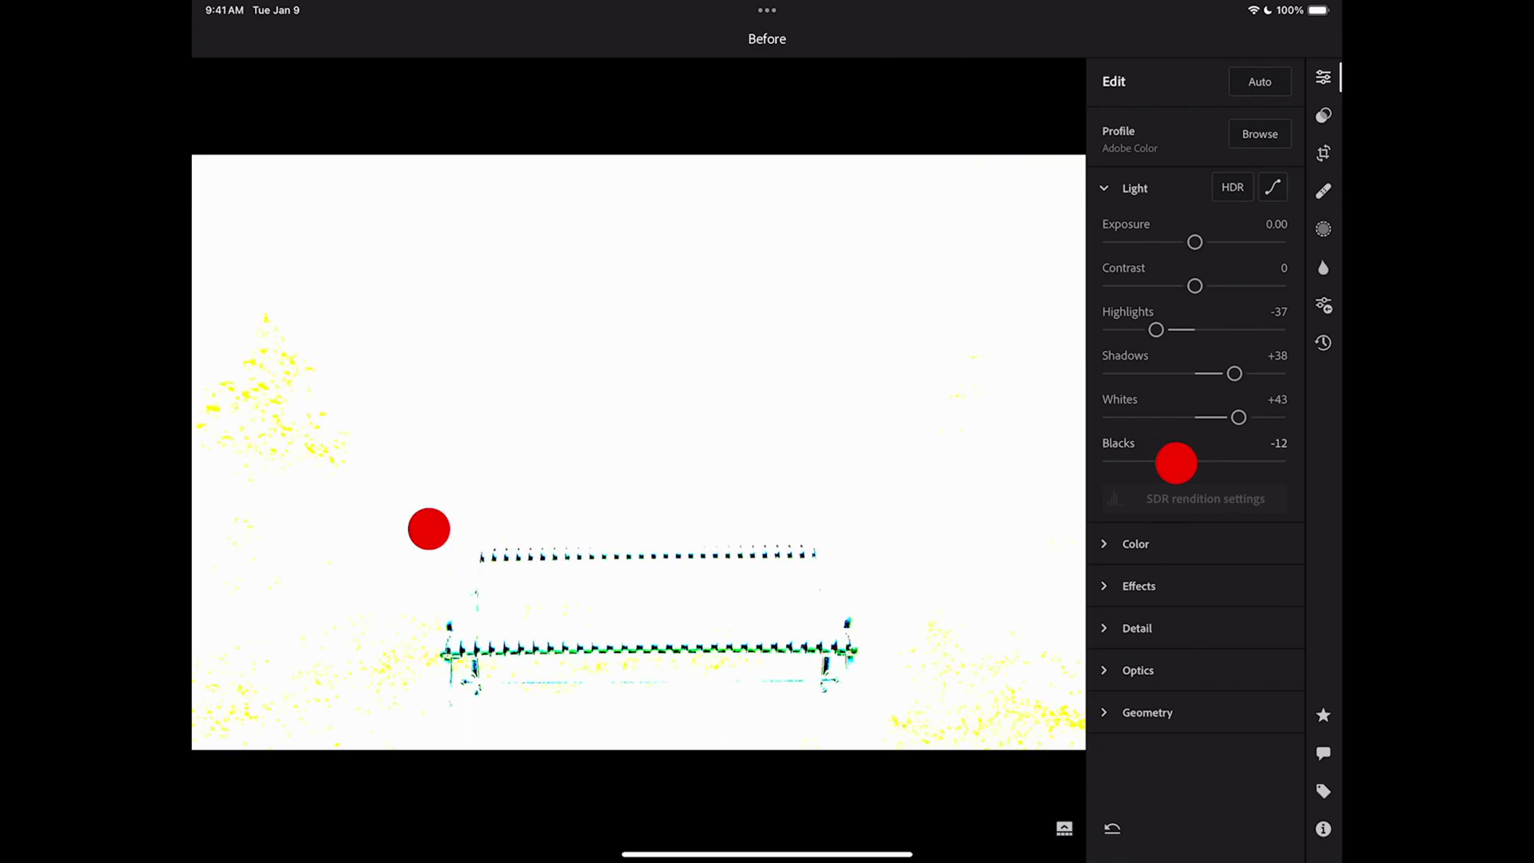
pyautogui.moveTo(1176, 464); pyautogui.dragTo(1169, 463)
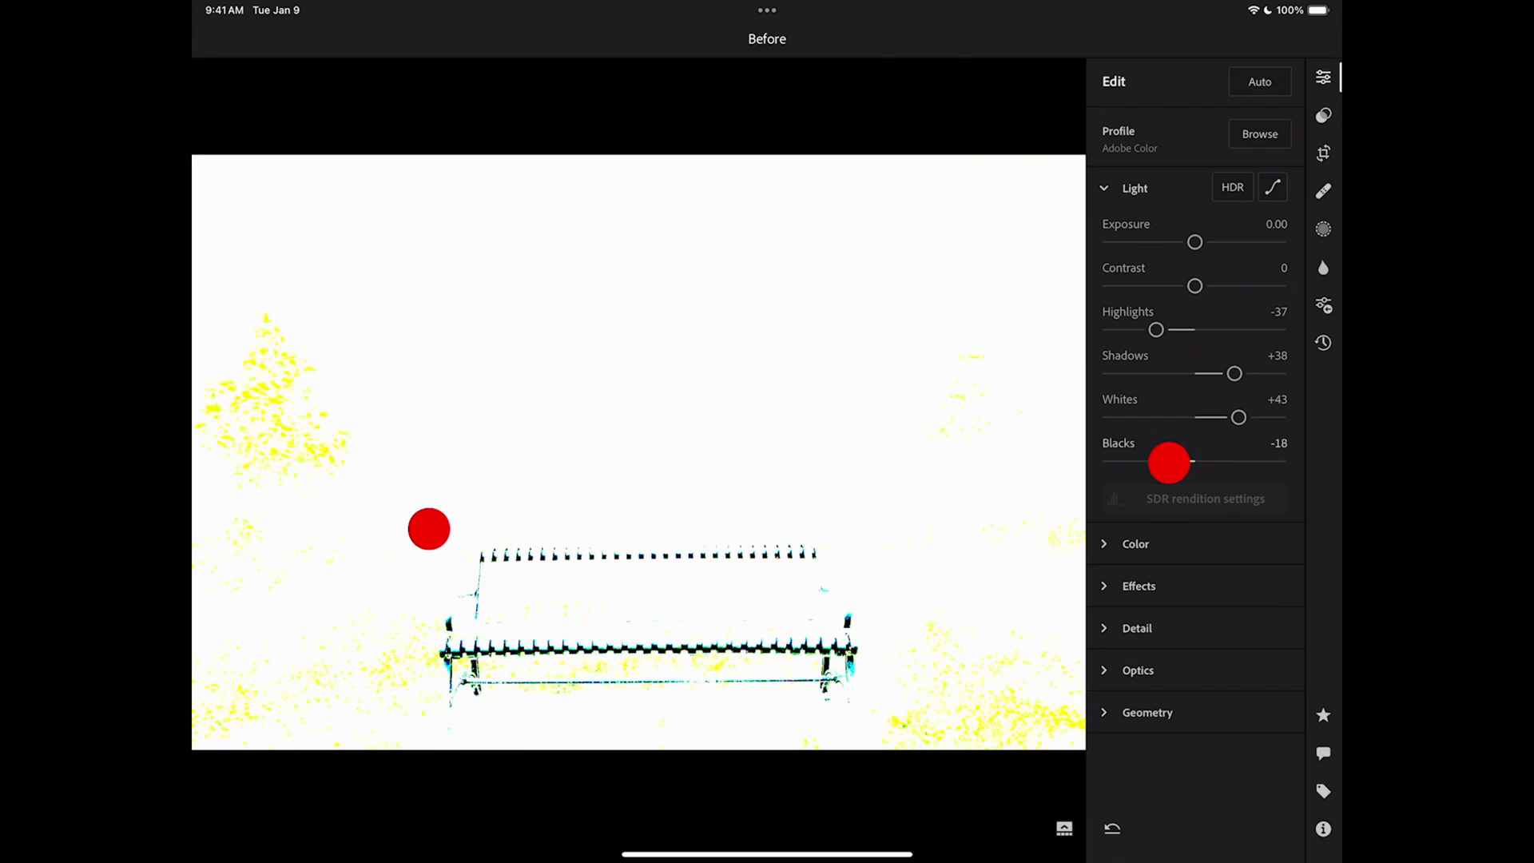
pyautogui.moveTo(1170, 462); pyautogui.dragTo(1161, 461)
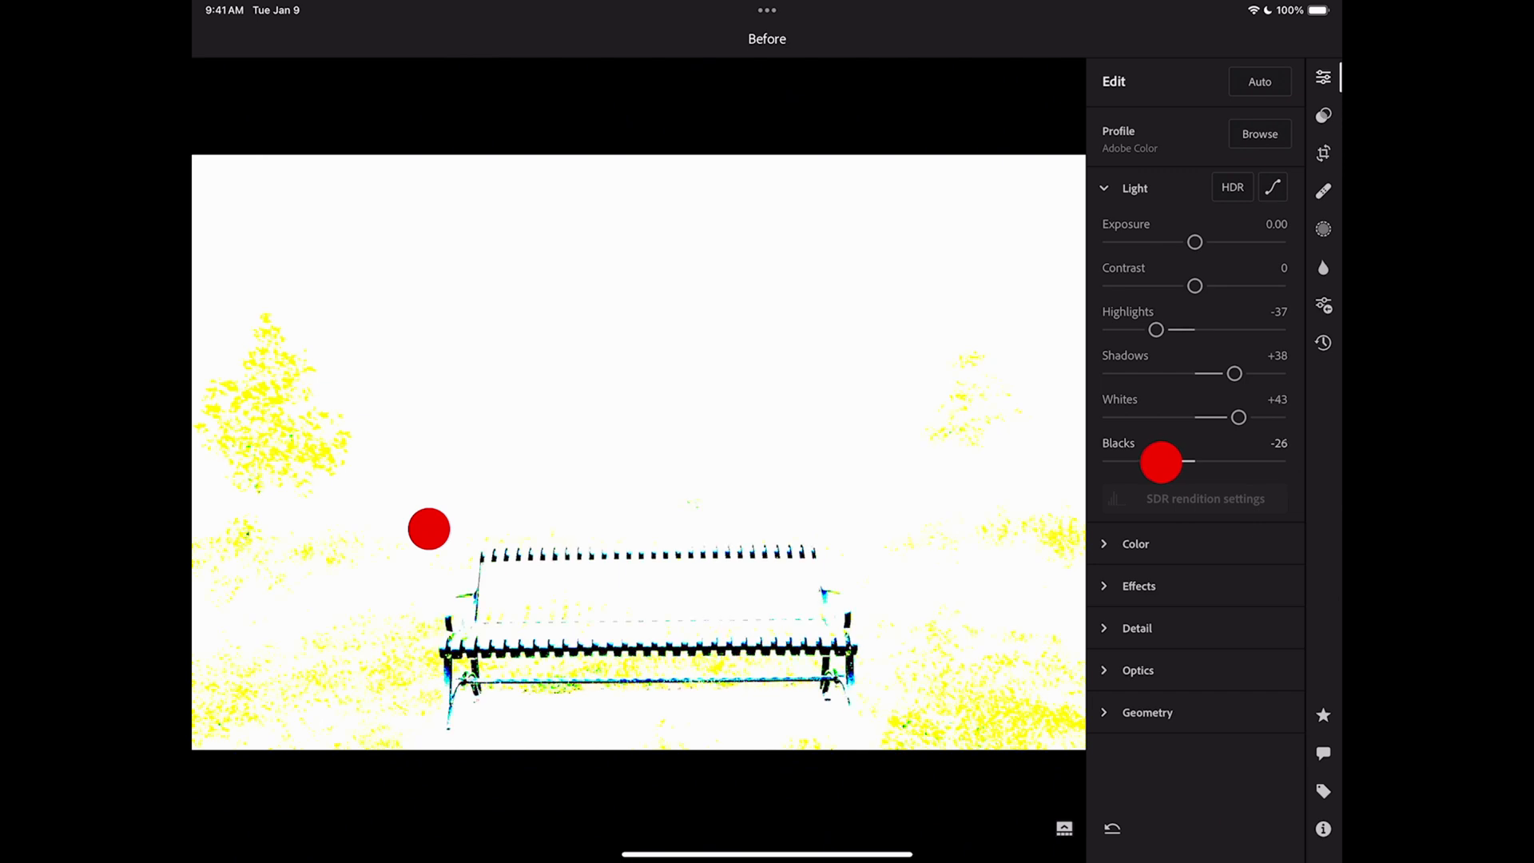
pyautogui.moveTo(1160, 462); pyautogui.dragTo(1168, 462)
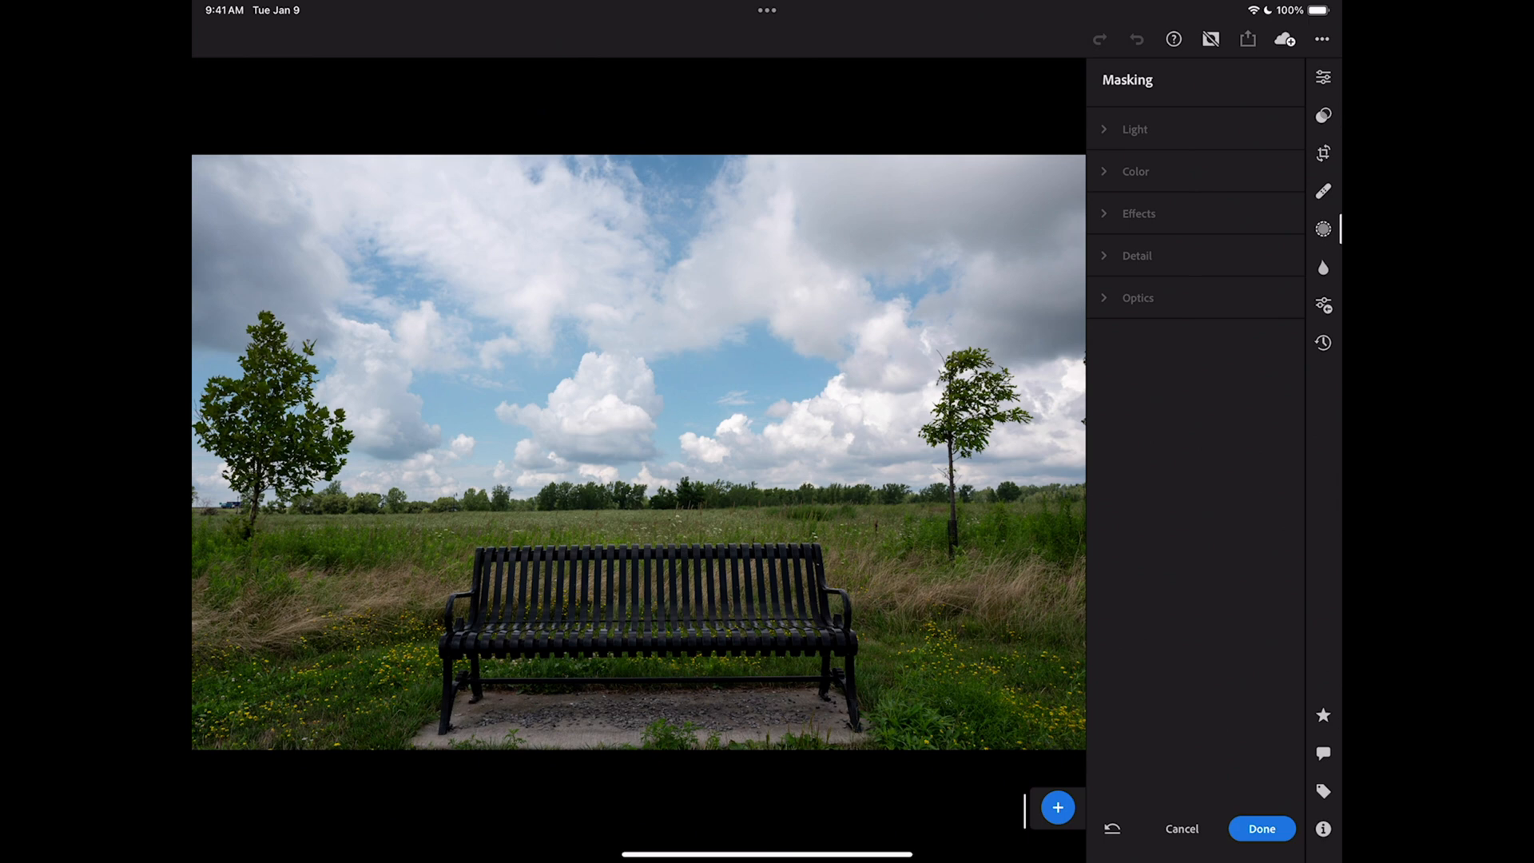
# Create a sky mask and give it Noise +8 and Sharpness +6.
pyautogui.click(1058, 808)
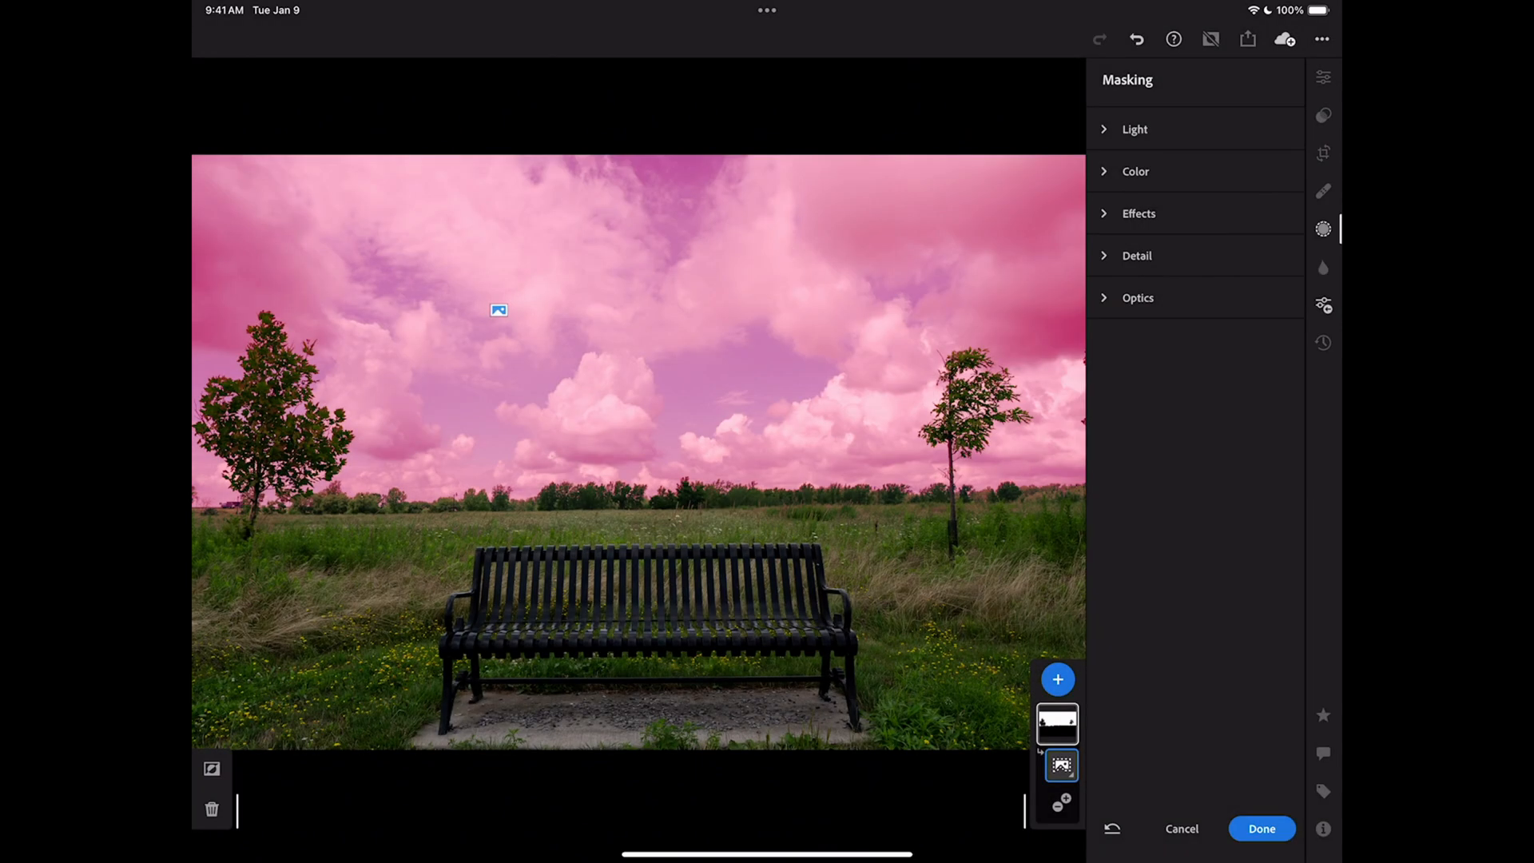
pyautogui.click(1134, 128)
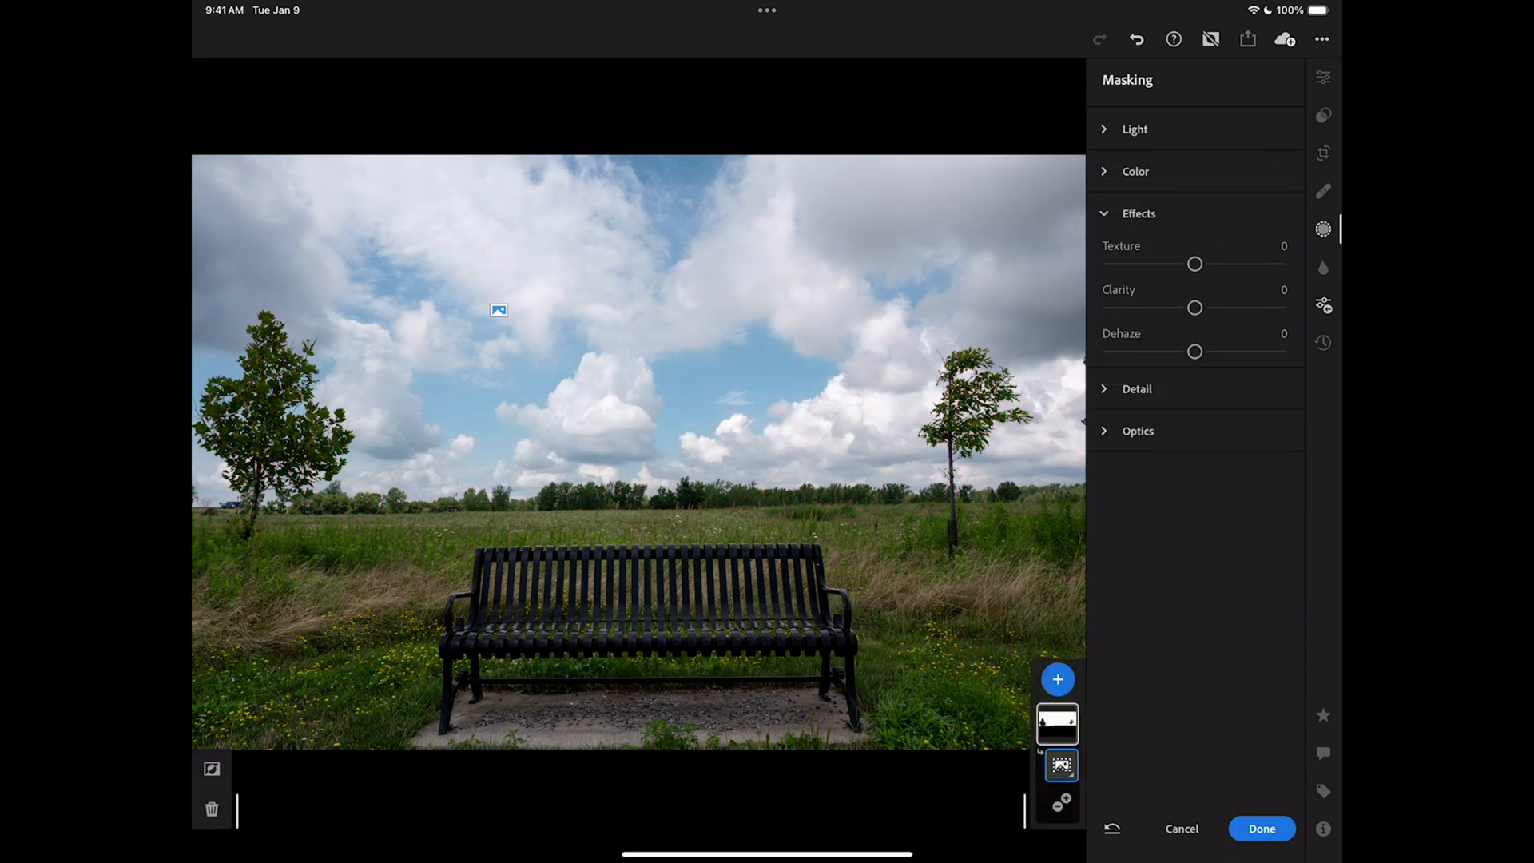
pyautogui.moveTo(1195, 307); pyautogui.dragTo(1204, 314)
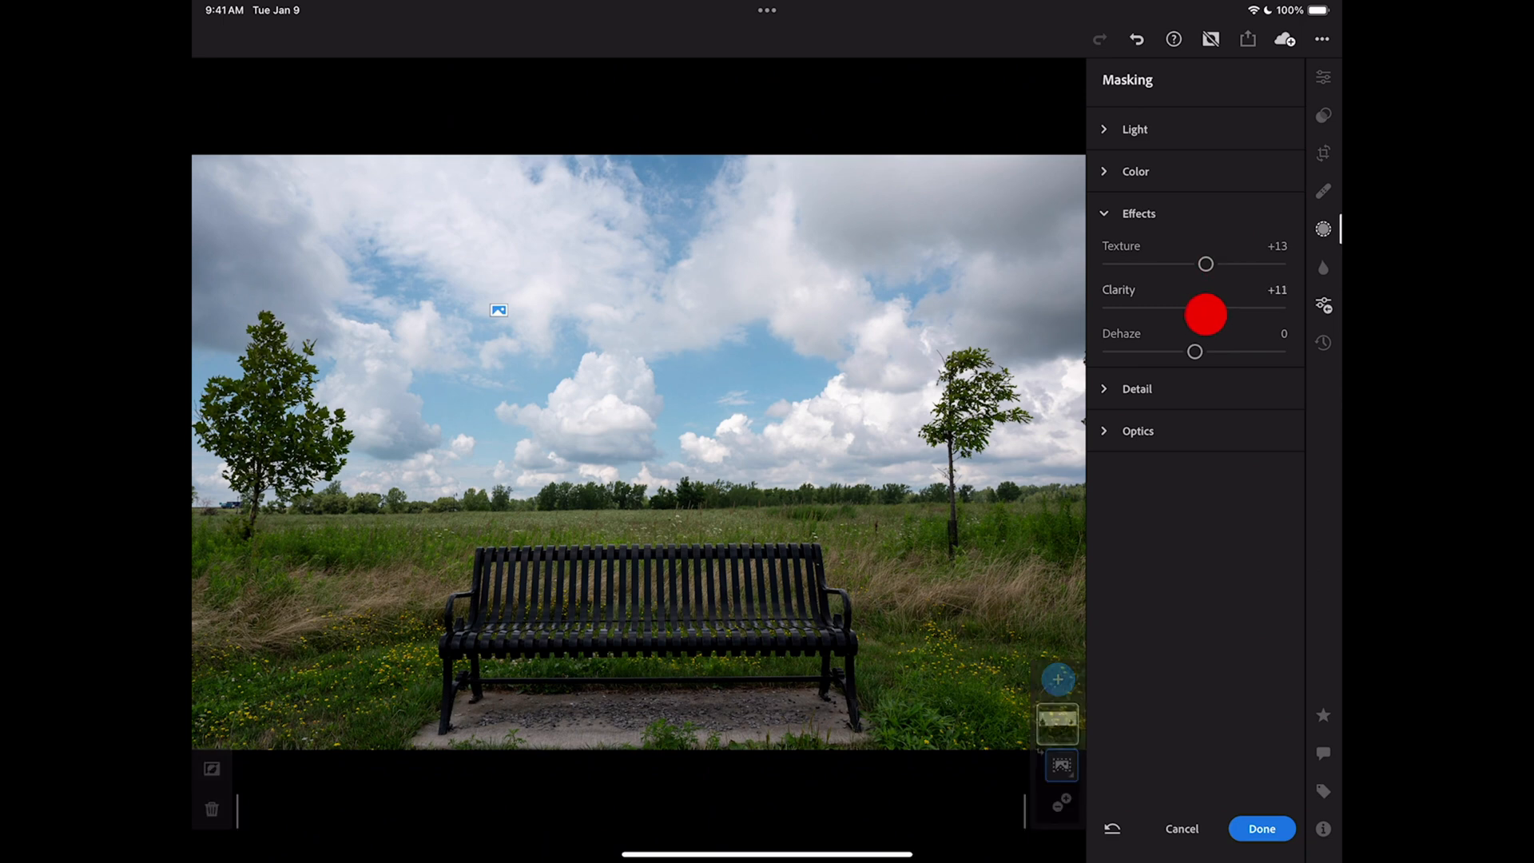
pyautogui.moveTo(1206, 307); pyautogui.dragTo(1210, 307)
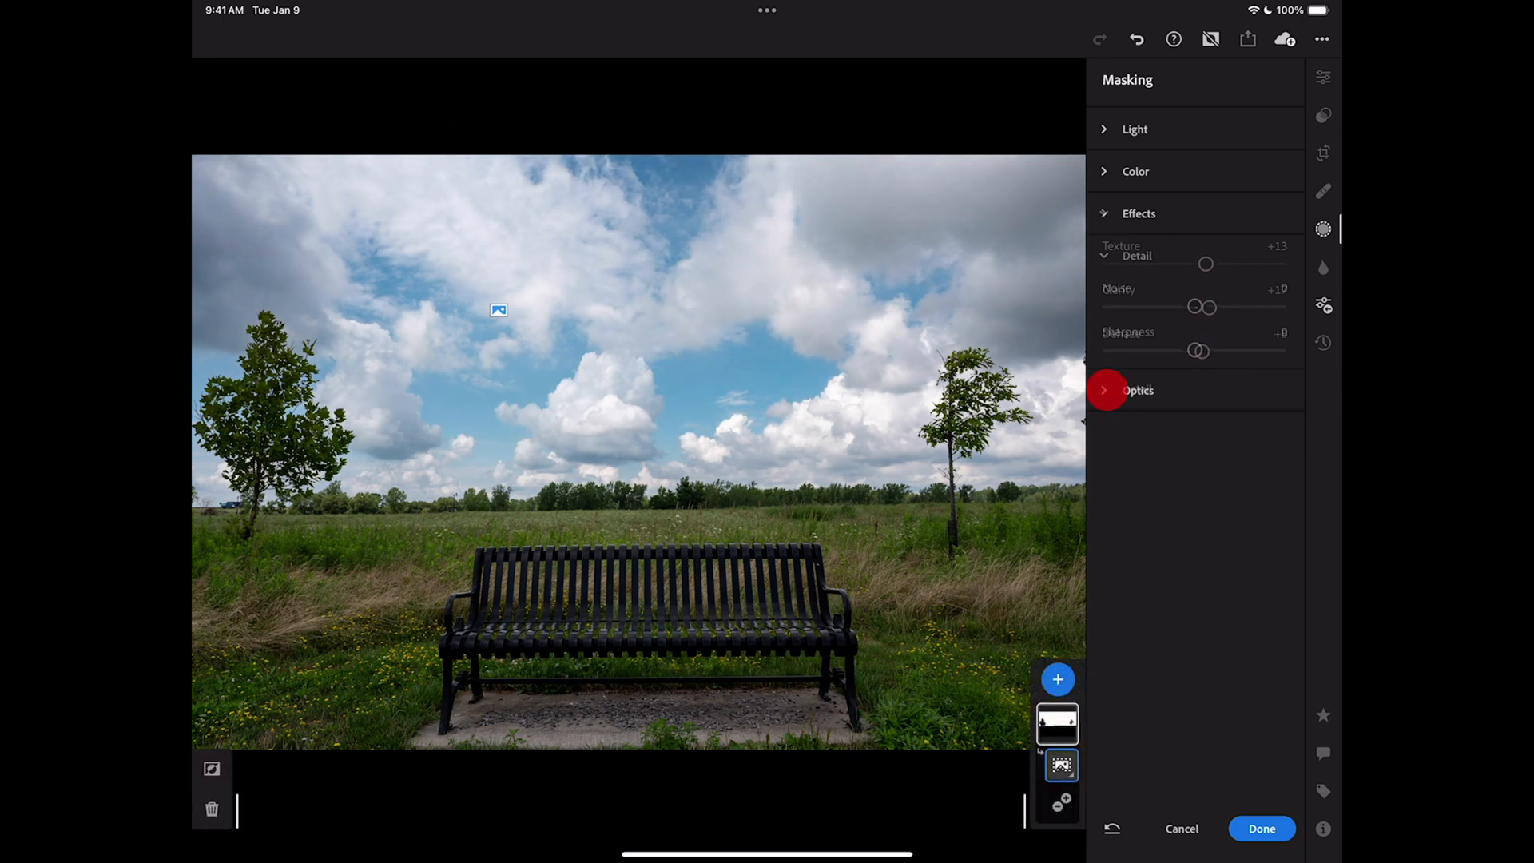
pyautogui.moveTo(1206, 306); pyautogui.dragTo(1215, 306)
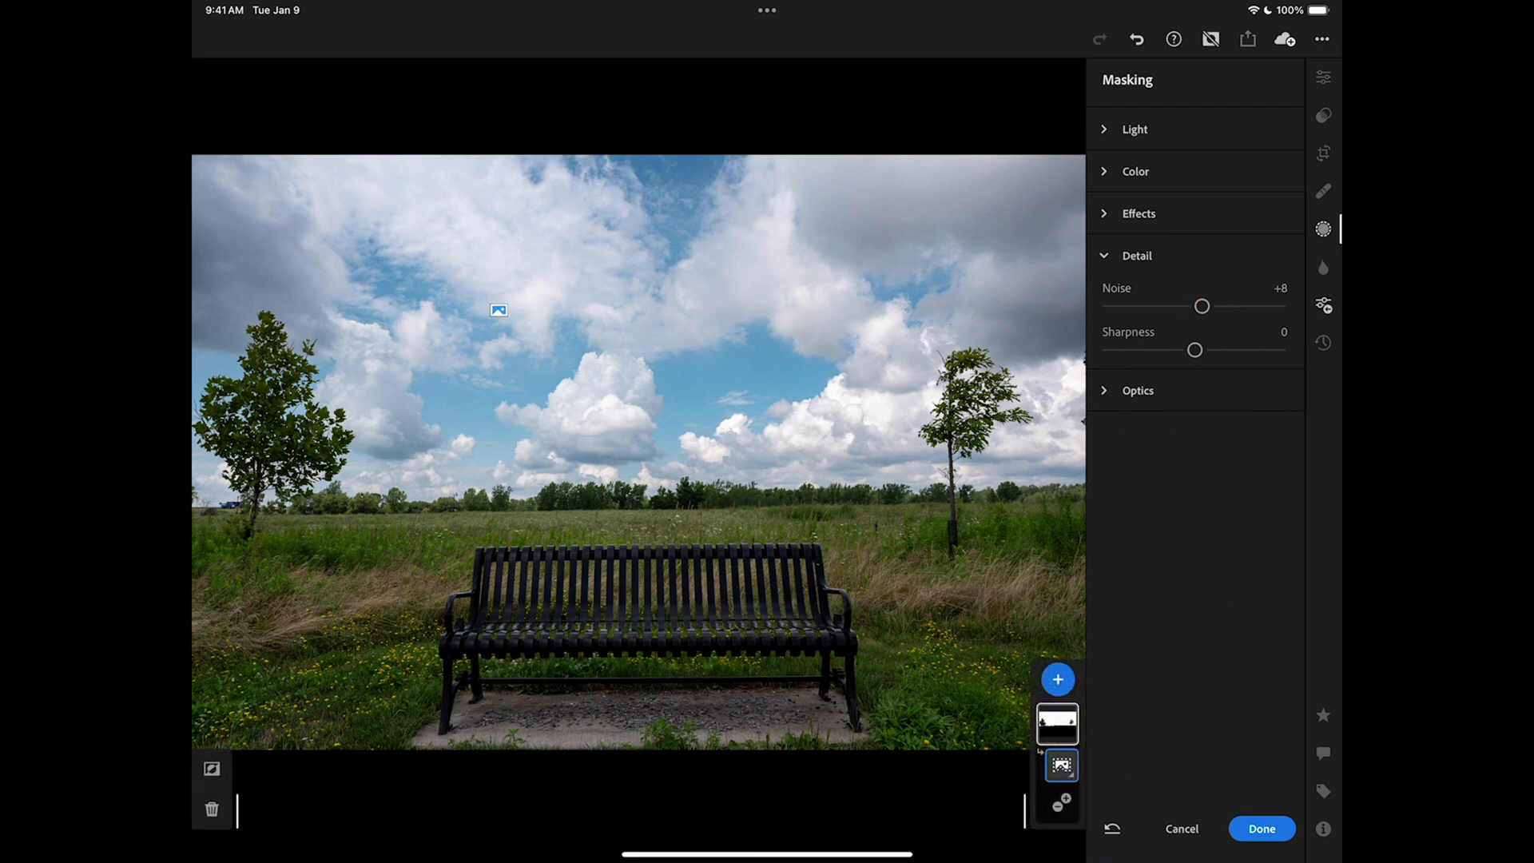
pyautogui.moveTo(1194, 349); pyautogui.dragTo(1206, 354)
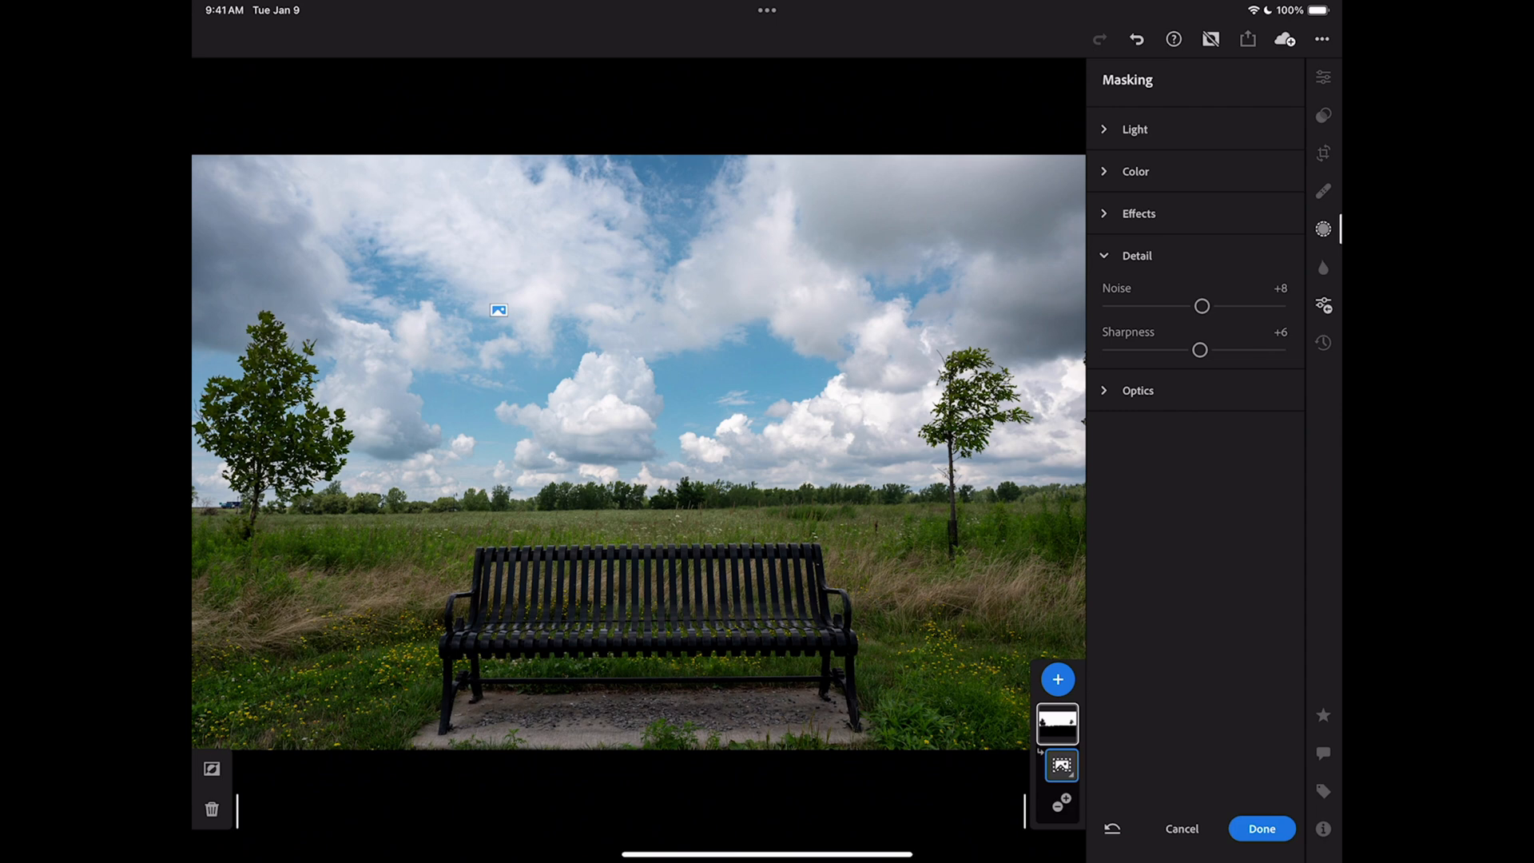
# Add a ground mask over the field and trees and raise its Exposure to +0.72.
pyautogui.click(1057, 679)
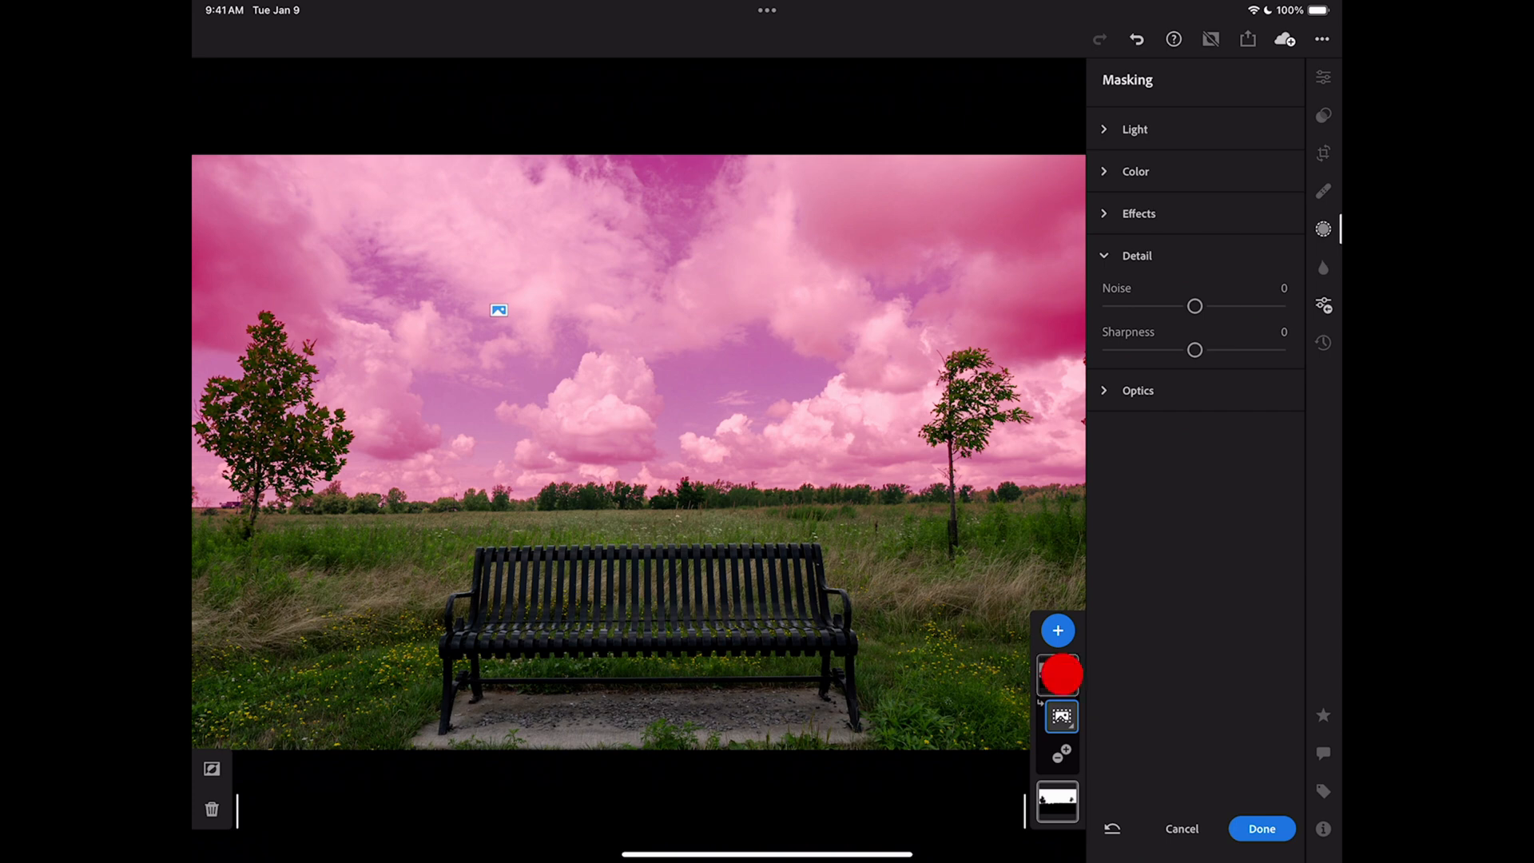
pyautogui.click(1057, 676)
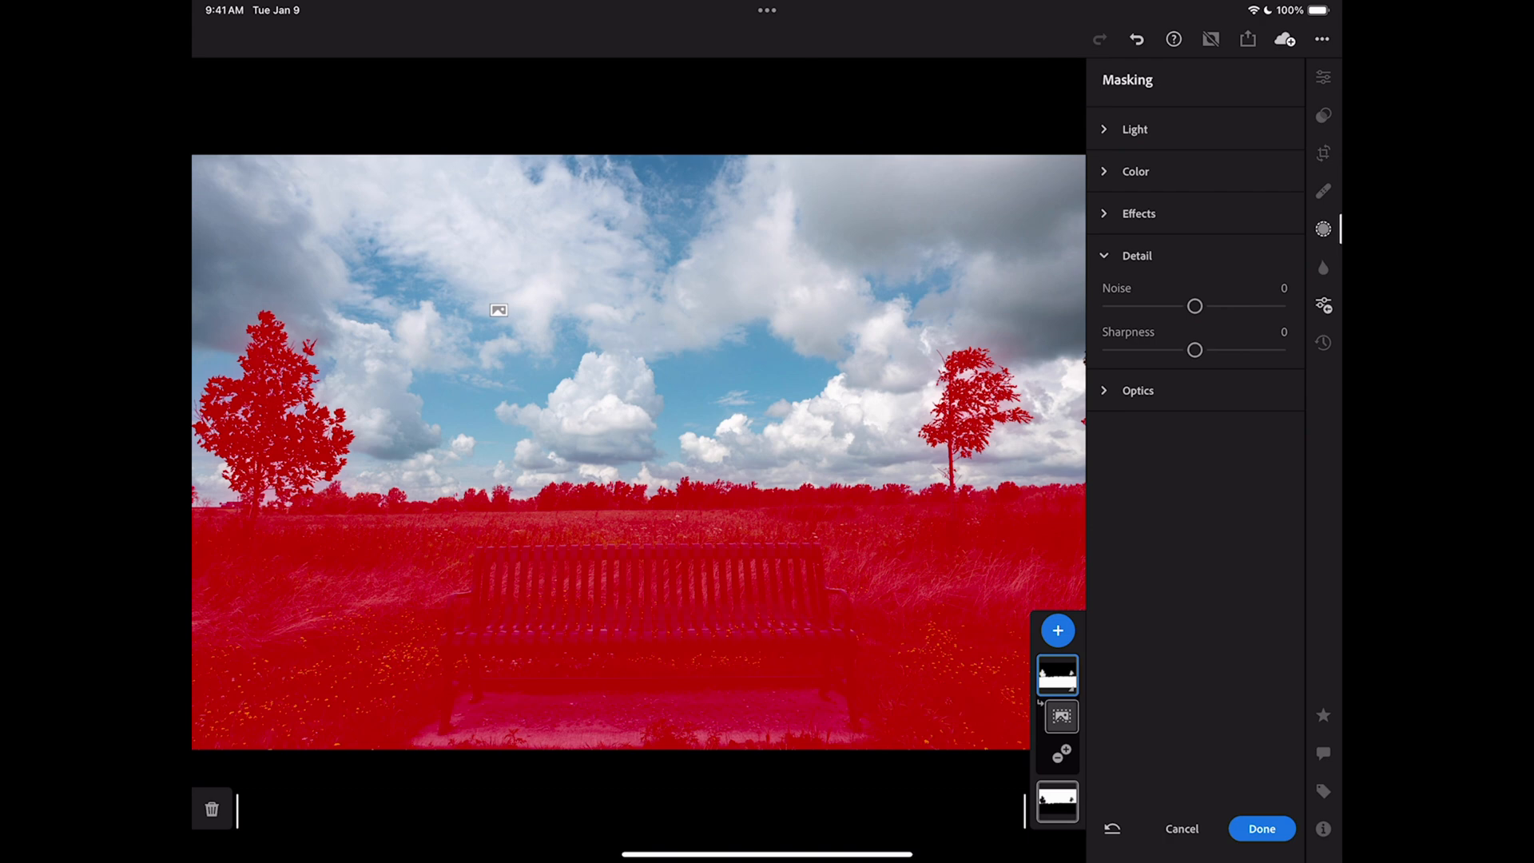
pyautogui.click(1134, 127)
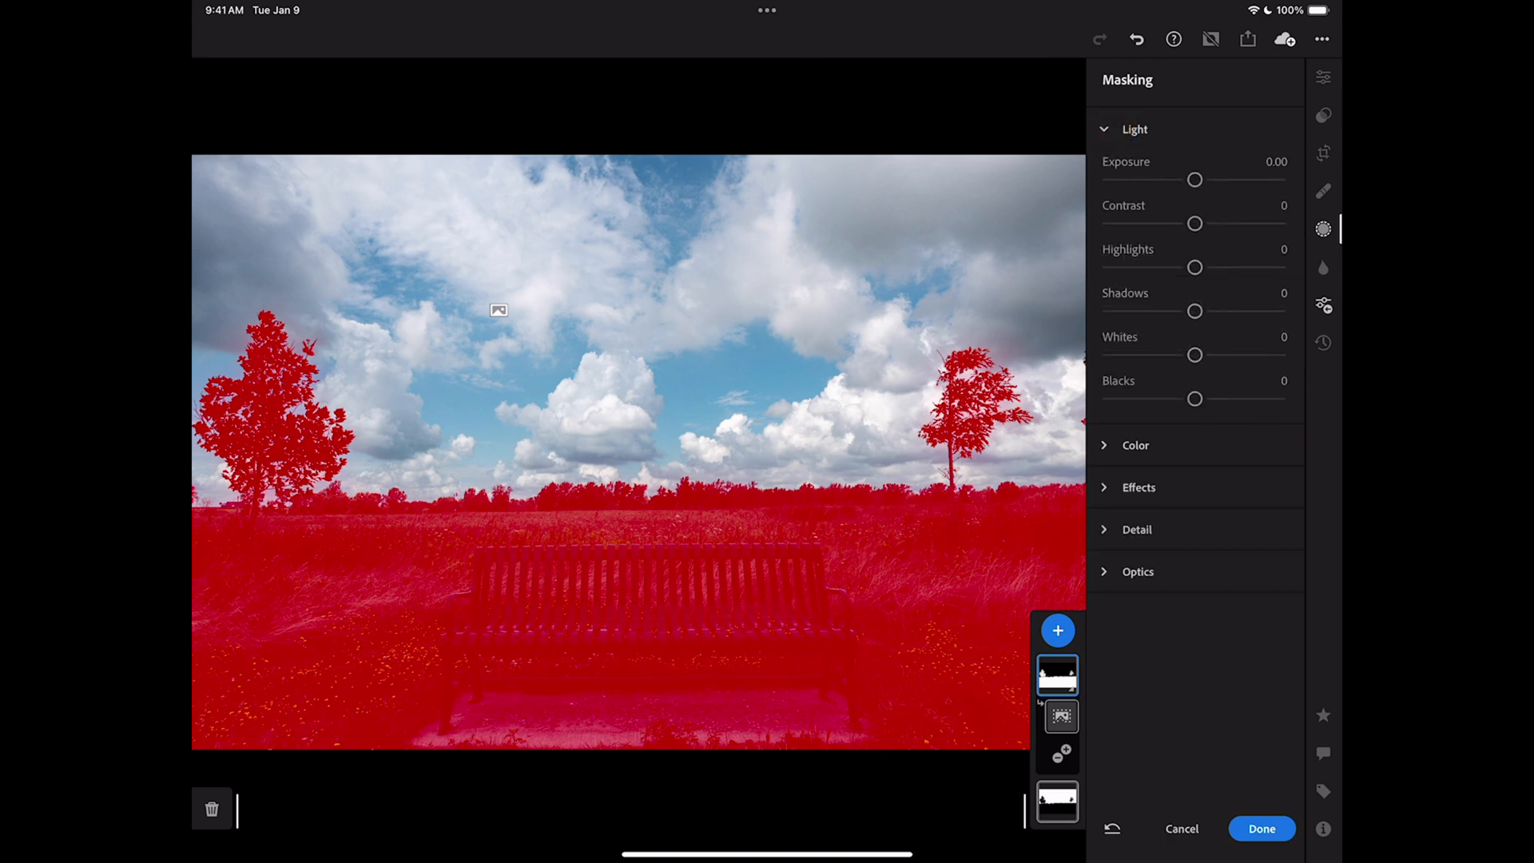
pyautogui.moveTo(1195, 179); pyautogui.dragTo(1222, 179)
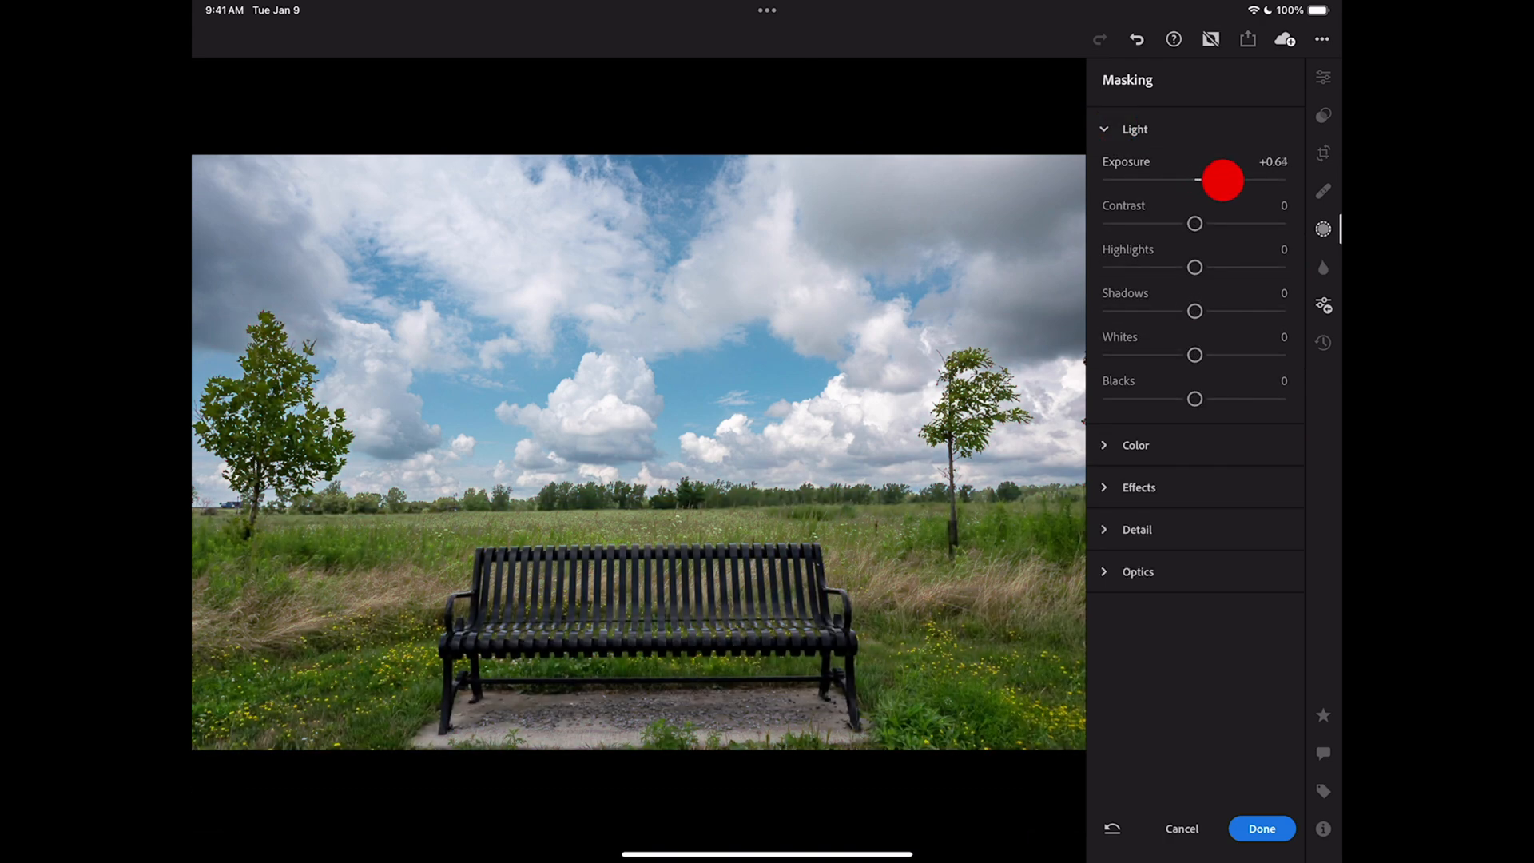
pyautogui.moveTo(1222, 180); pyautogui.dragTo(1226, 180)
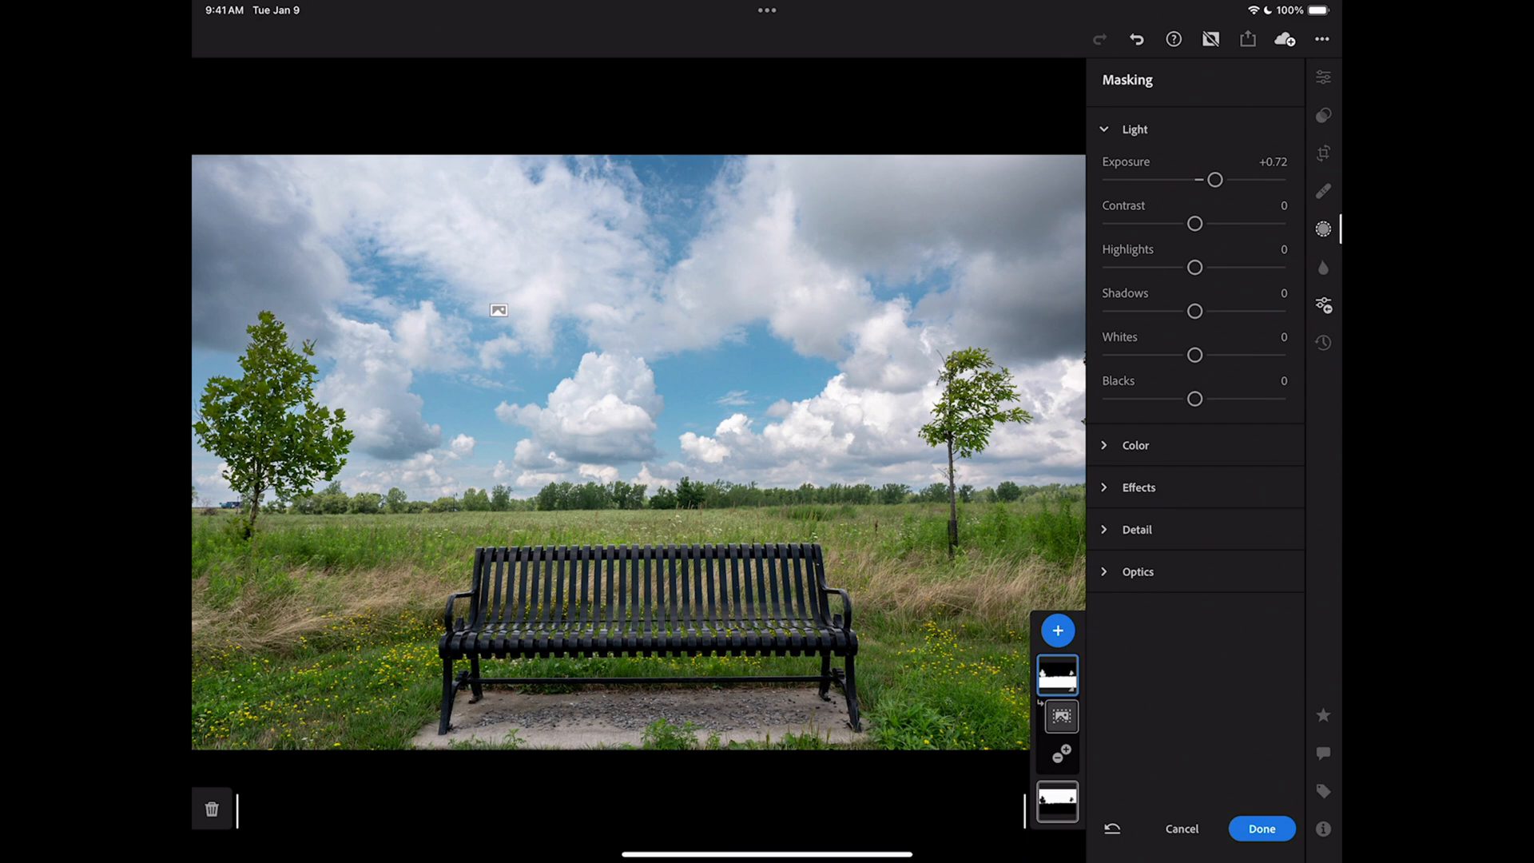
# Close Masking, then expand the Color and Light sections of the main edit panel.
pyautogui.click(1261, 829)
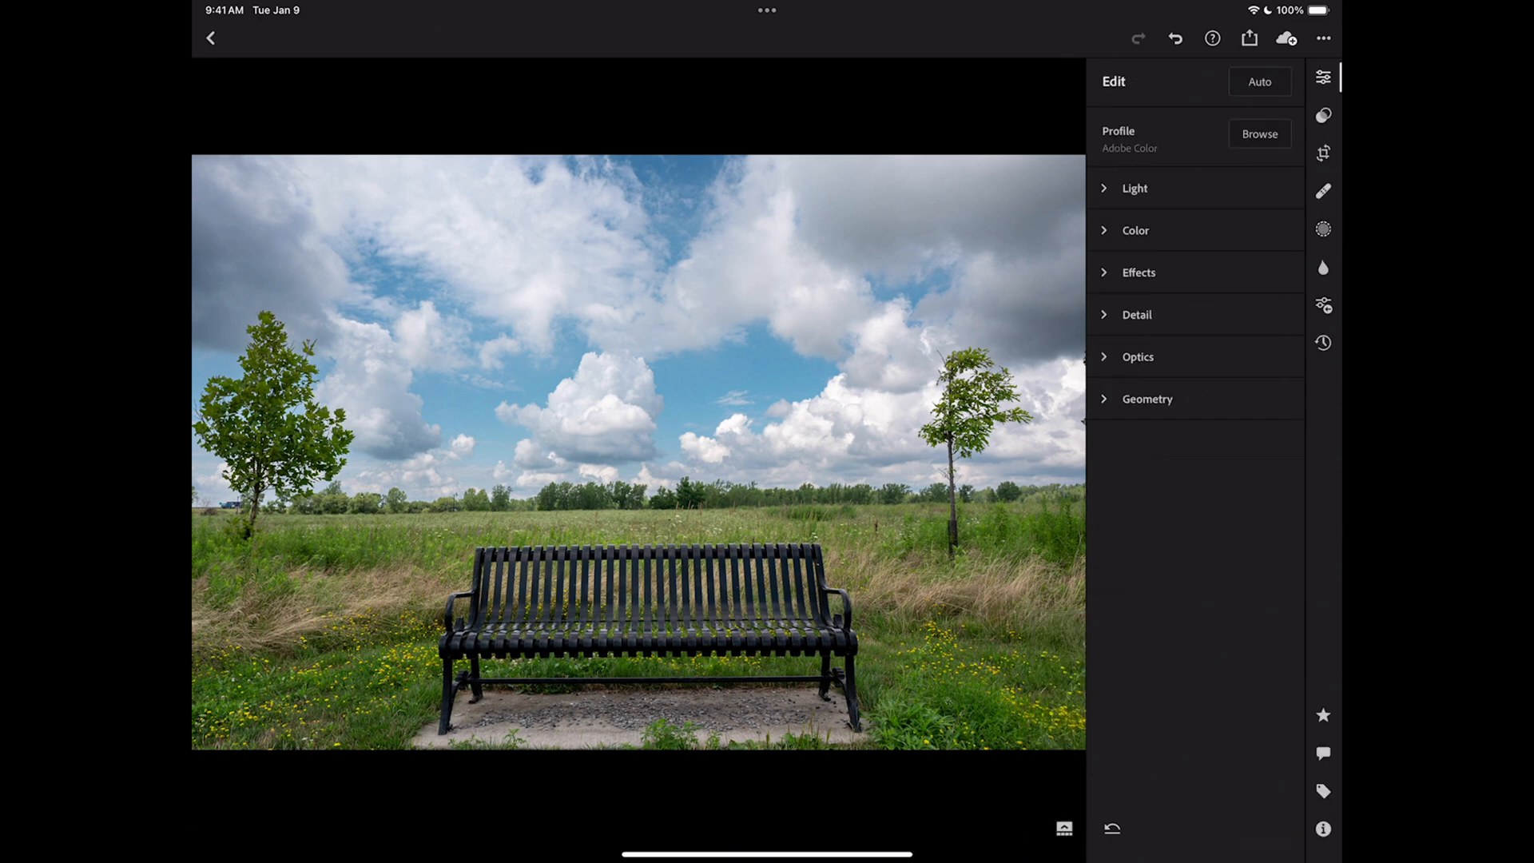
pyautogui.click(1135, 231)
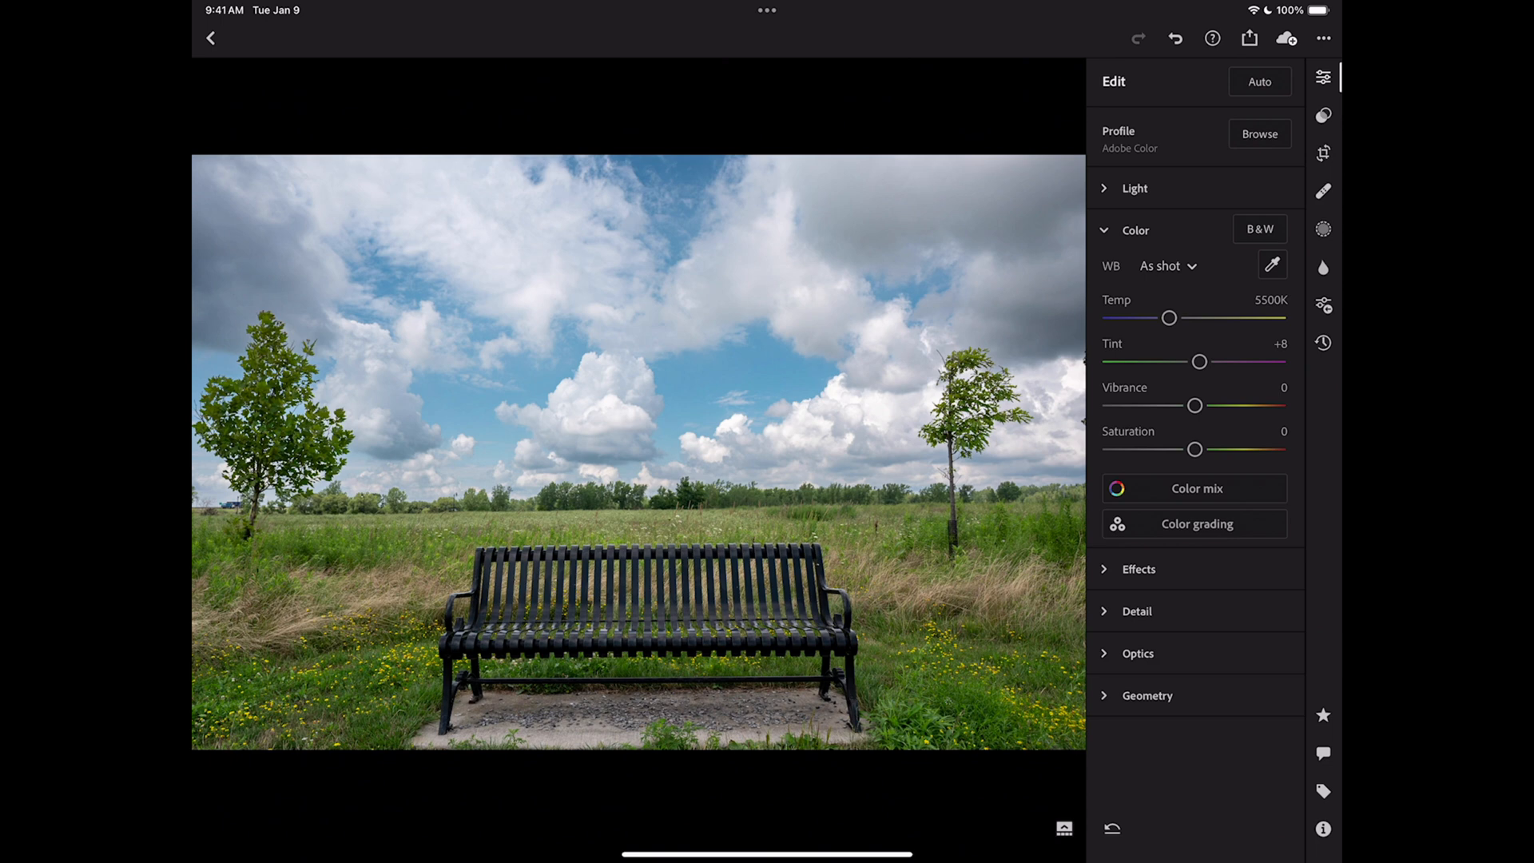
pyautogui.click(1135, 188)
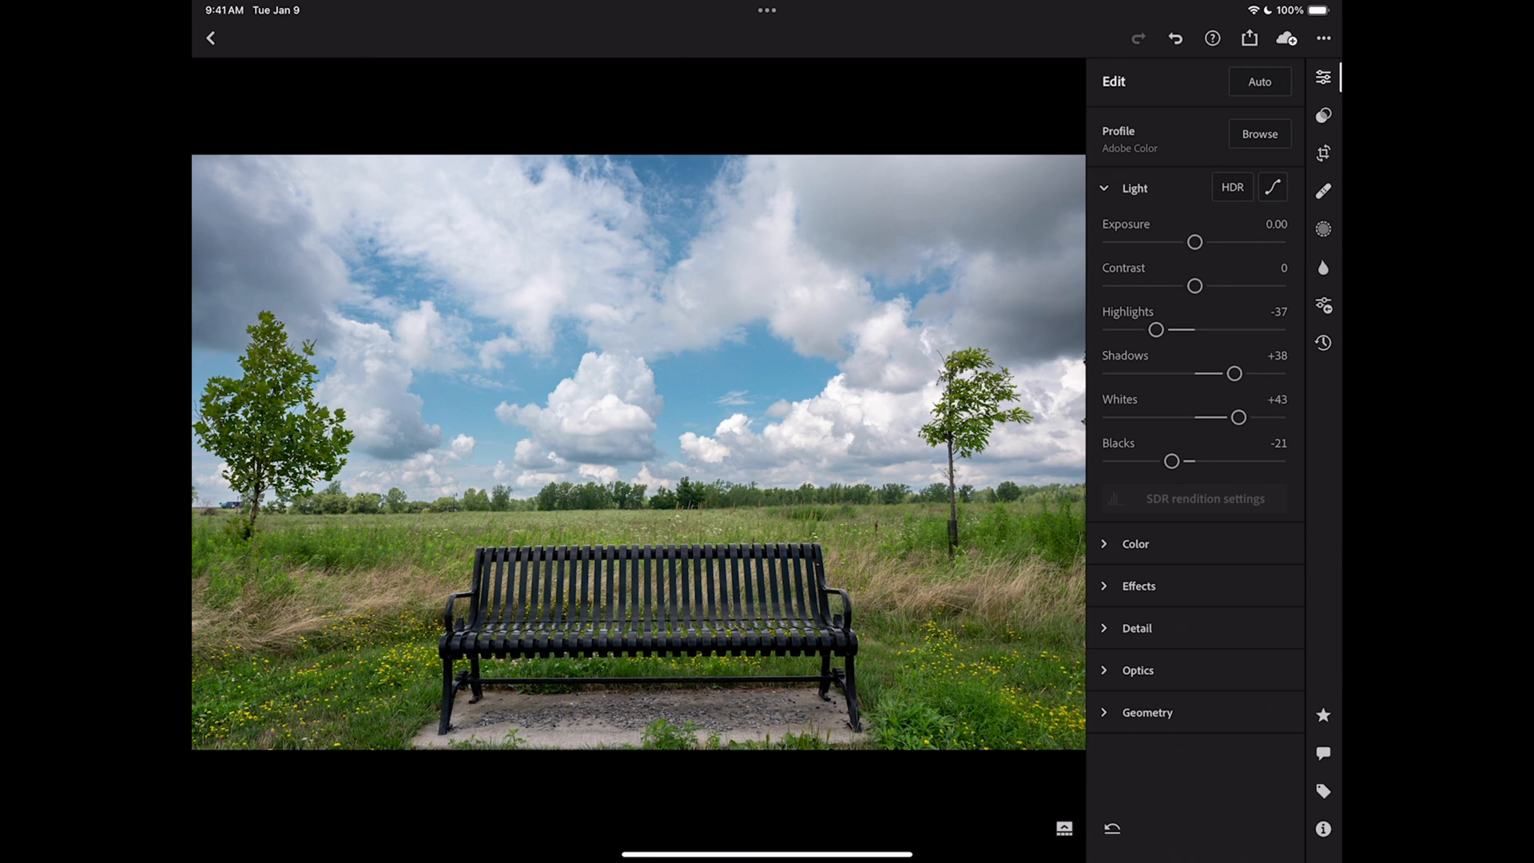
# Add a midpoint to the Light tone curve and drag it into a contrast S-curve.
pyautogui.click(1272, 187)
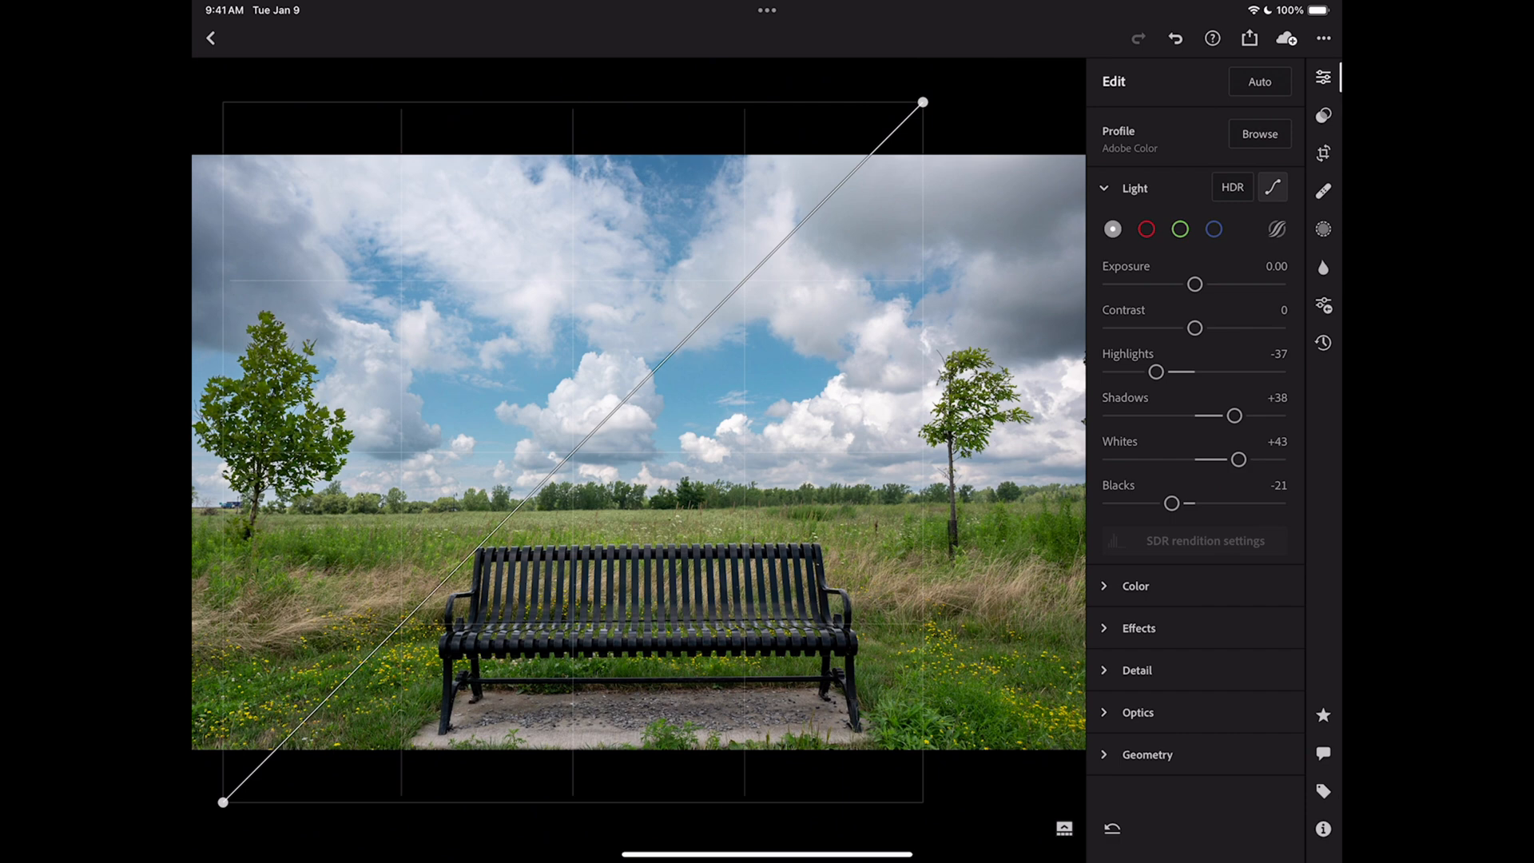
pyautogui.click(577, 446)
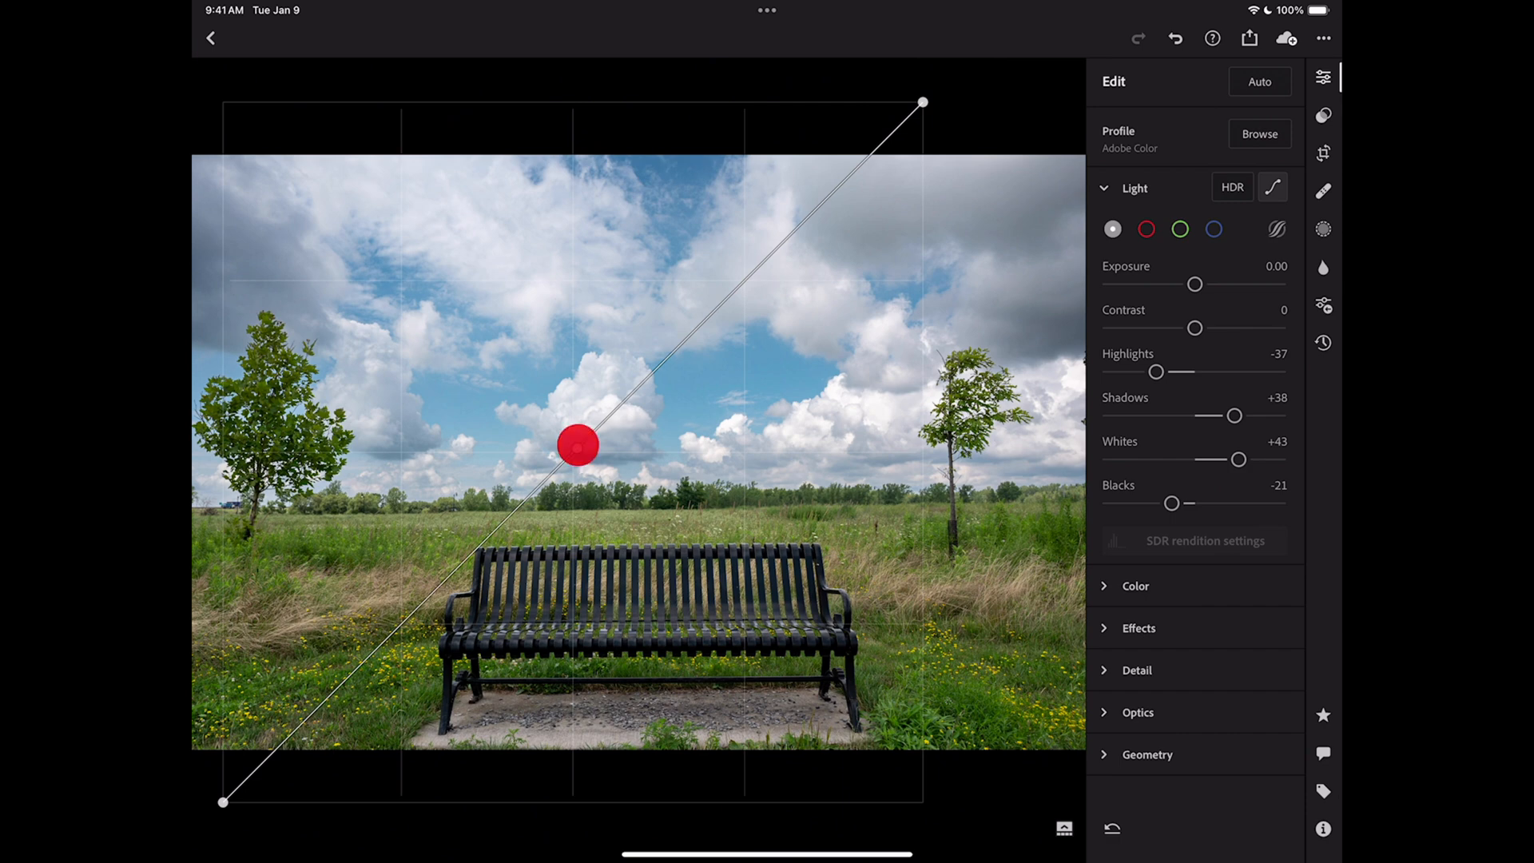
pyautogui.moveTo(577, 446); pyautogui.dragTo(440, 606)
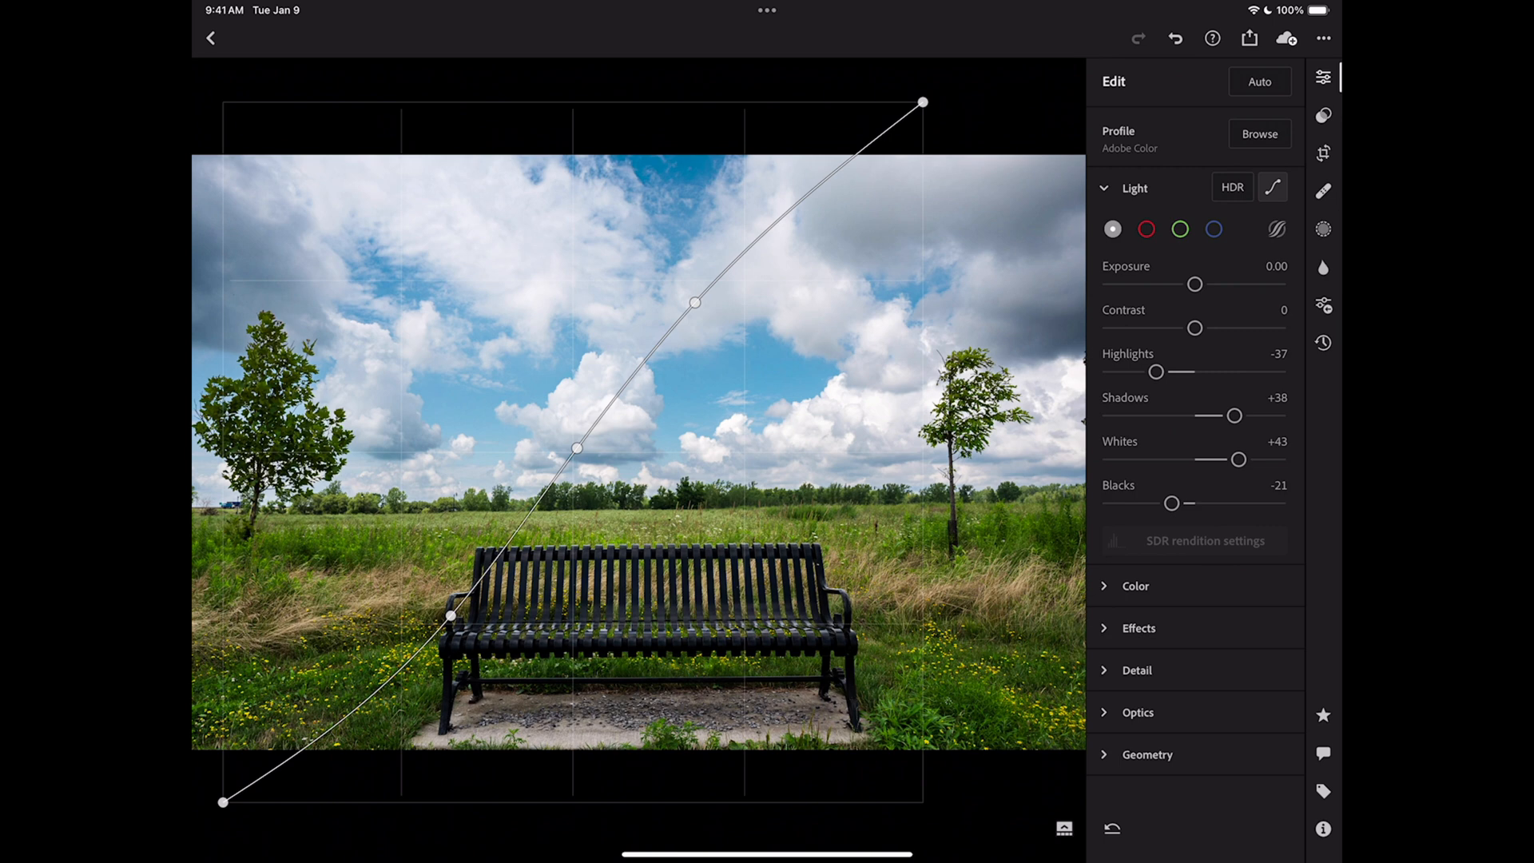
pyautogui.click(1273, 187)
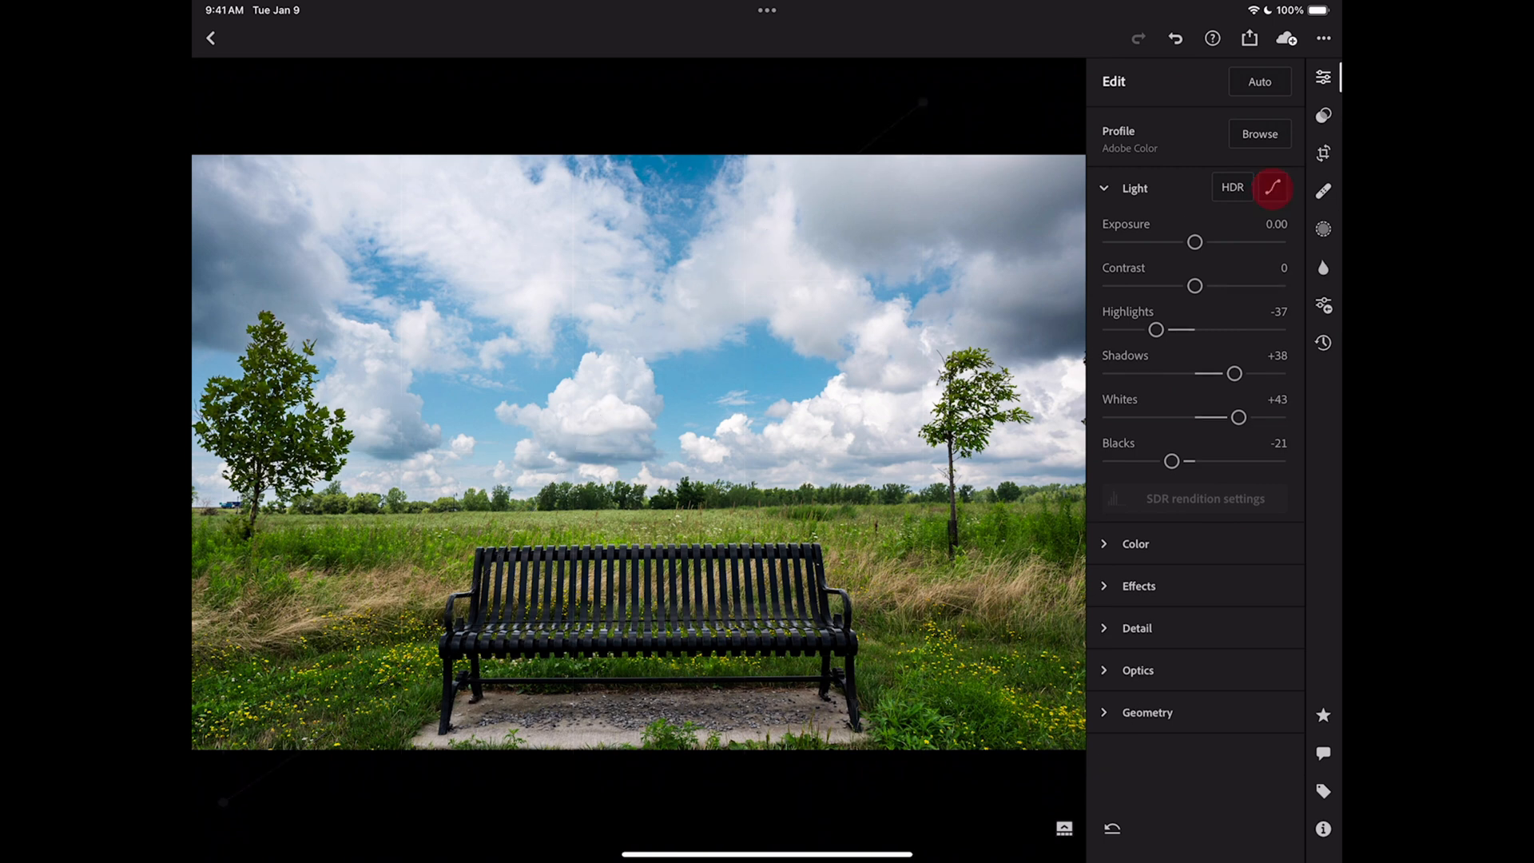
# Expand the Color section and open Color grading, with all wheels at zero.
pyautogui.click(1273, 187)
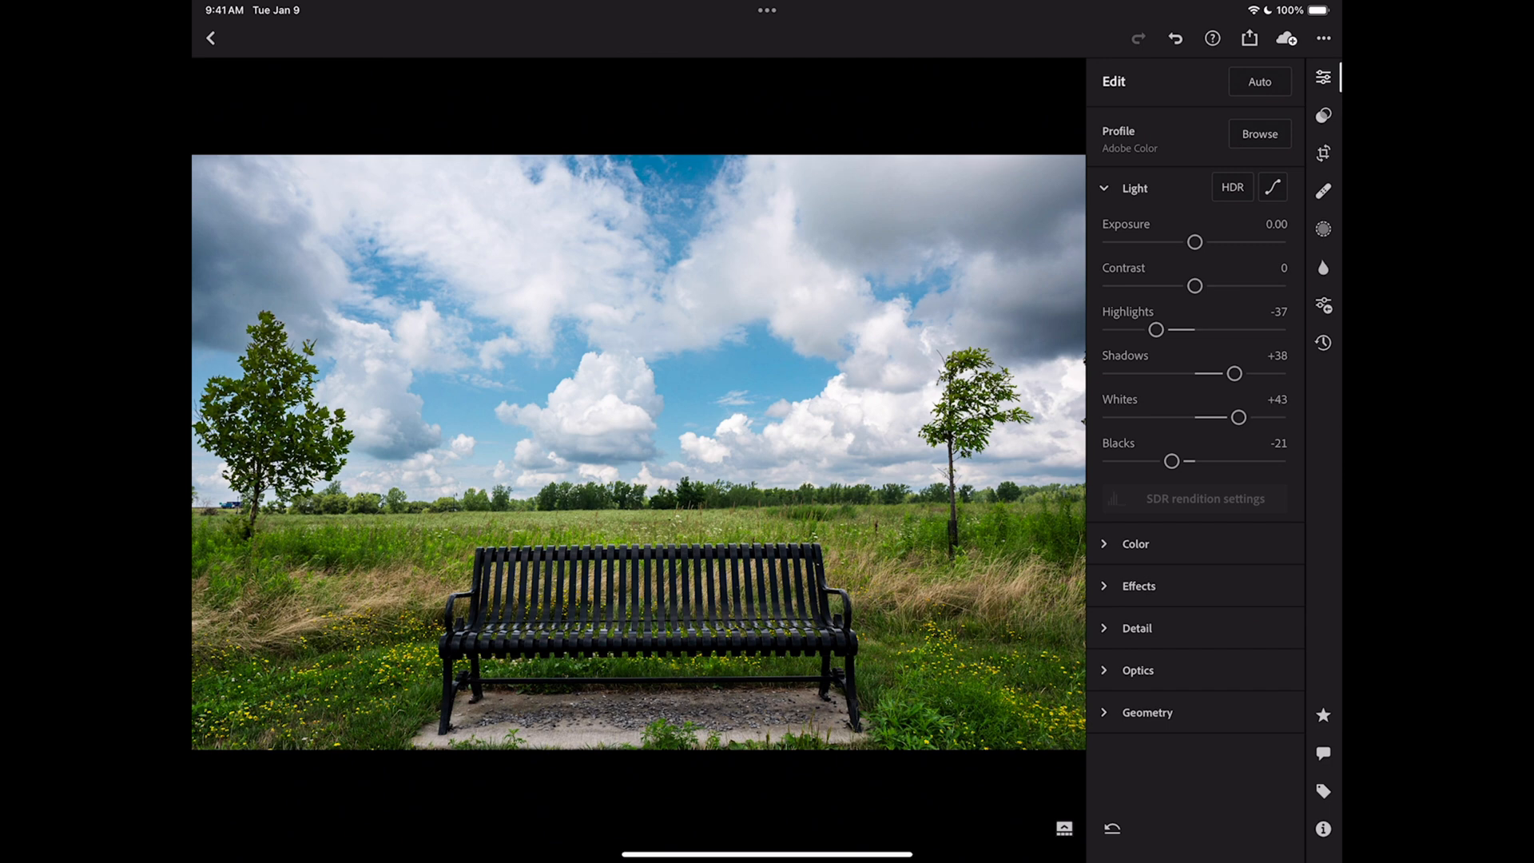
pyautogui.click(1134, 188)
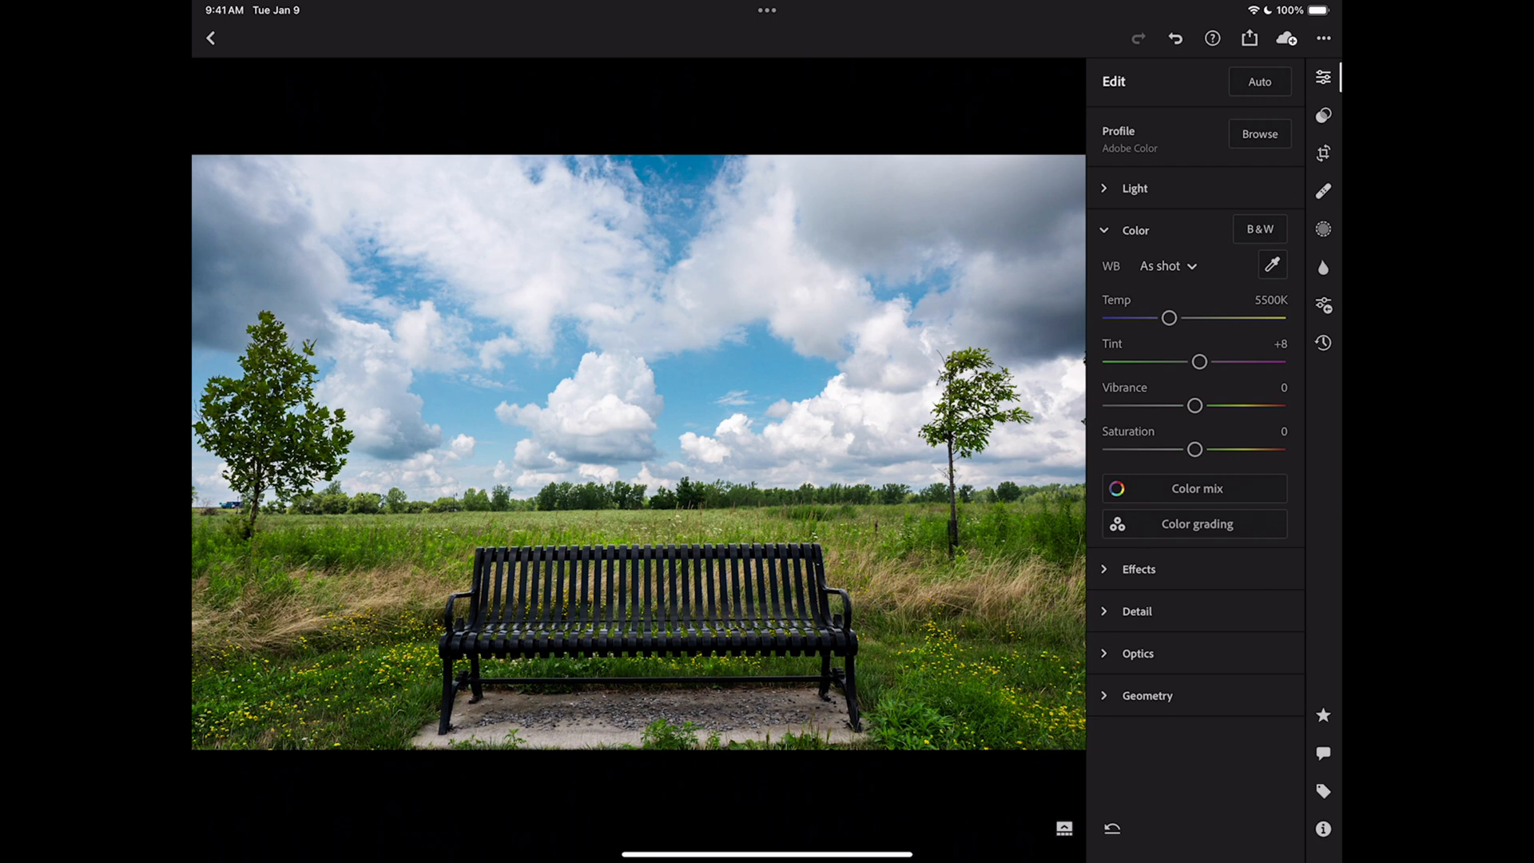
pyautogui.click(1196, 523)
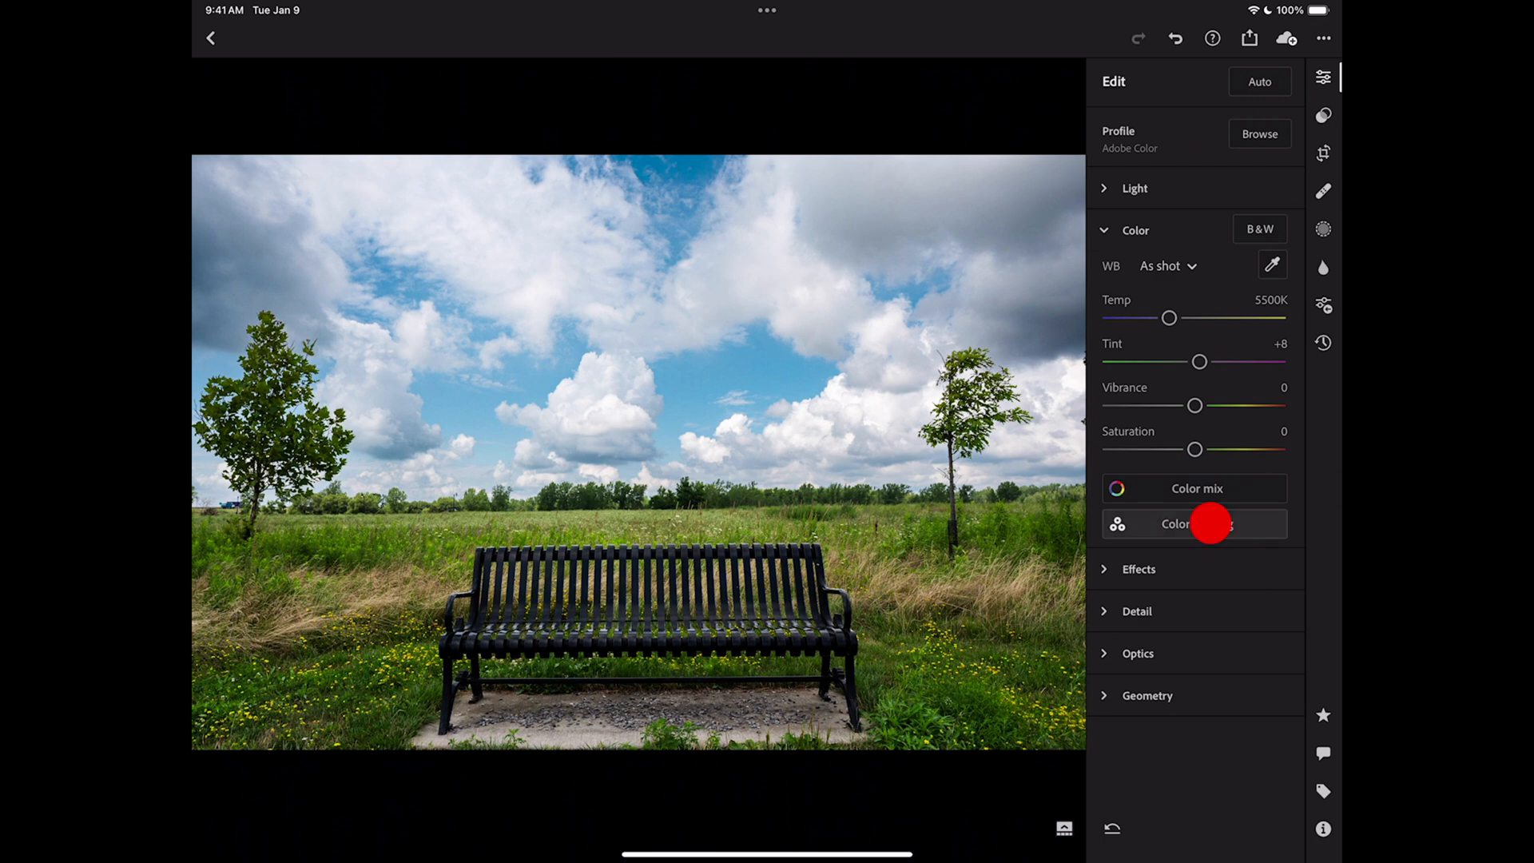
pyautogui.click(1194, 524)
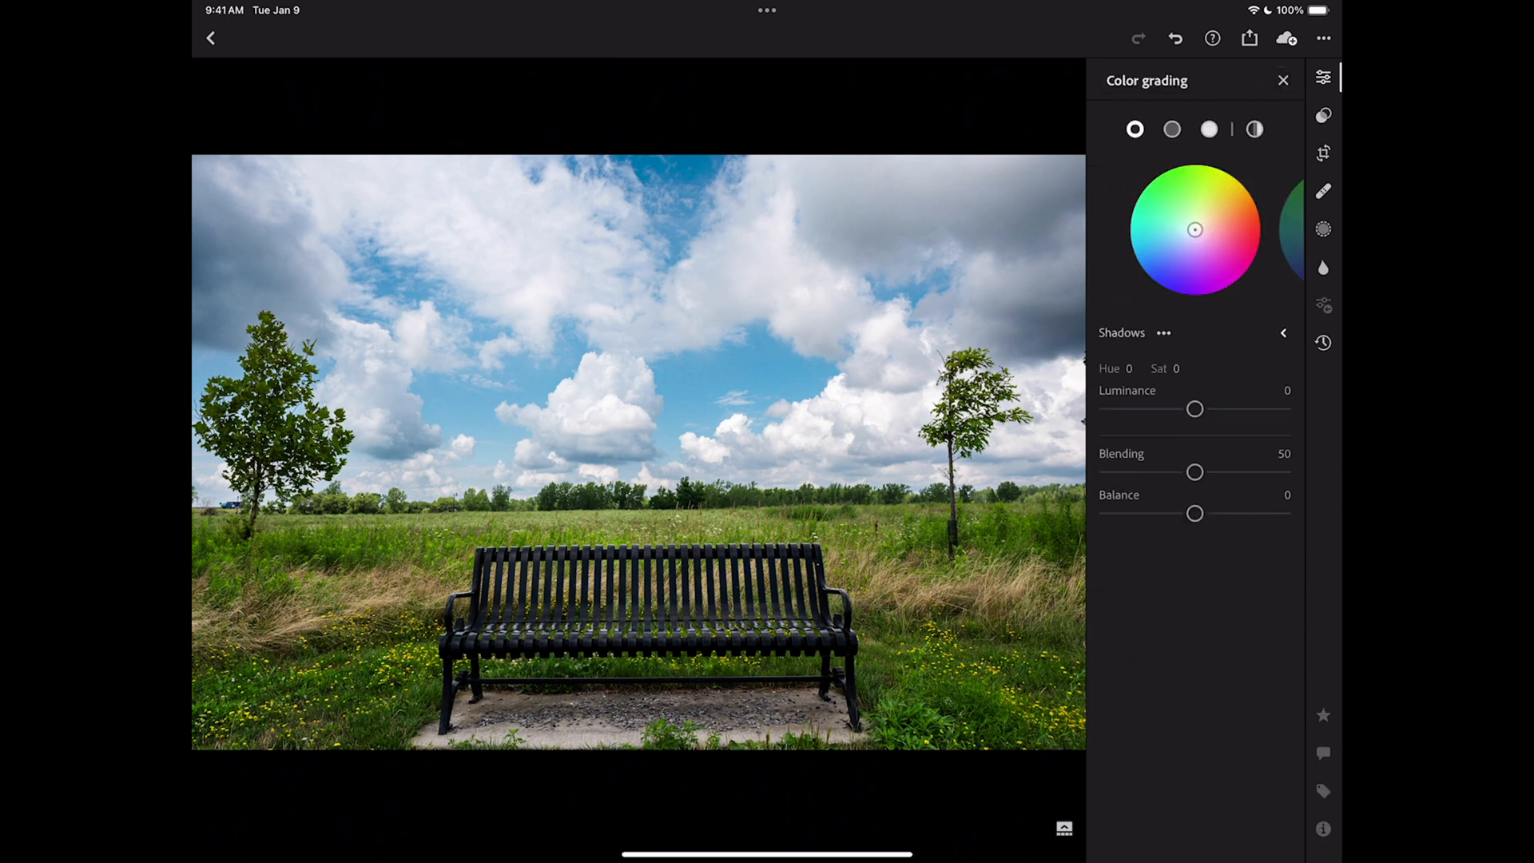
# Leave Color grading unchanged and darken blues in Color mix to luminance -11.
pyautogui.click(1284, 80)
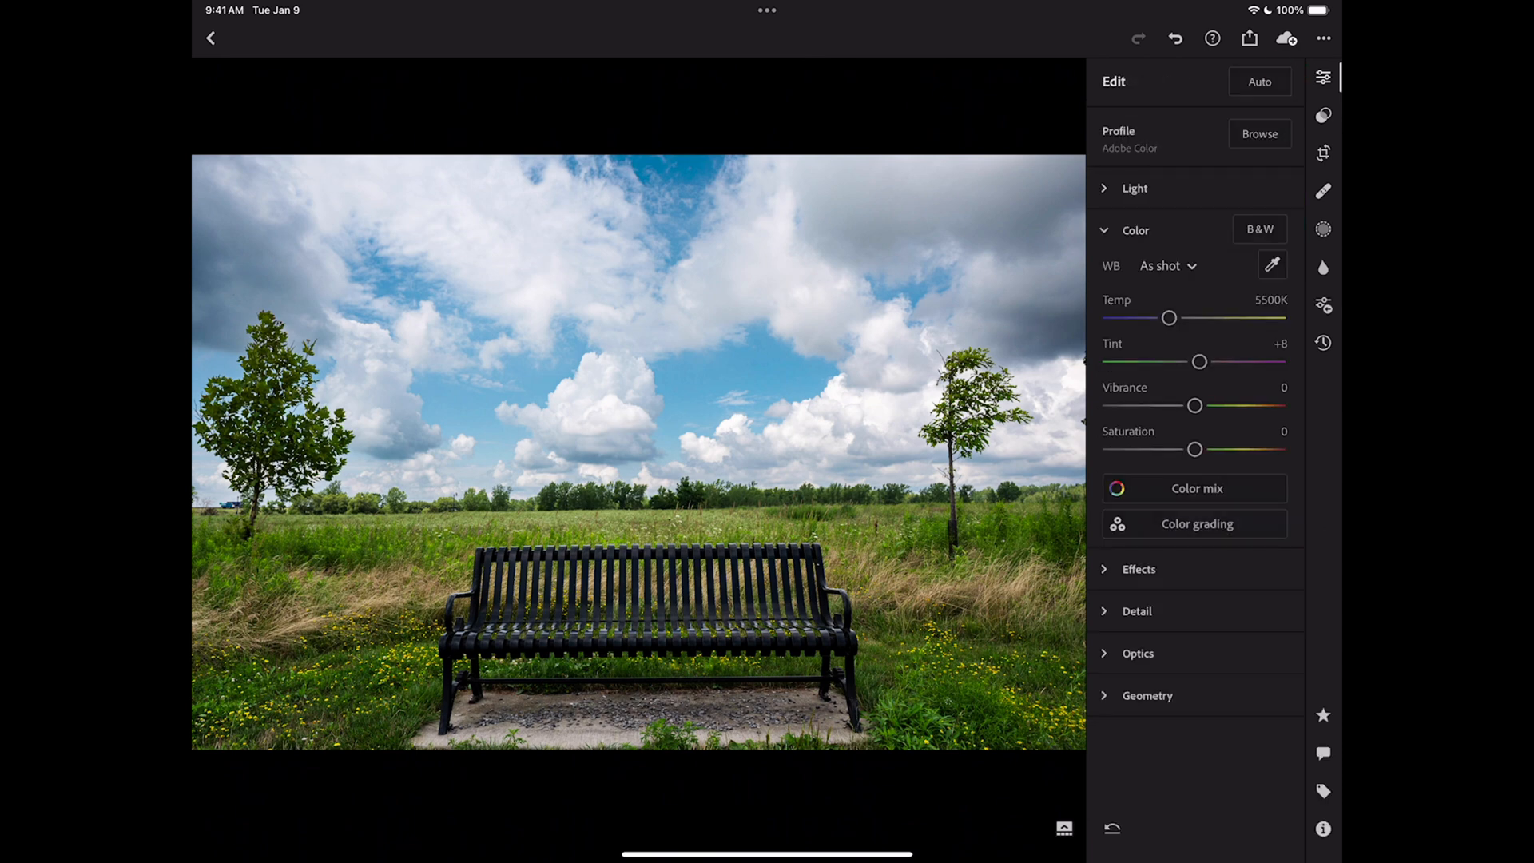
pyautogui.click(1195, 488)
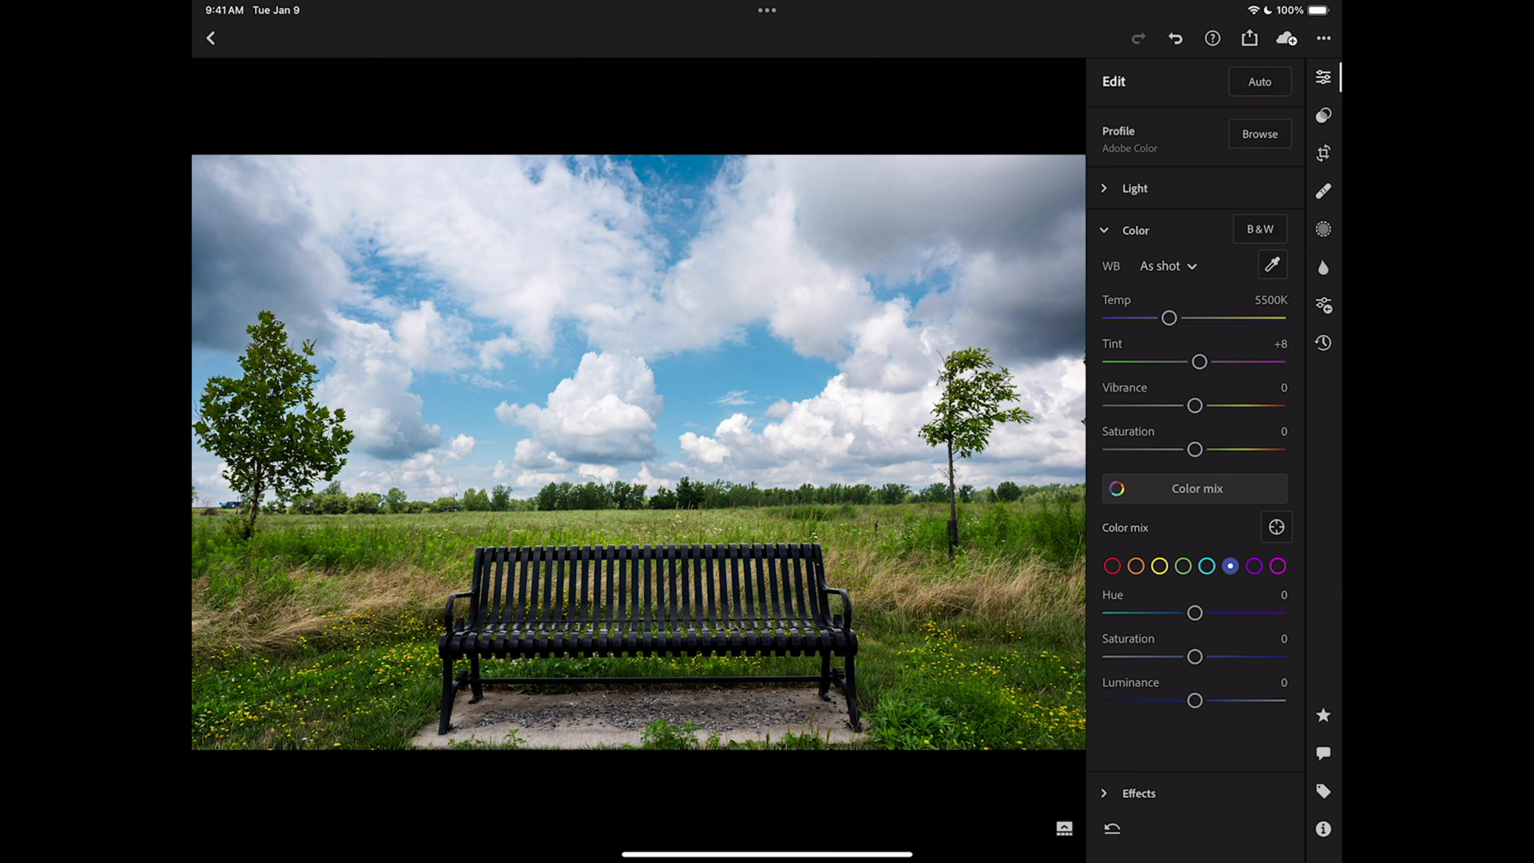
pyautogui.moveTo(1194, 700); pyautogui.dragTo(1161, 703)
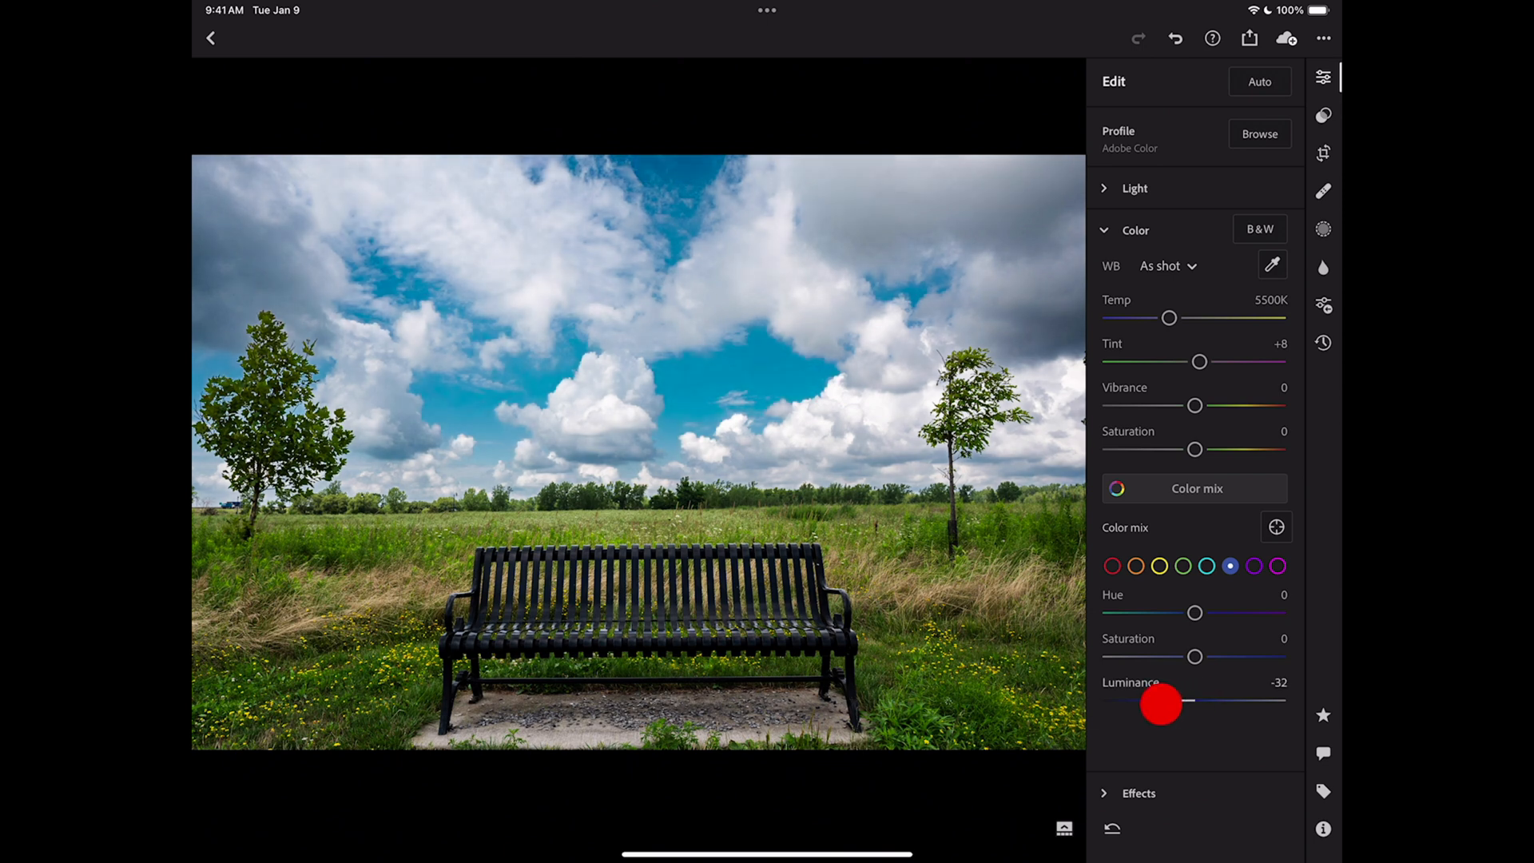
pyautogui.moveTo(1161, 704); pyautogui.dragTo(1177, 700)
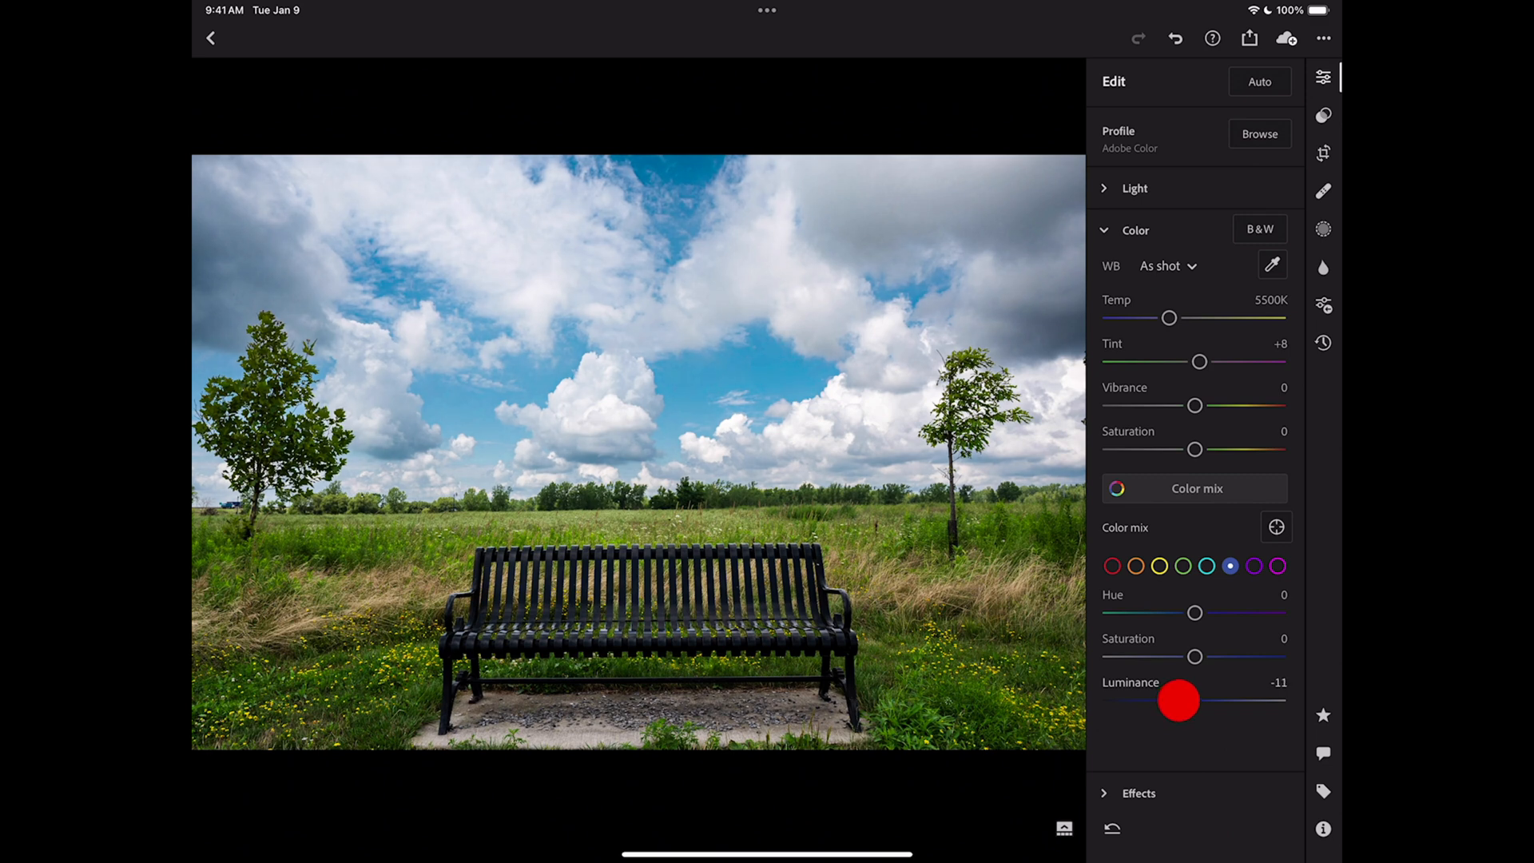
# Brighten and saturate yellows, then set greens to saturation +6, luminance -22.
pyautogui.click(1159, 566)
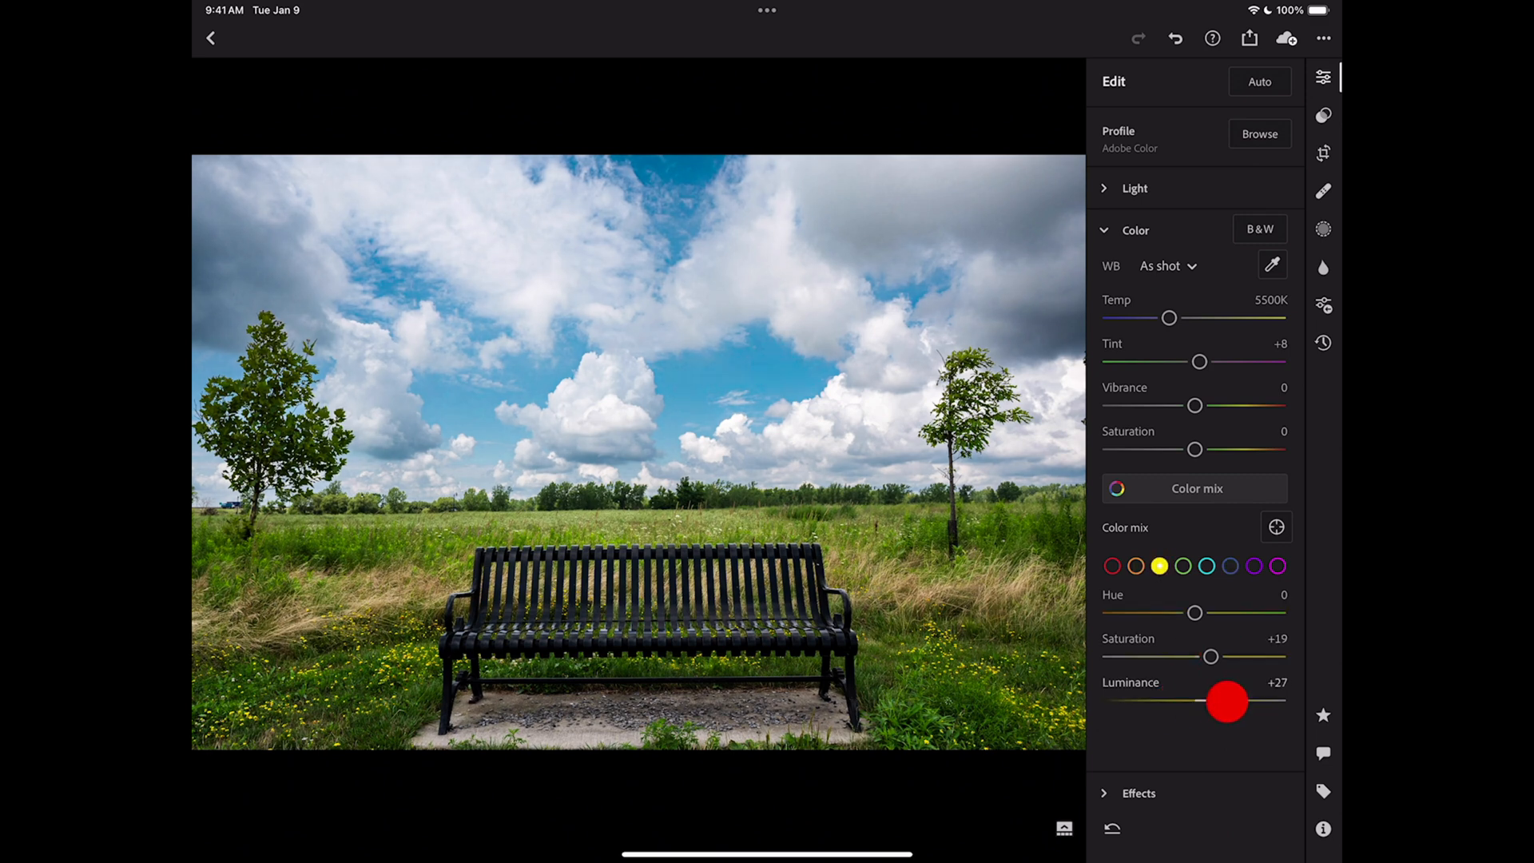
pyautogui.click(1183, 566)
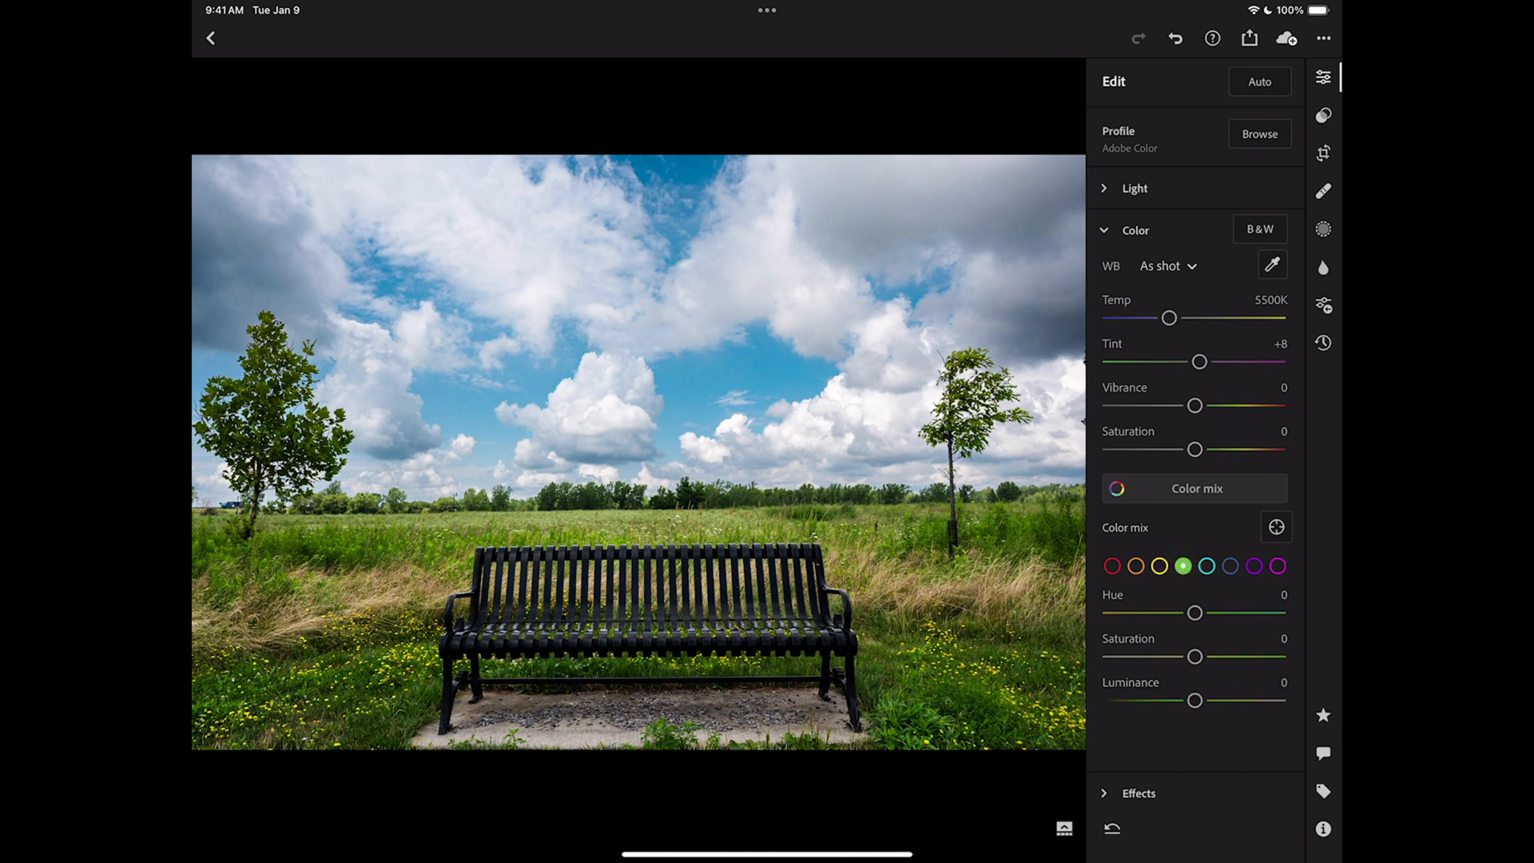
pyautogui.moveTo(1195, 657); pyautogui.dragTo(1204, 658)
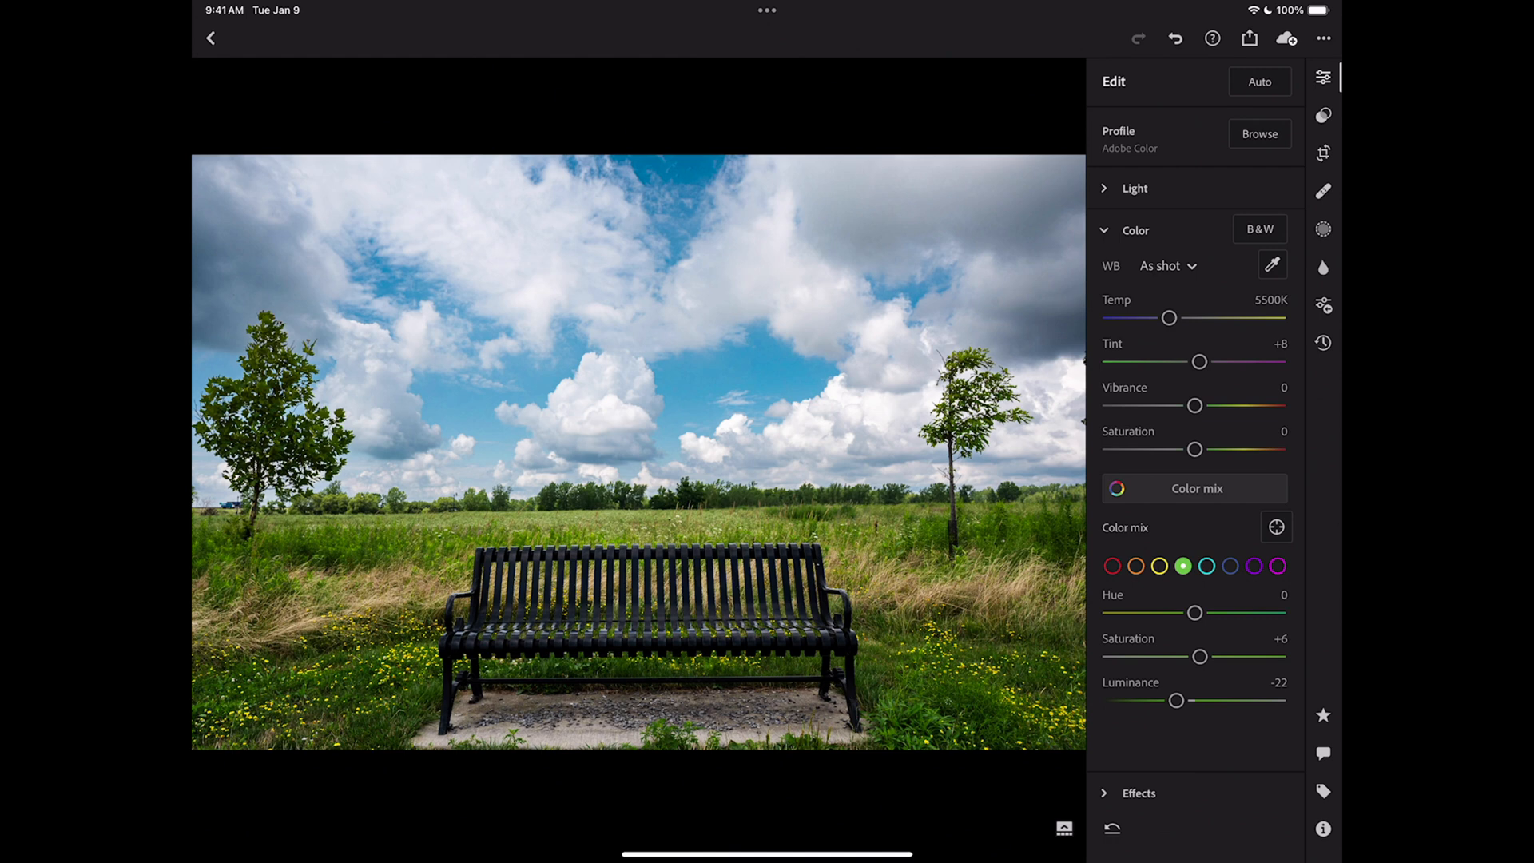
# Expand Effects and add slight texture (+5) and clarity (+3).
pyautogui.click(1135, 230)
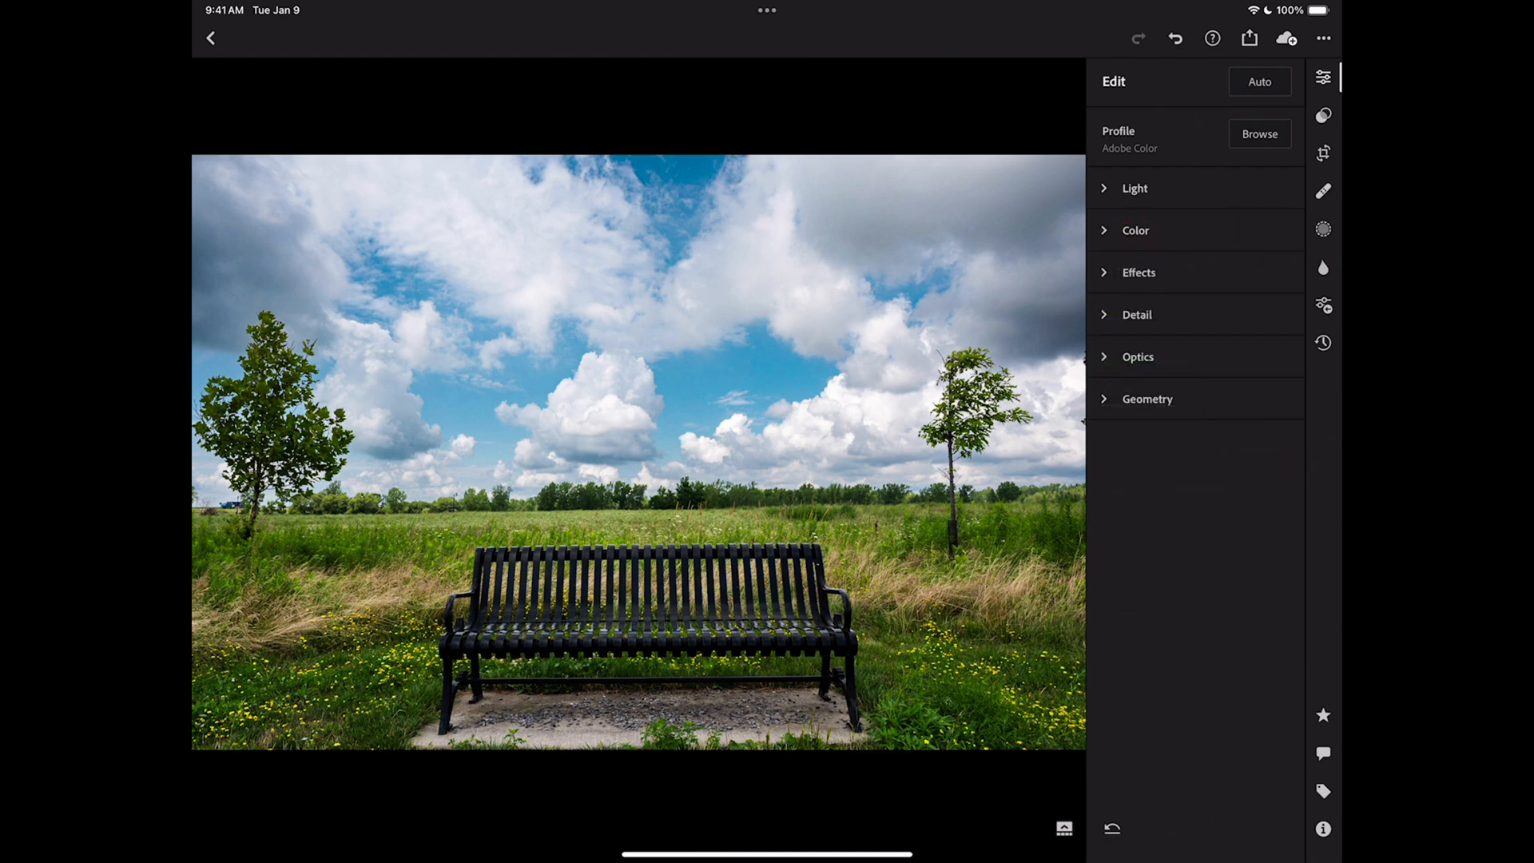
pyautogui.click(1138, 272)
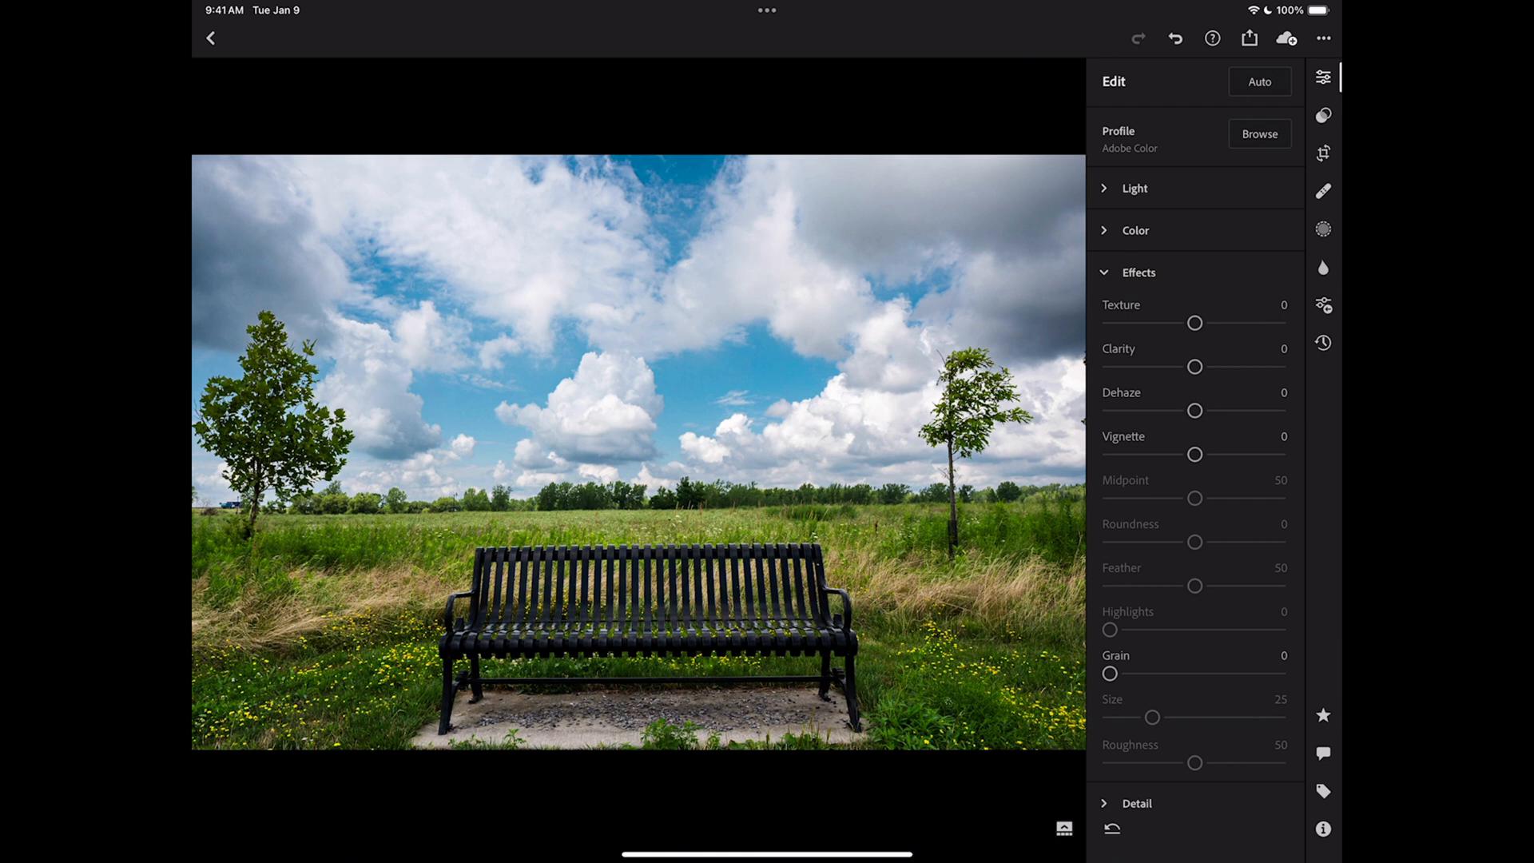
pyautogui.moveTo(1194, 366); pyautogui.dragTo(1211, 366)
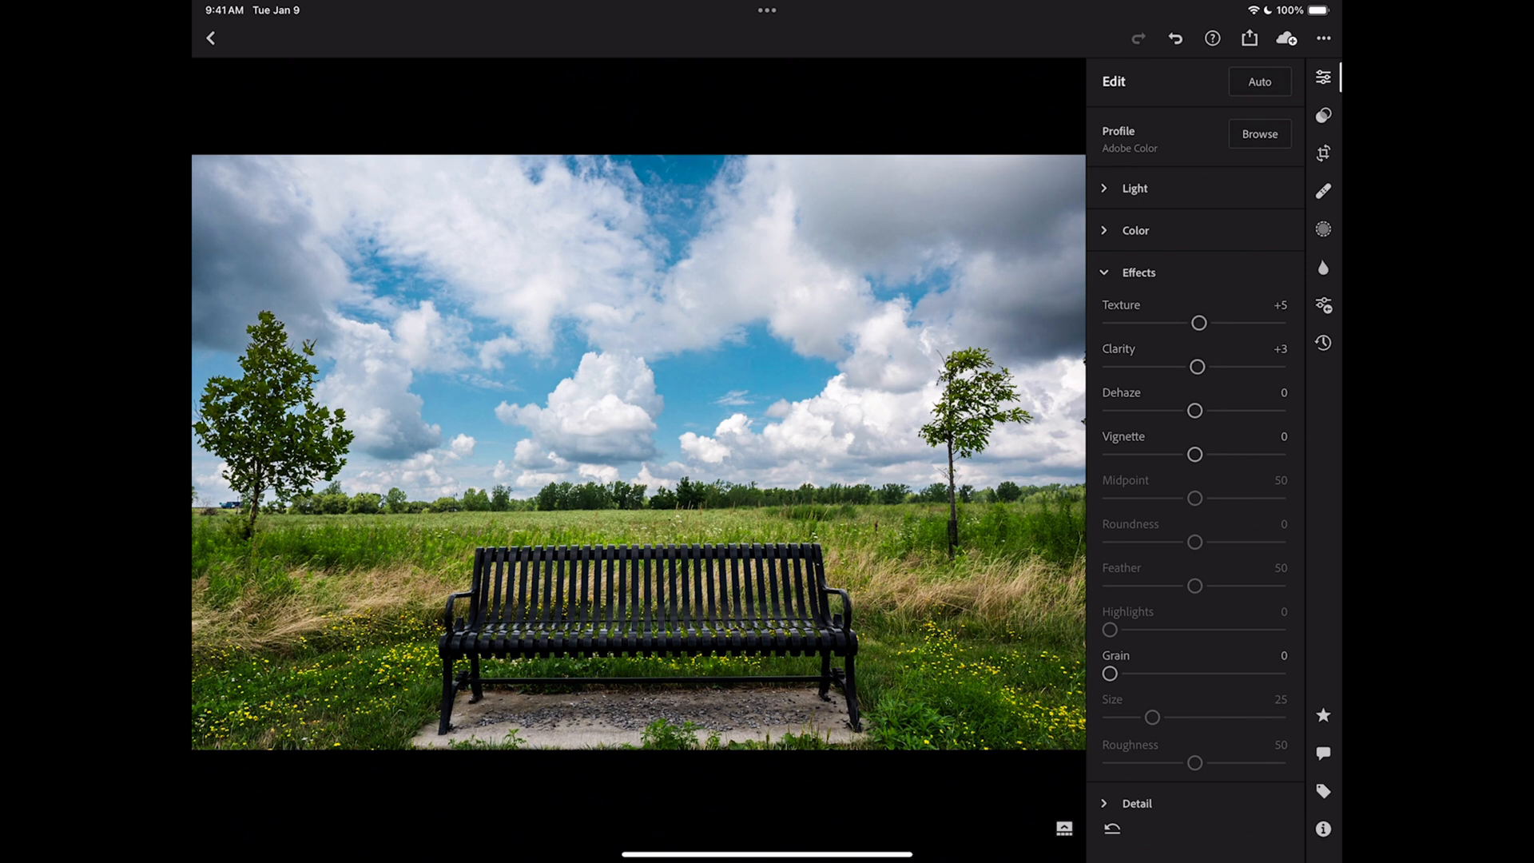
# Set a subtle vignette of -6 with midpoint 67, then collapse Effects.
pyautogui.moveTo(1195, 454); pyautogui.dragTo(1169, 454)
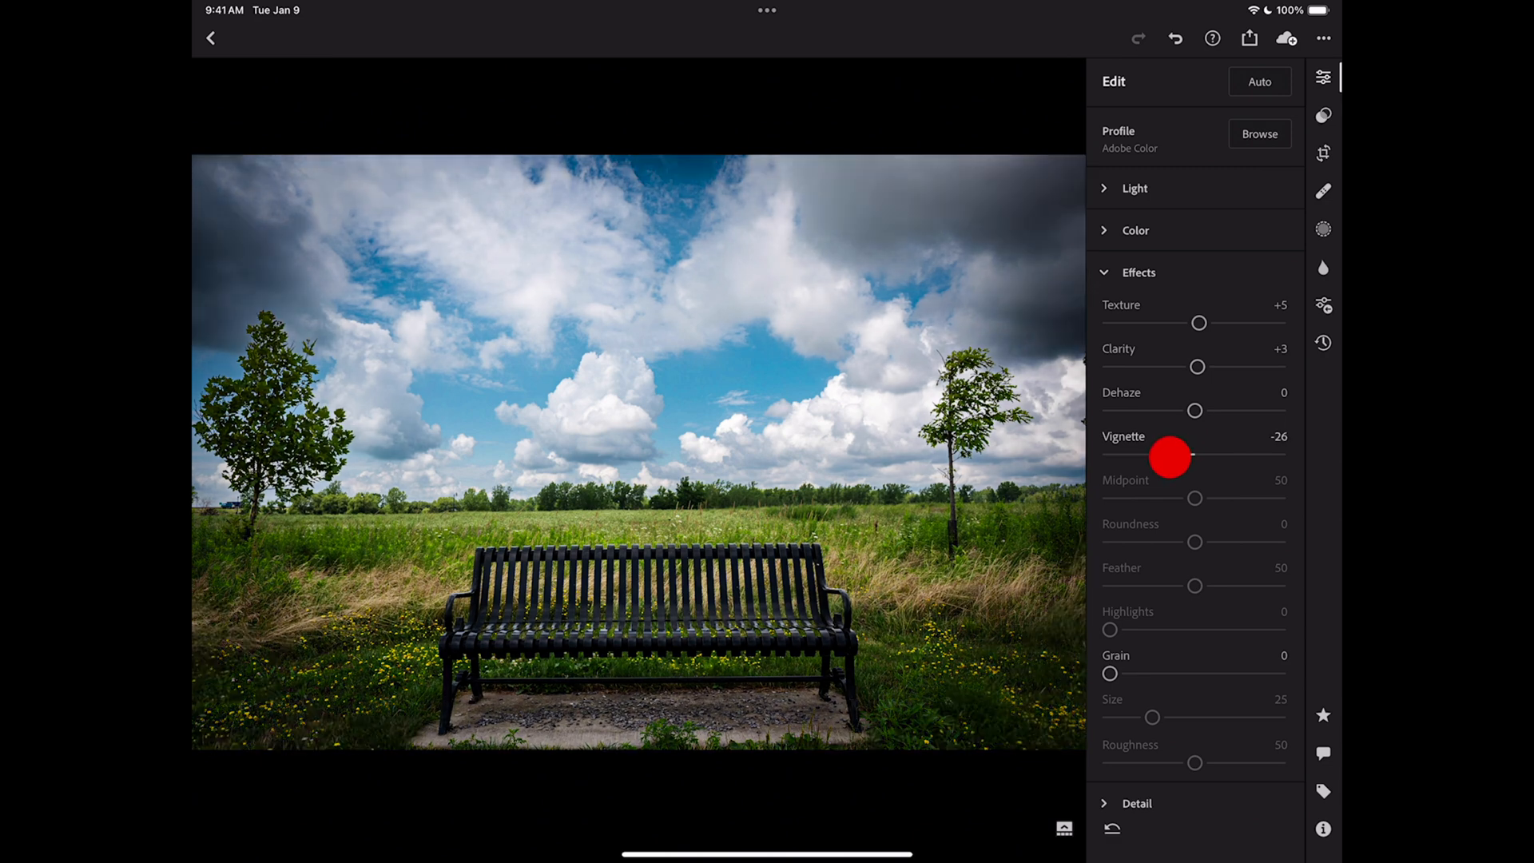
pyautogui.moveTo(1172, 458); pyautogui.dragTo(1189, 456)
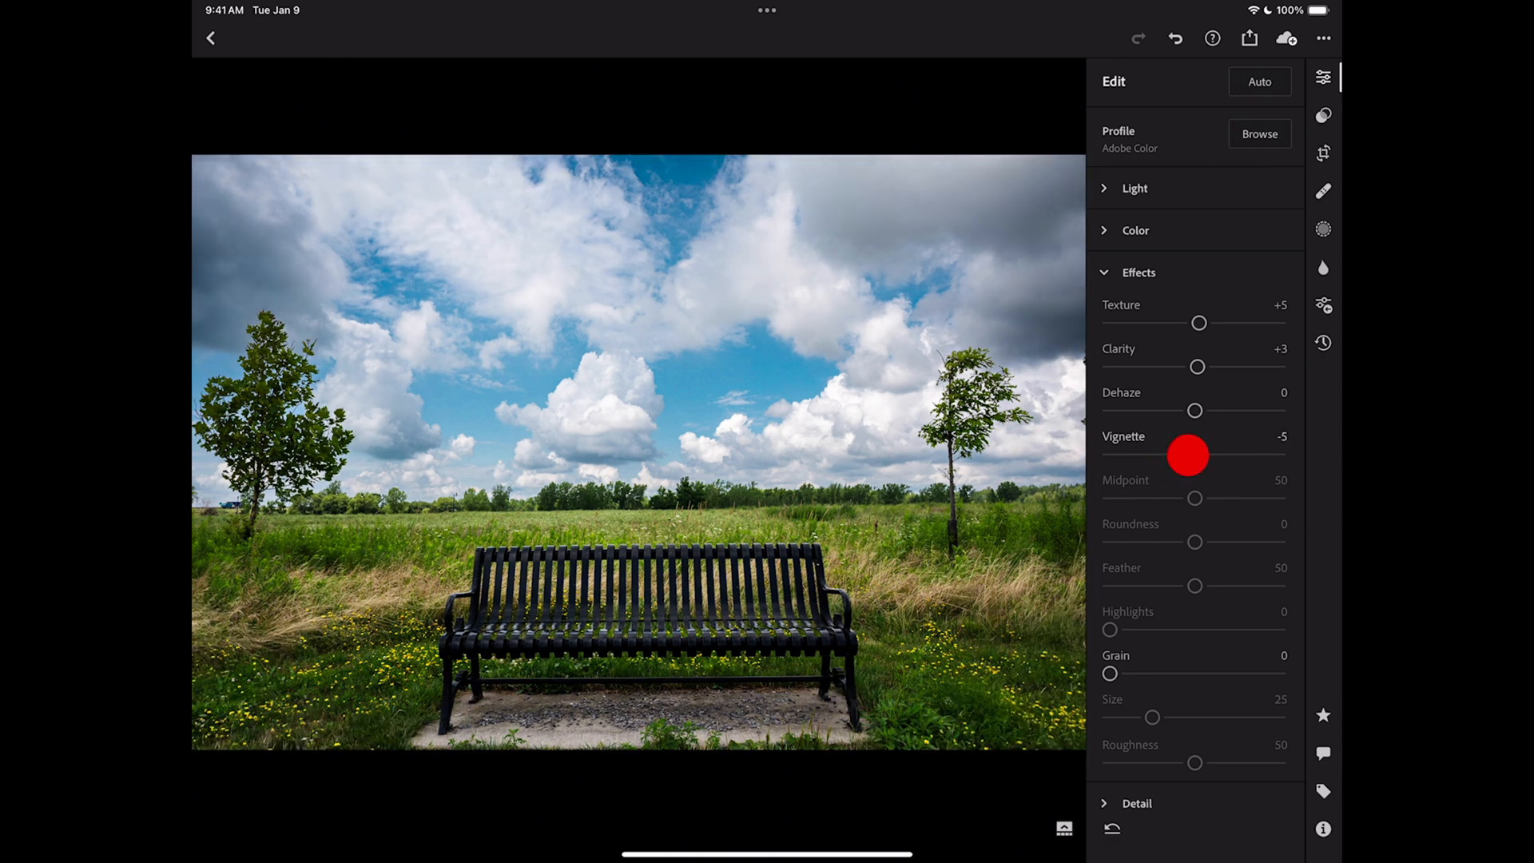
pyautogui.moveTo(1201, 454); pyautogui.dragTo(1191, 454)
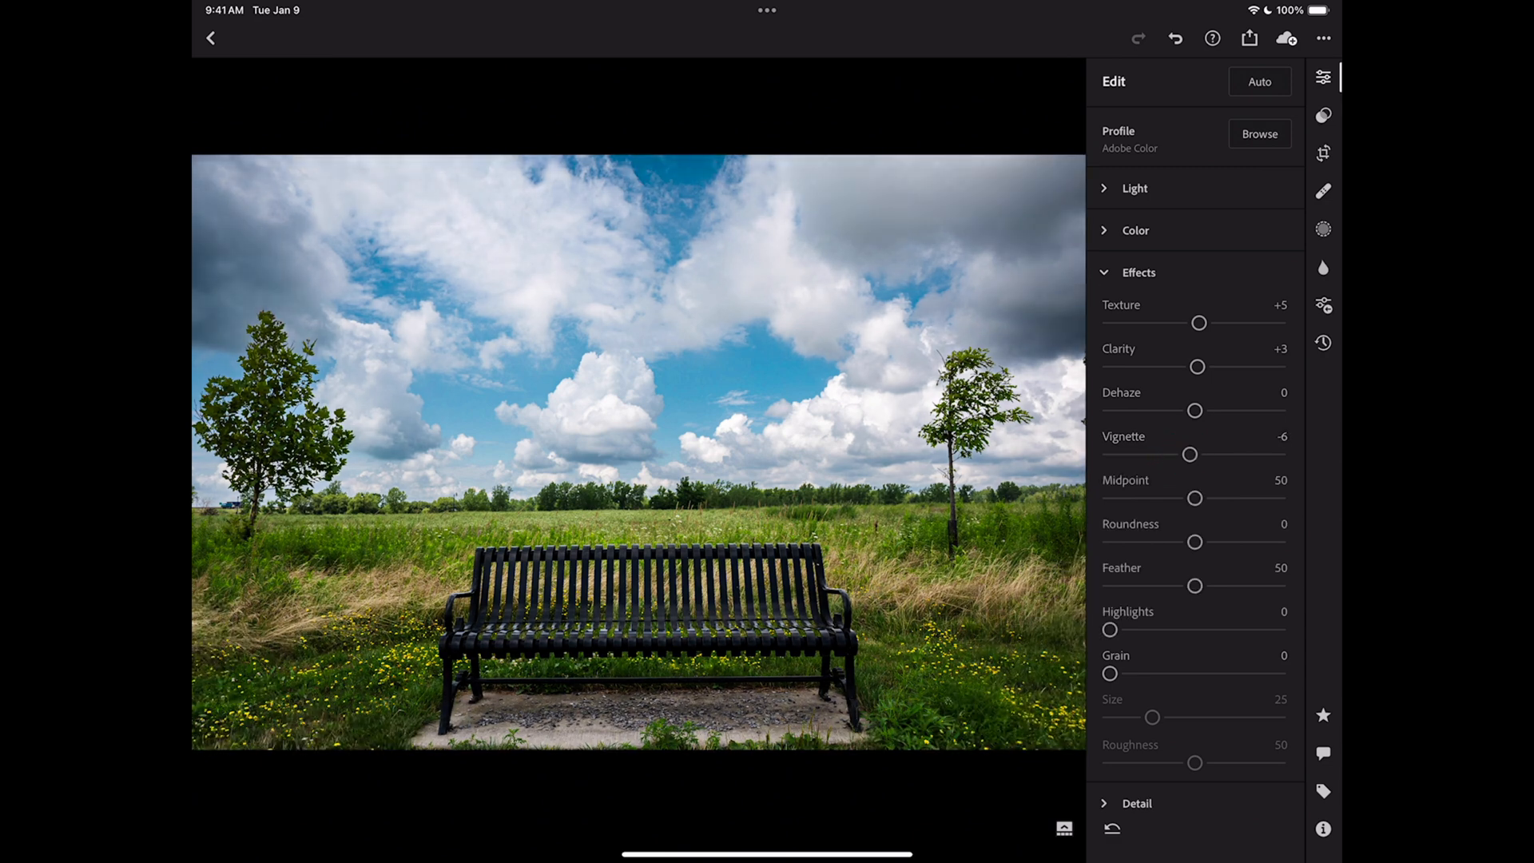
pyautogui.moveTo(1195, 498); pyautogui.dragTo(1231, 498)
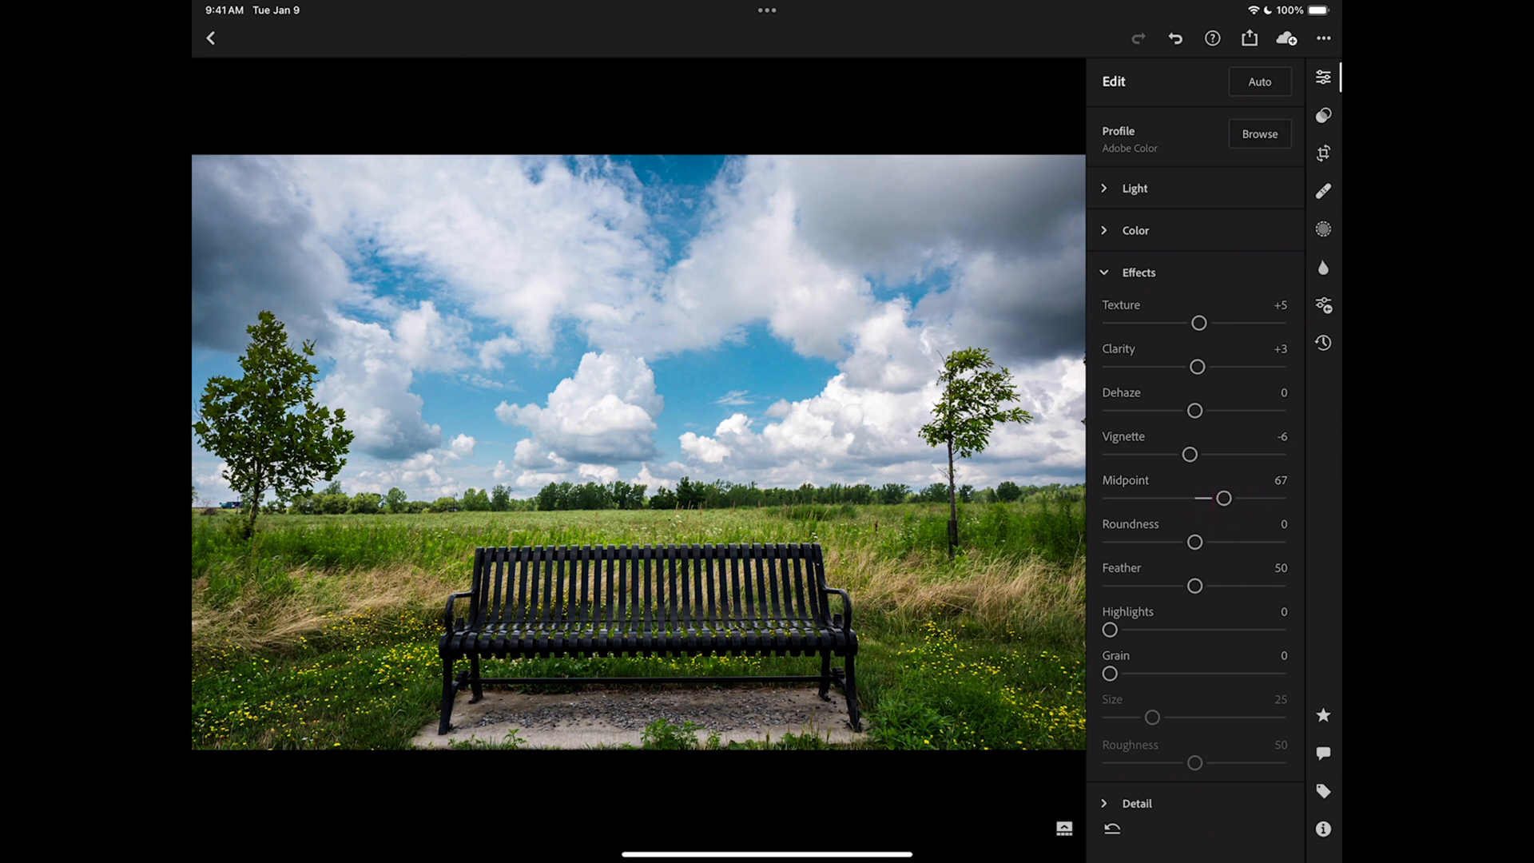
pyautogui.click(1138, 272)
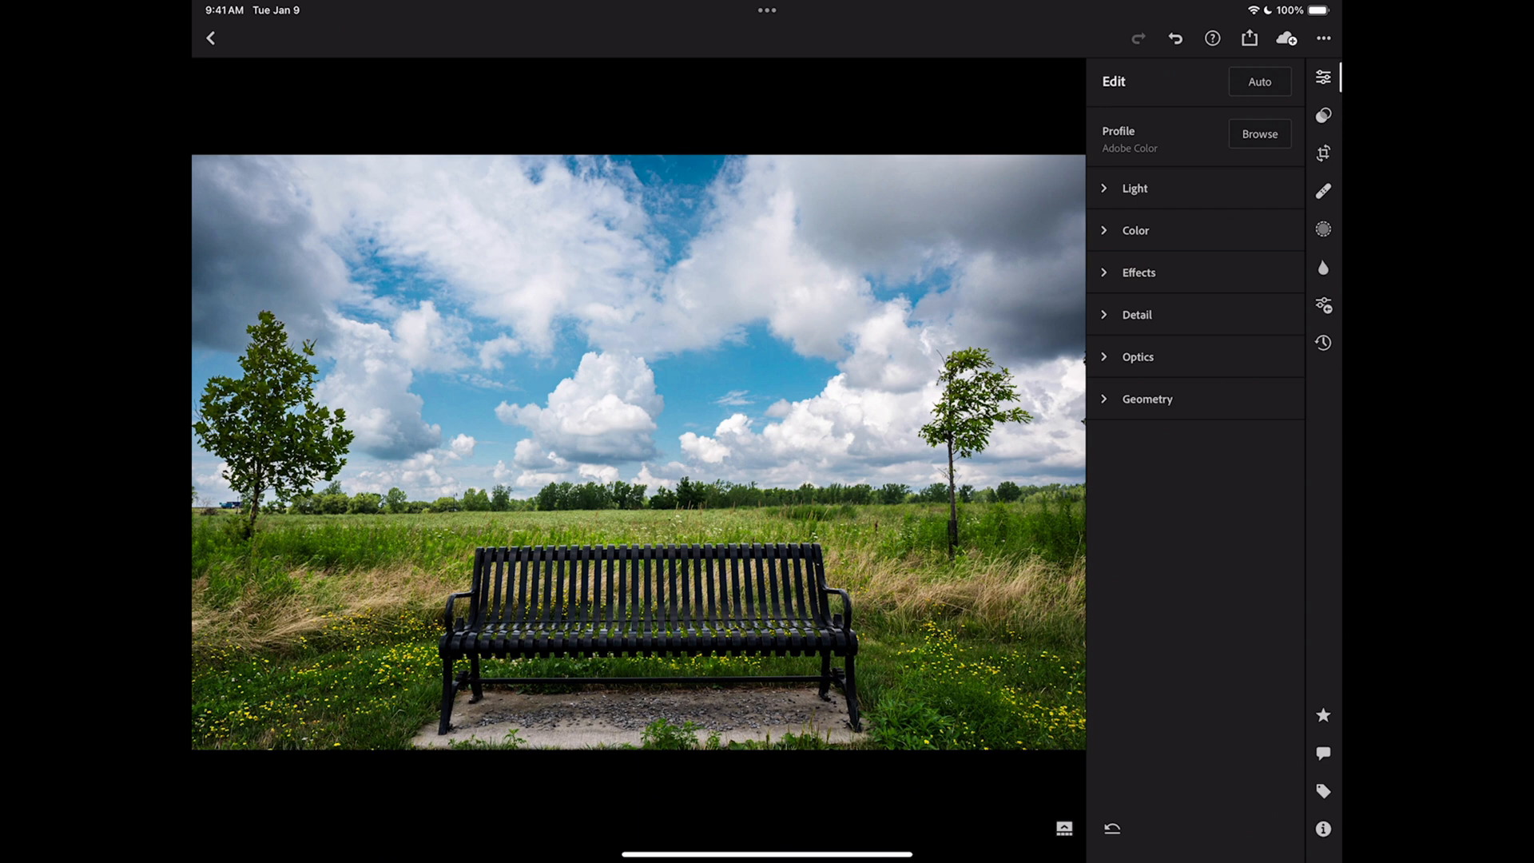
# Raise Detail noise reduction to 22, ease it to 19, and collapse Detail.
pyautogui.click(1136, 314)
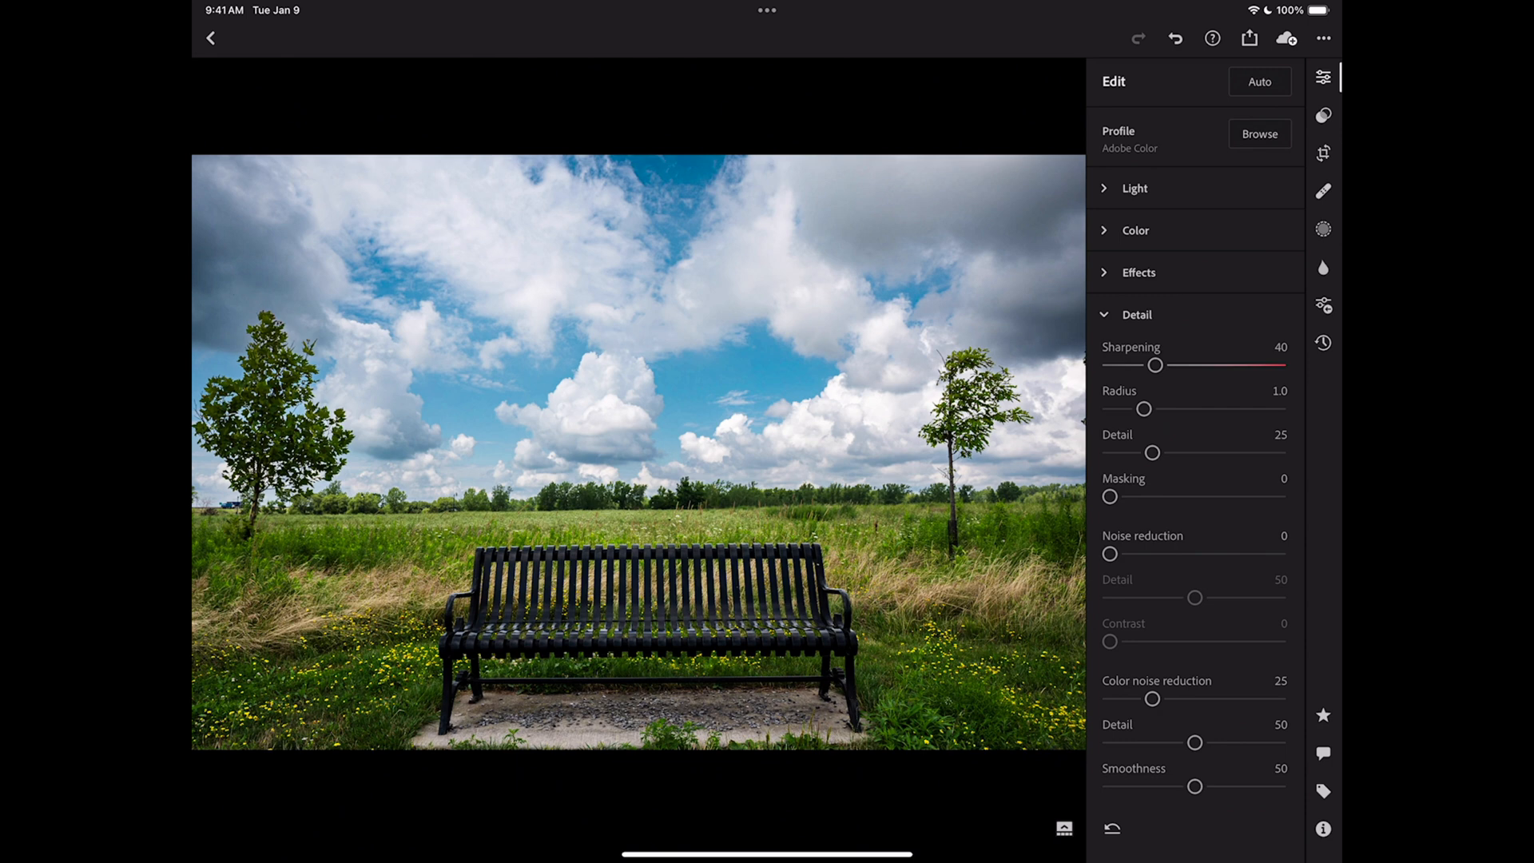
pyautogui.moveTo(1111, 554); pyautogui.dragTo(1152, 554)
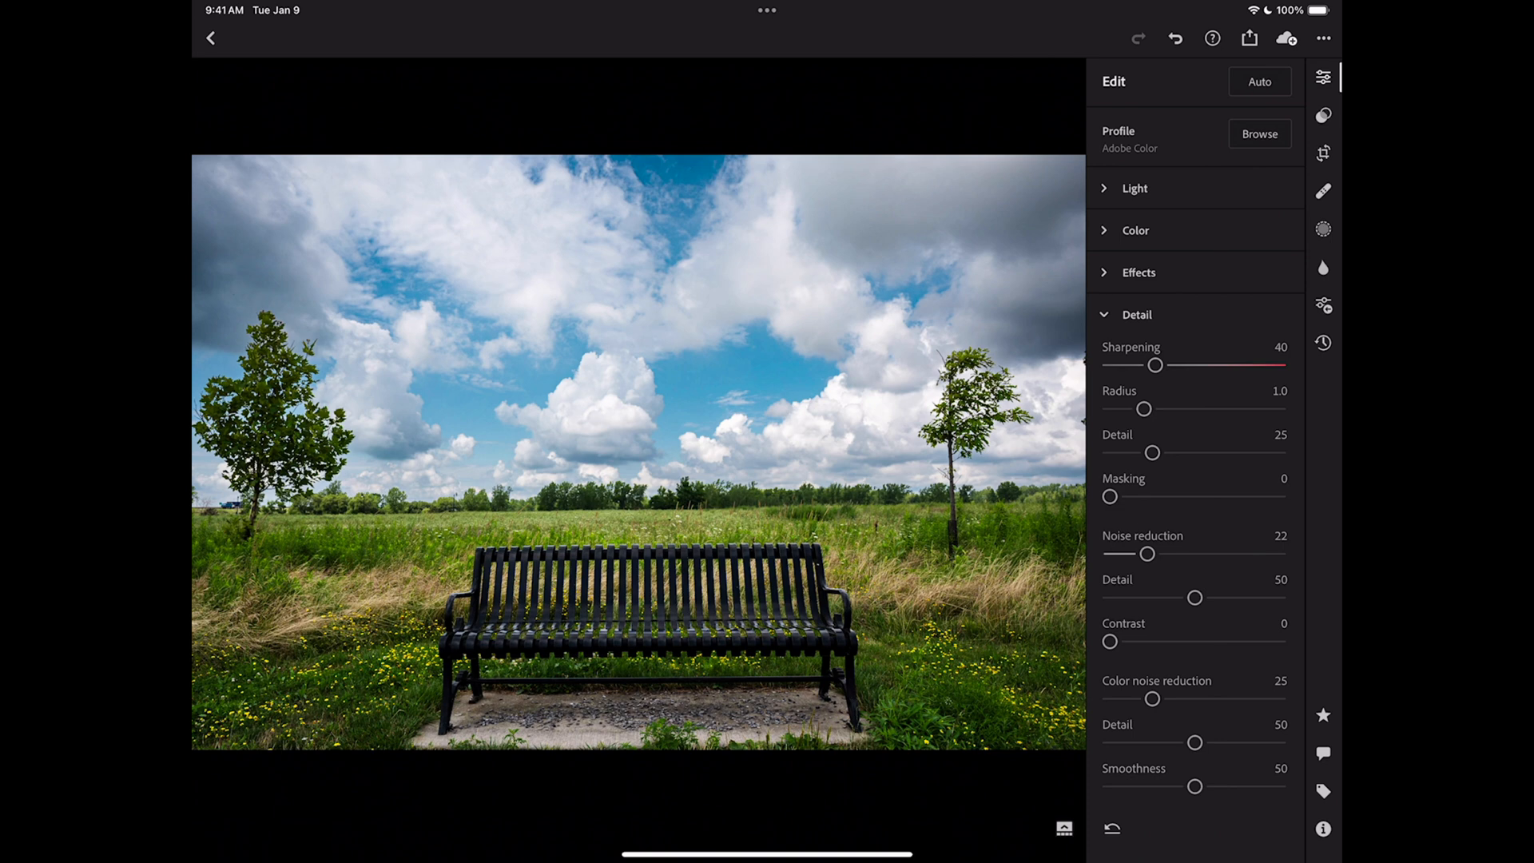
pyautogui.moveTo(1148, 553); pyautogui.dragTo(1130, 553)
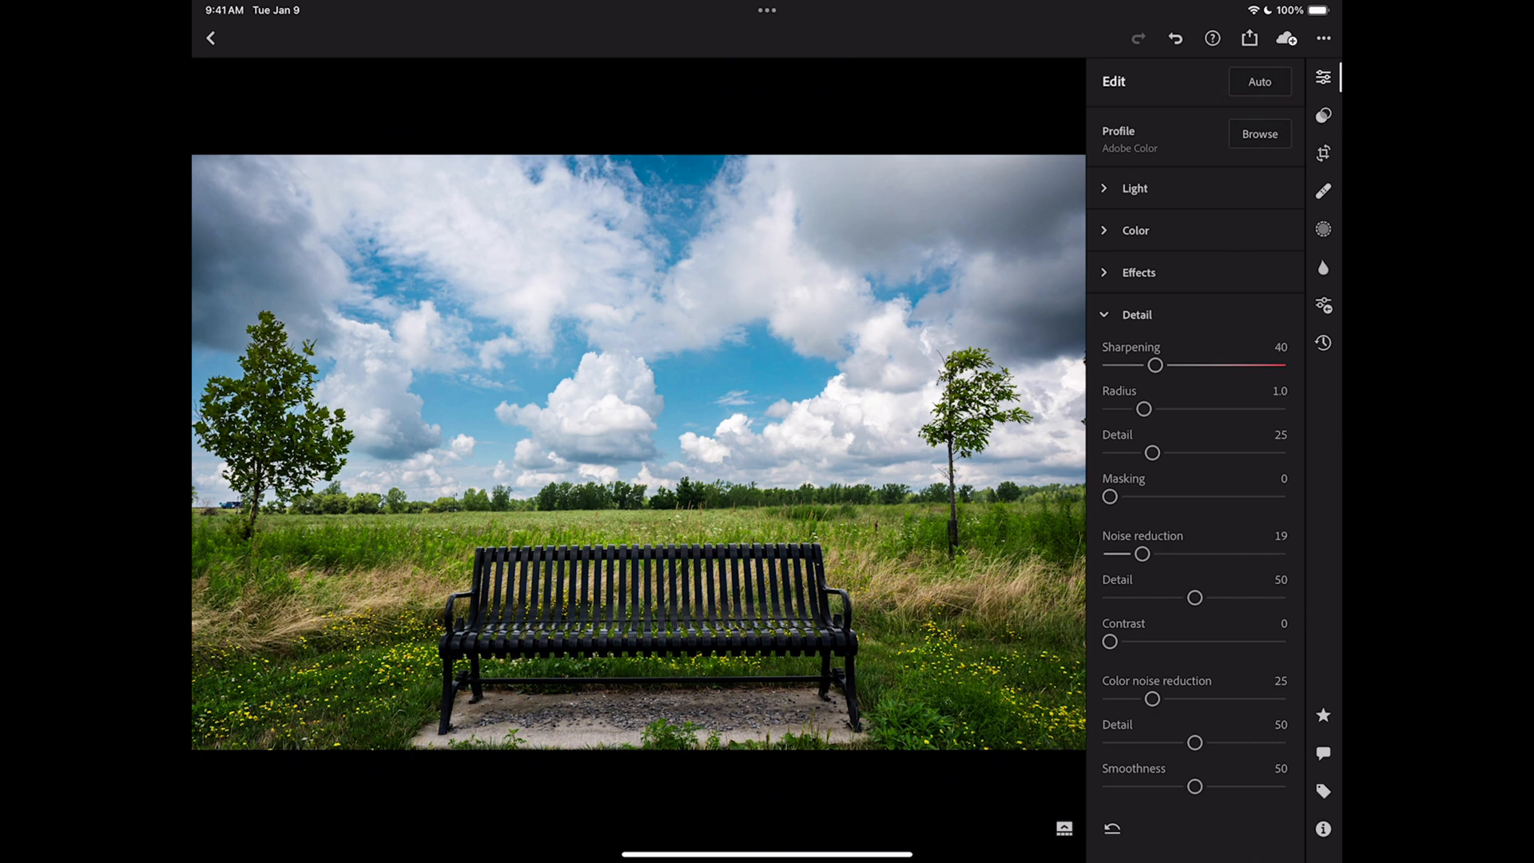
pyautogui.click(1138, 314)
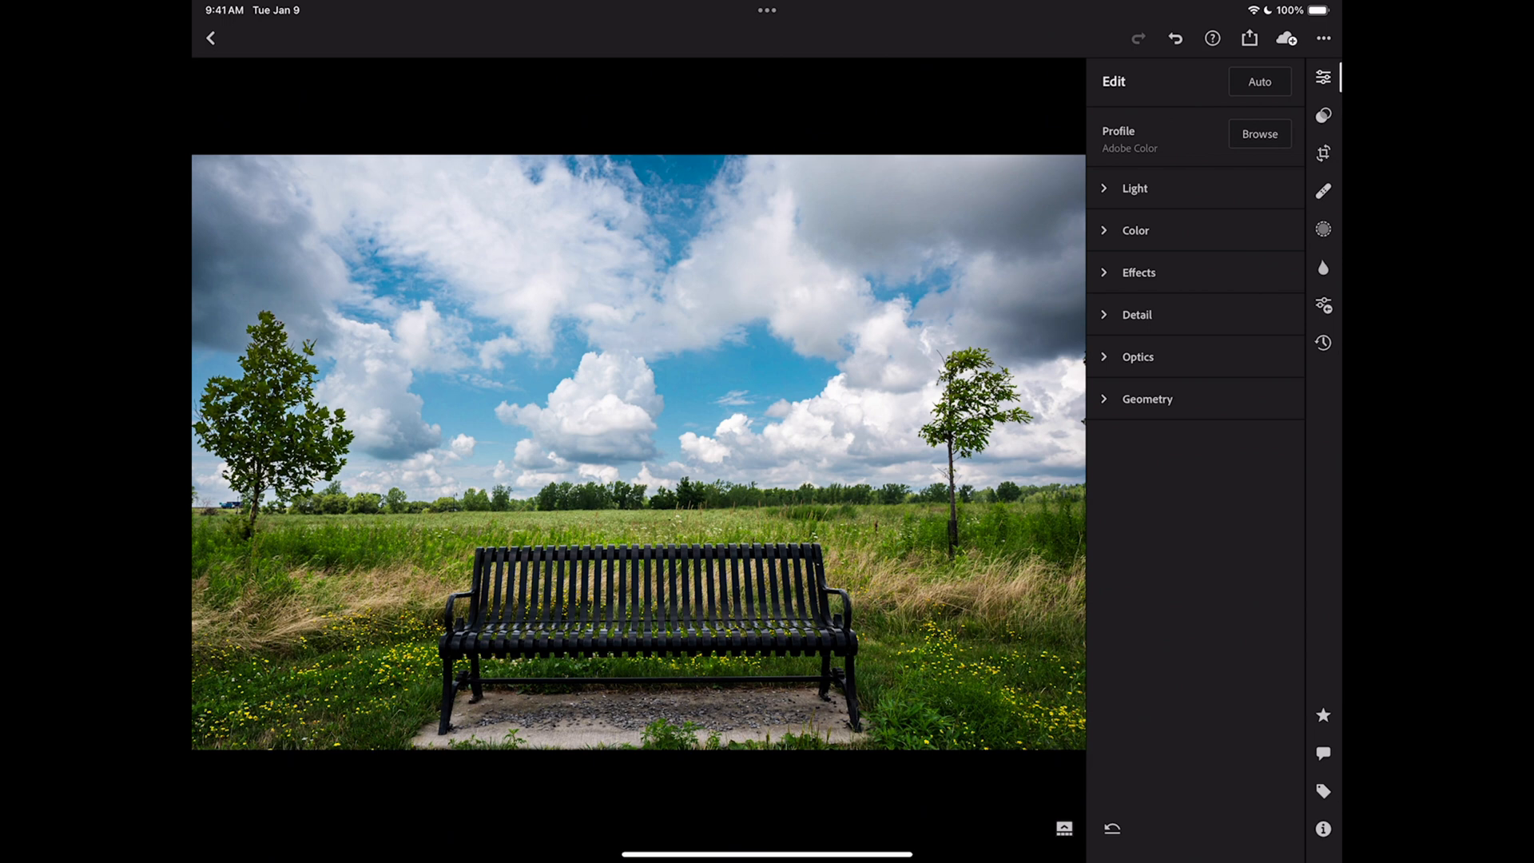
pyautogui.click(1139, 356)
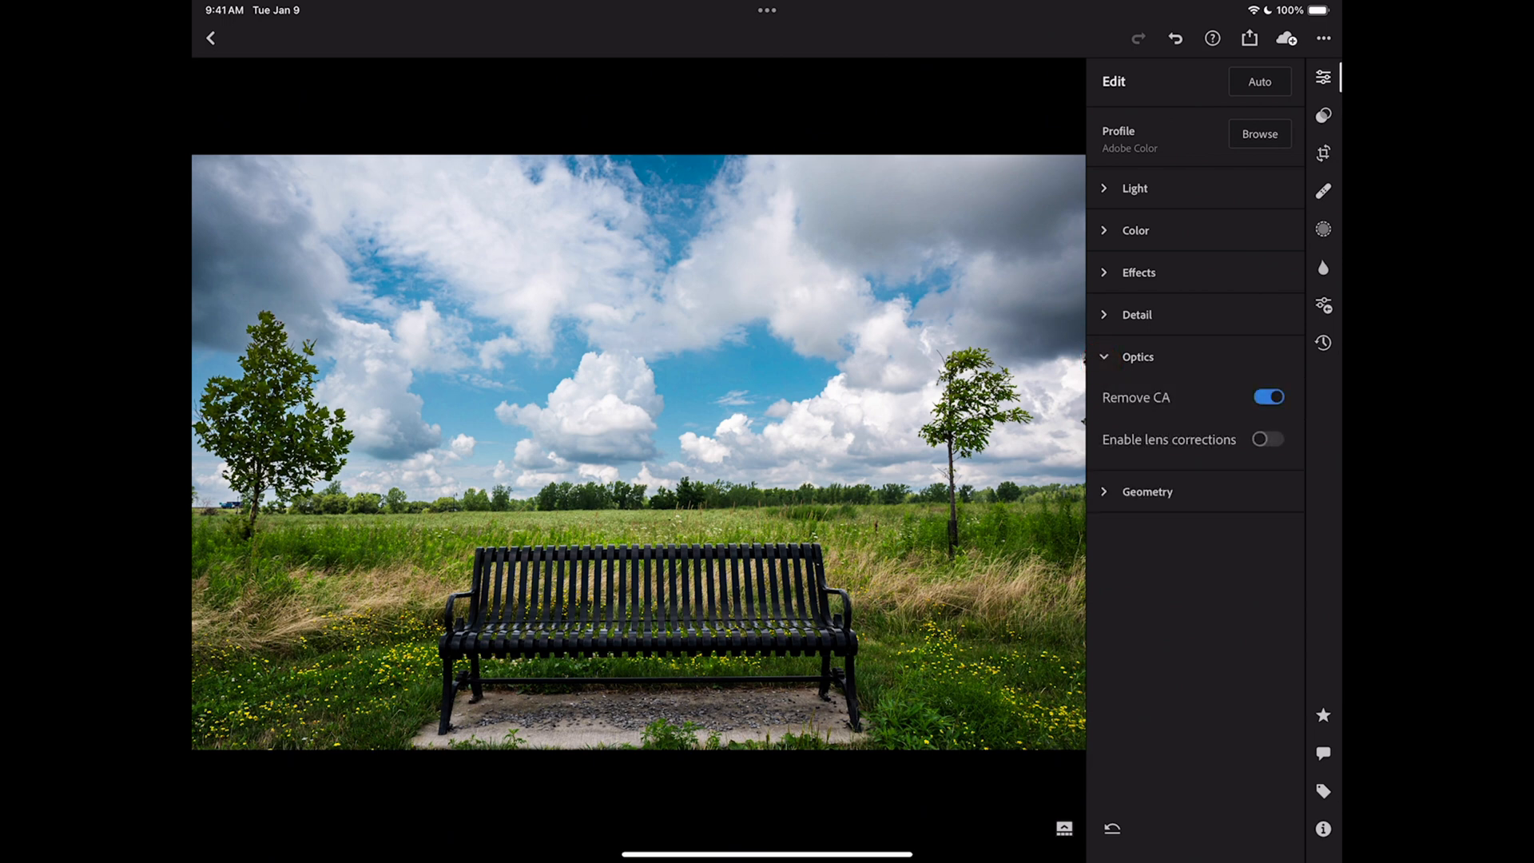
pyautogui.click(1268, 440)
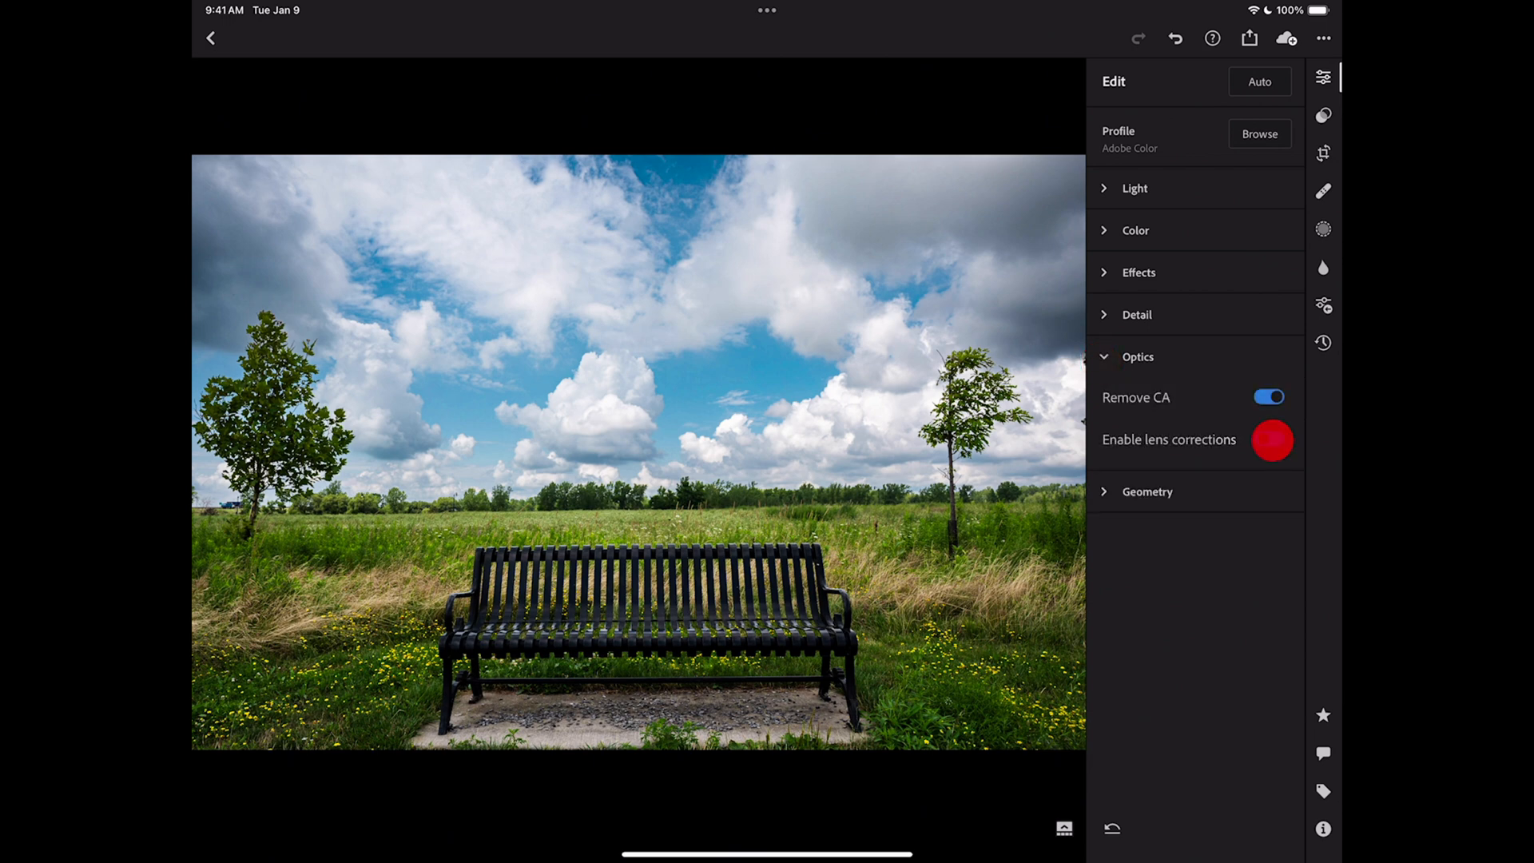
pyautogui.click(1138, 356)
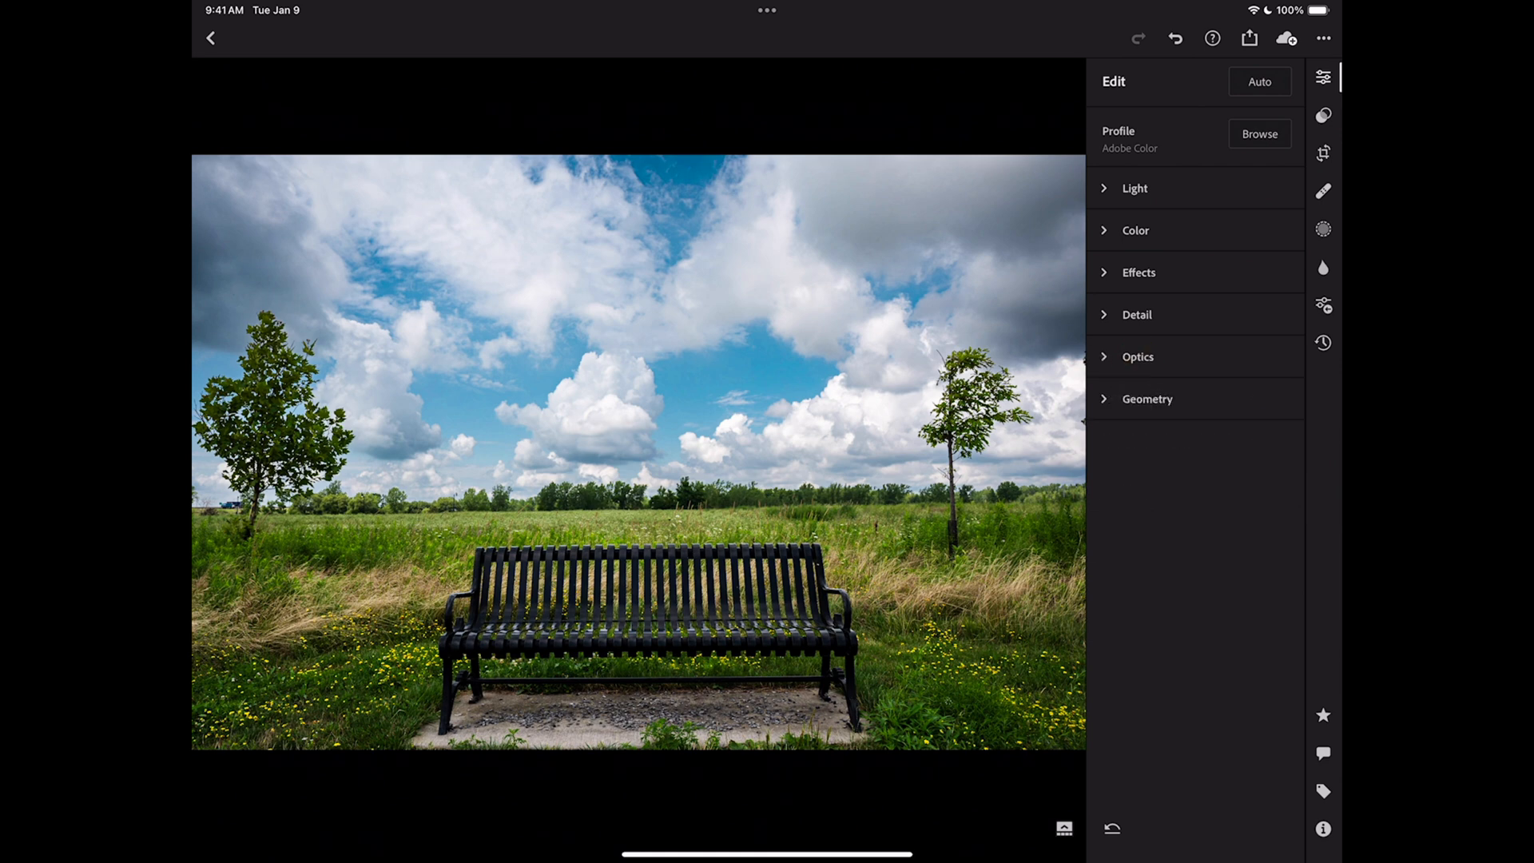
pyautogui.click(1147, 398)
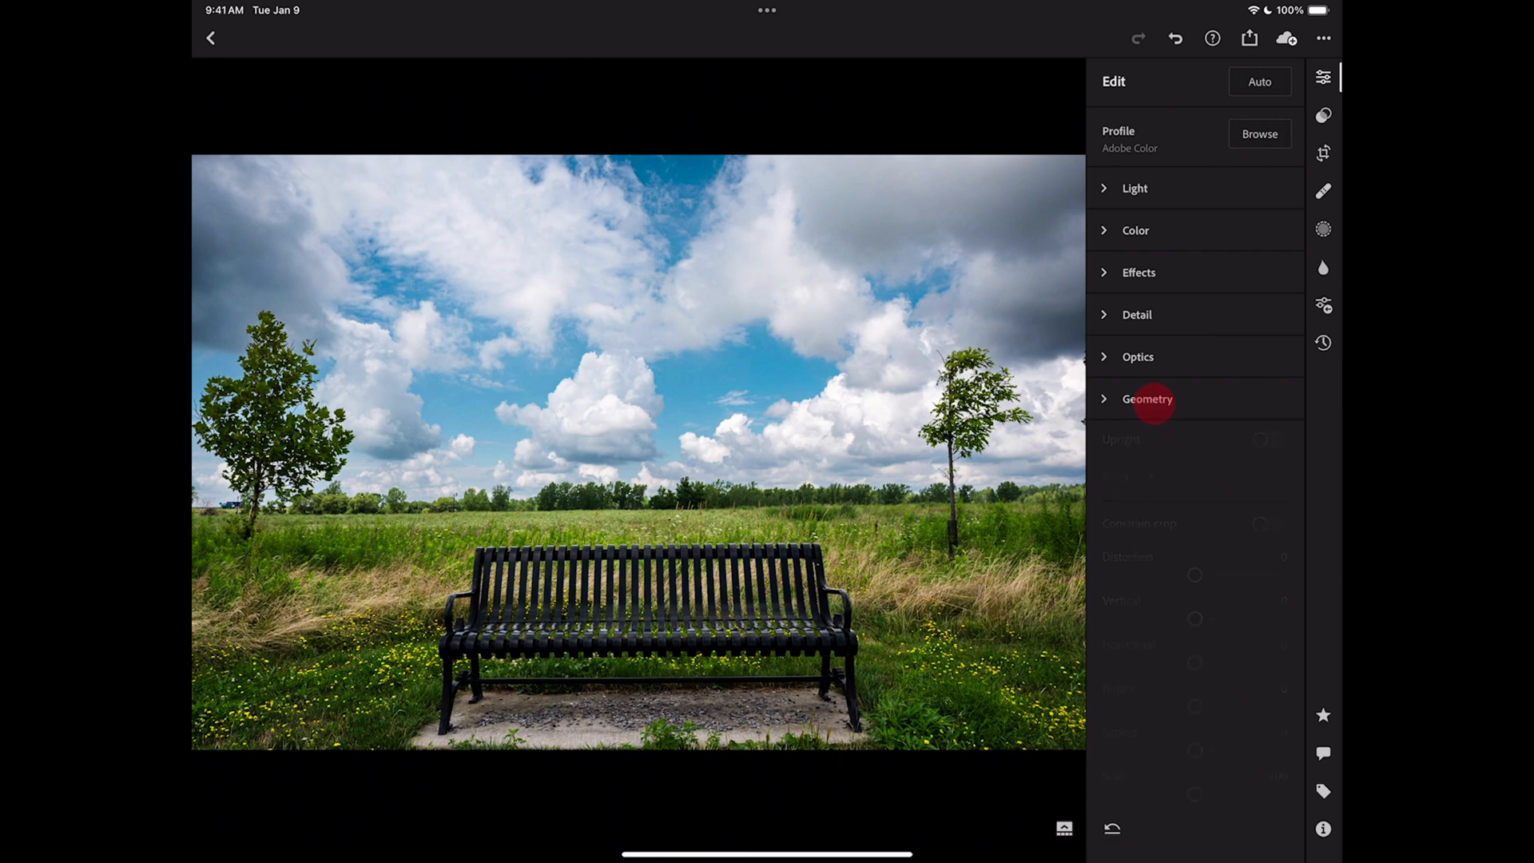
pyautogui.click(1147, 400)
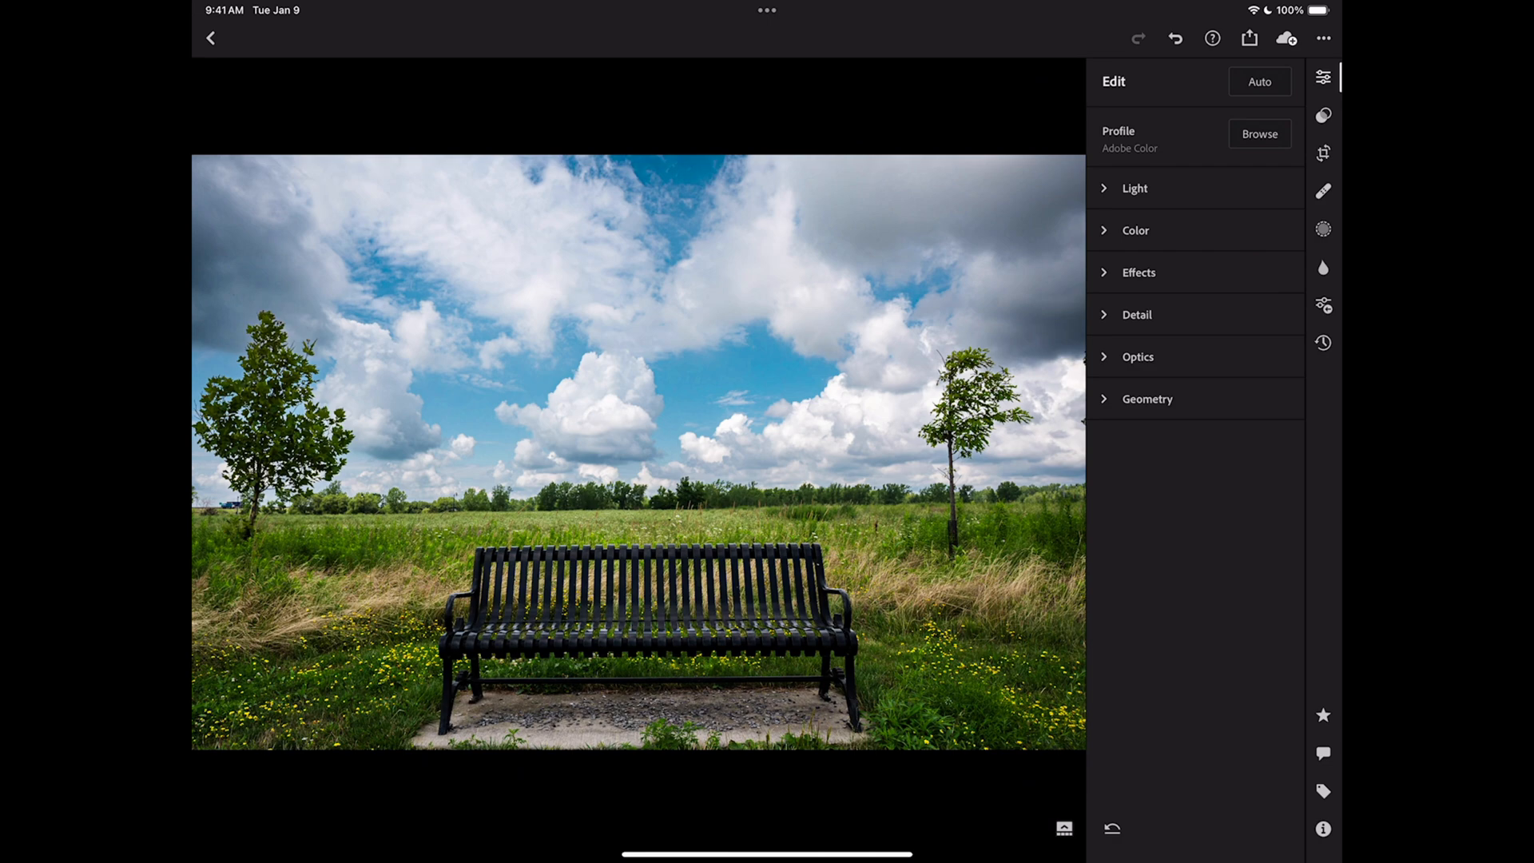
pyautogui.click(1324, 191)
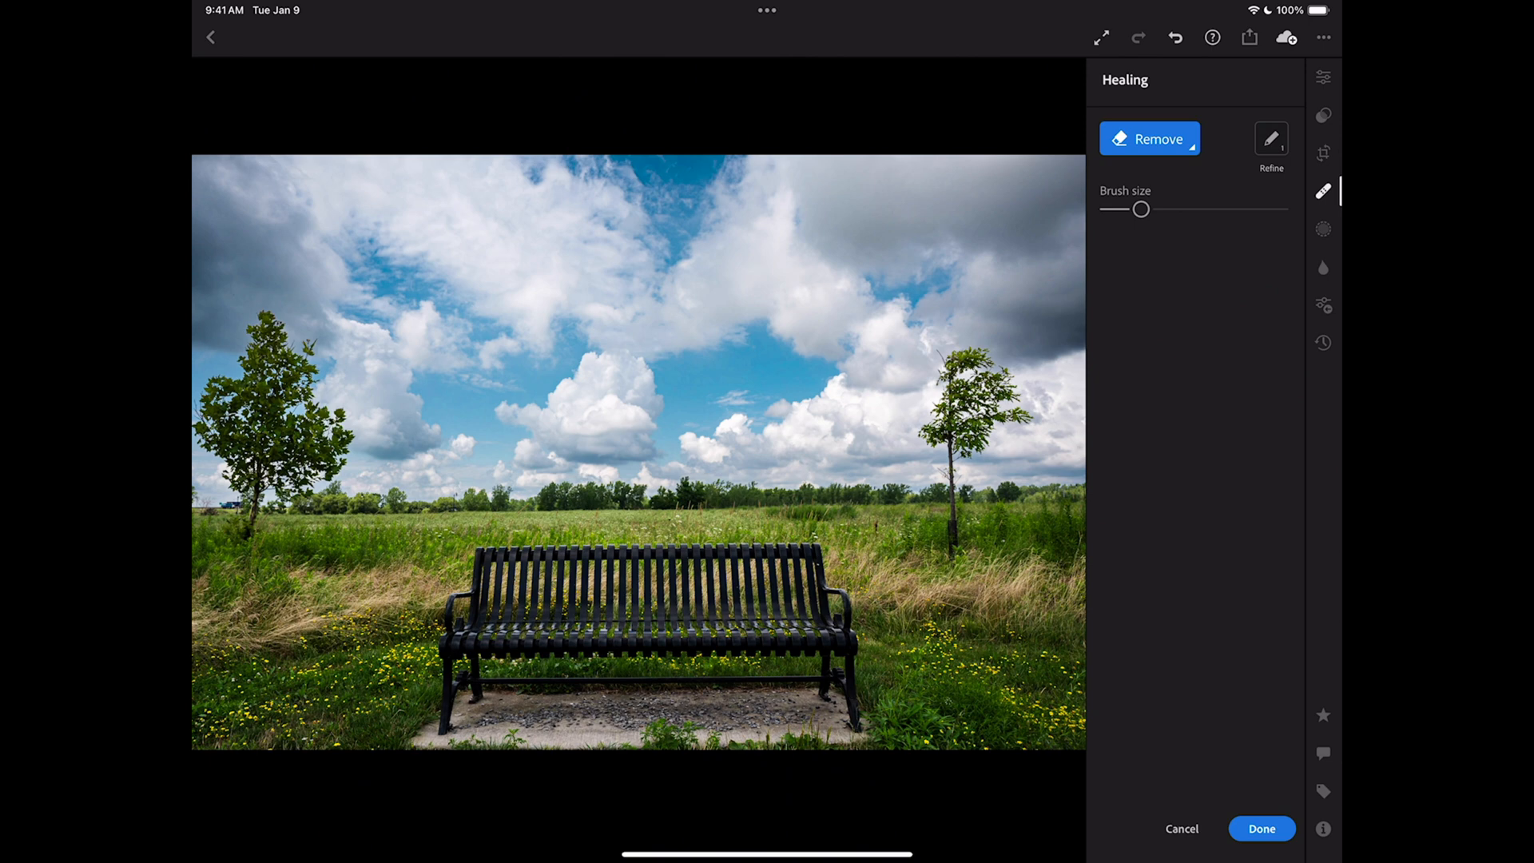
pyautogui.click(1322, 77)
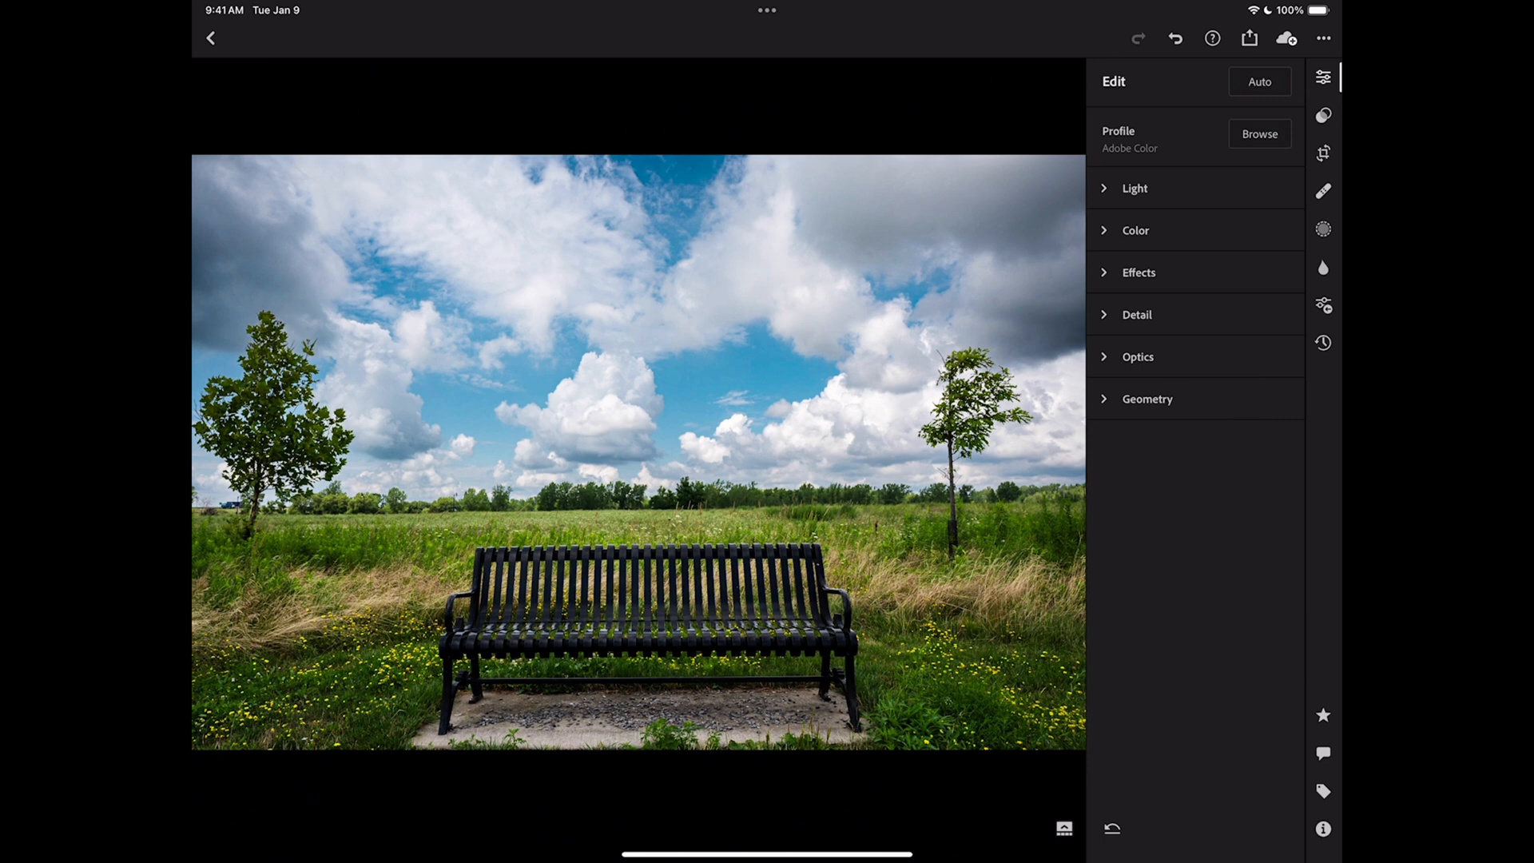
# Review Light, Color and Color grading without changes, ending with Detail expanded.
pyautogui.click(1134, 188)
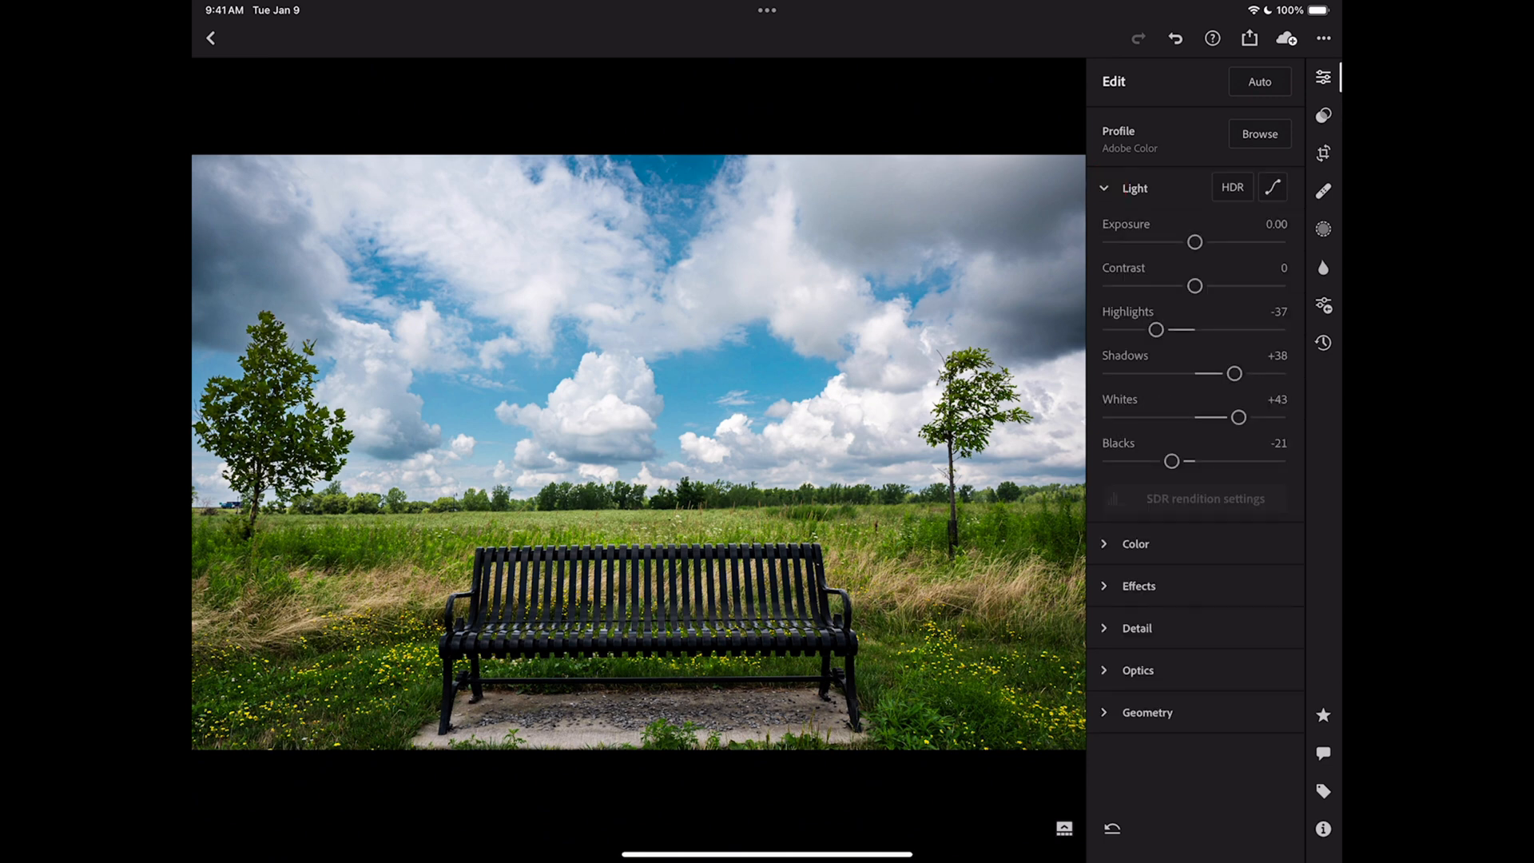
pyautogui.click(1135, 230)
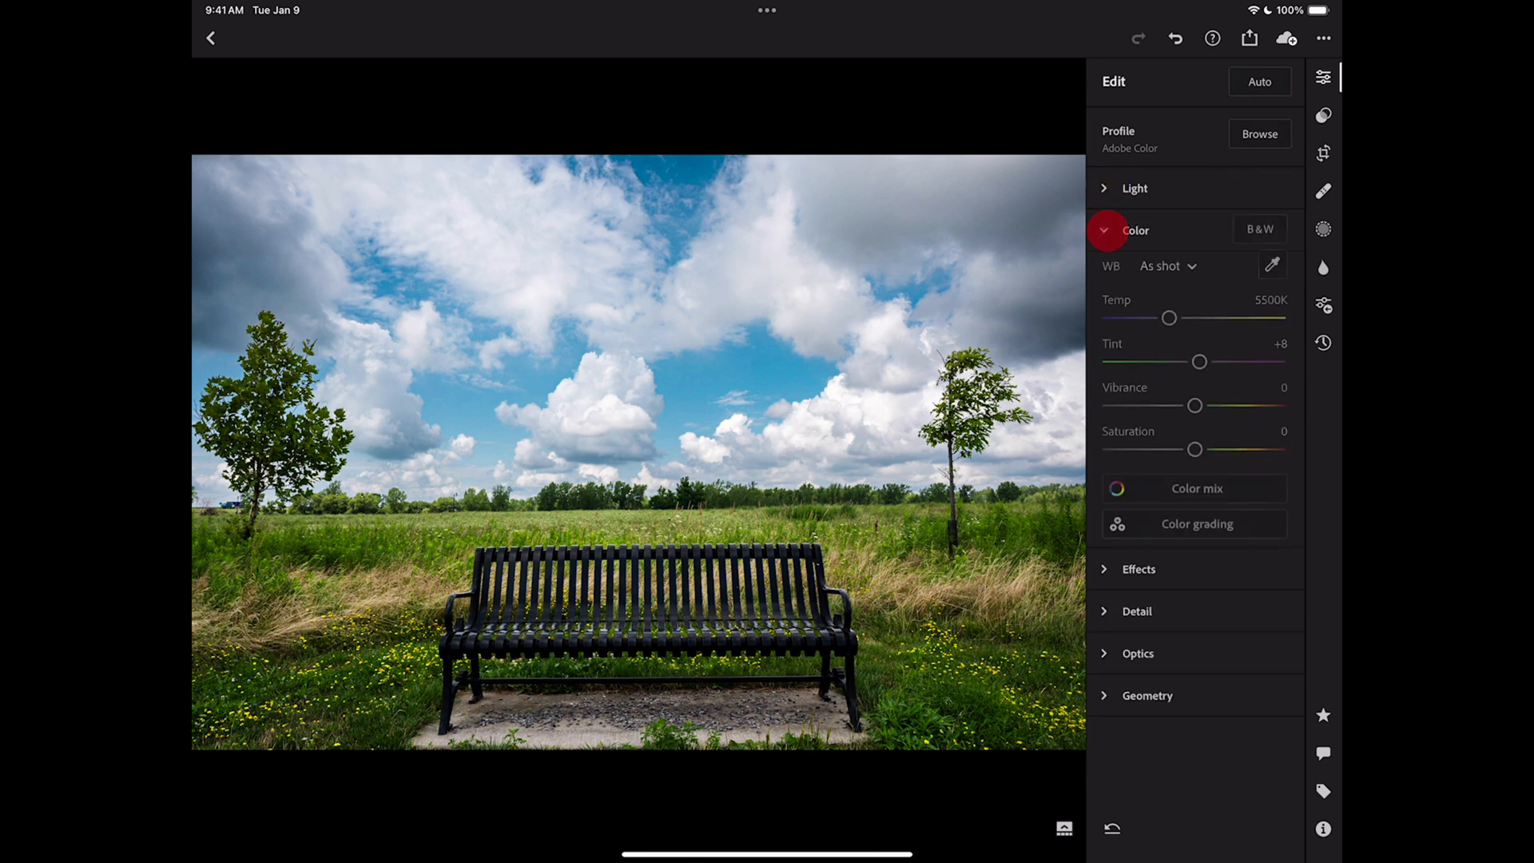
pyautogui.click(1195, 489)
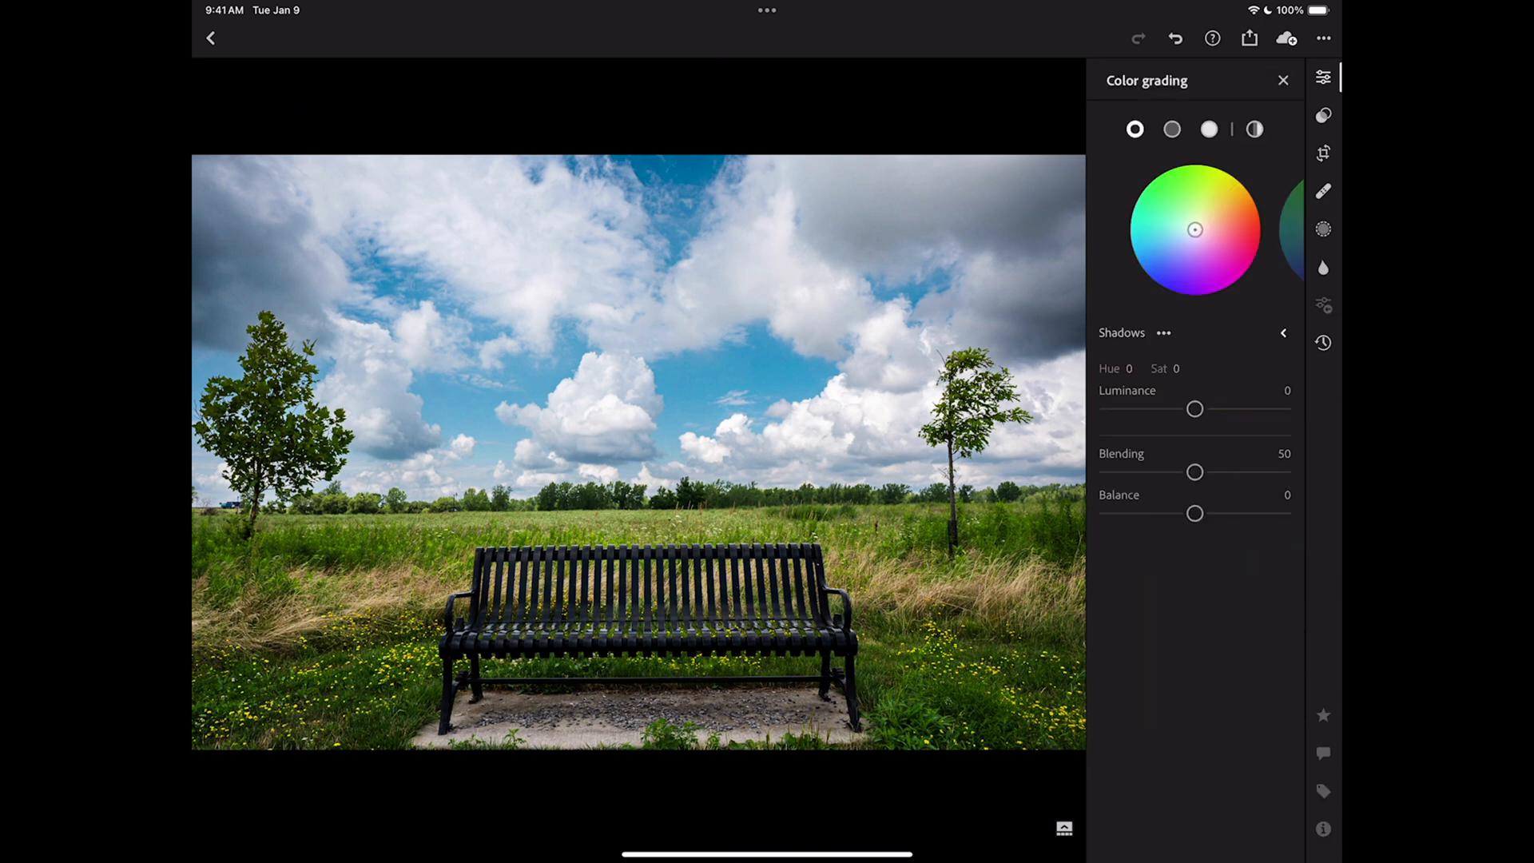
pyautogui.click(1285, 80)
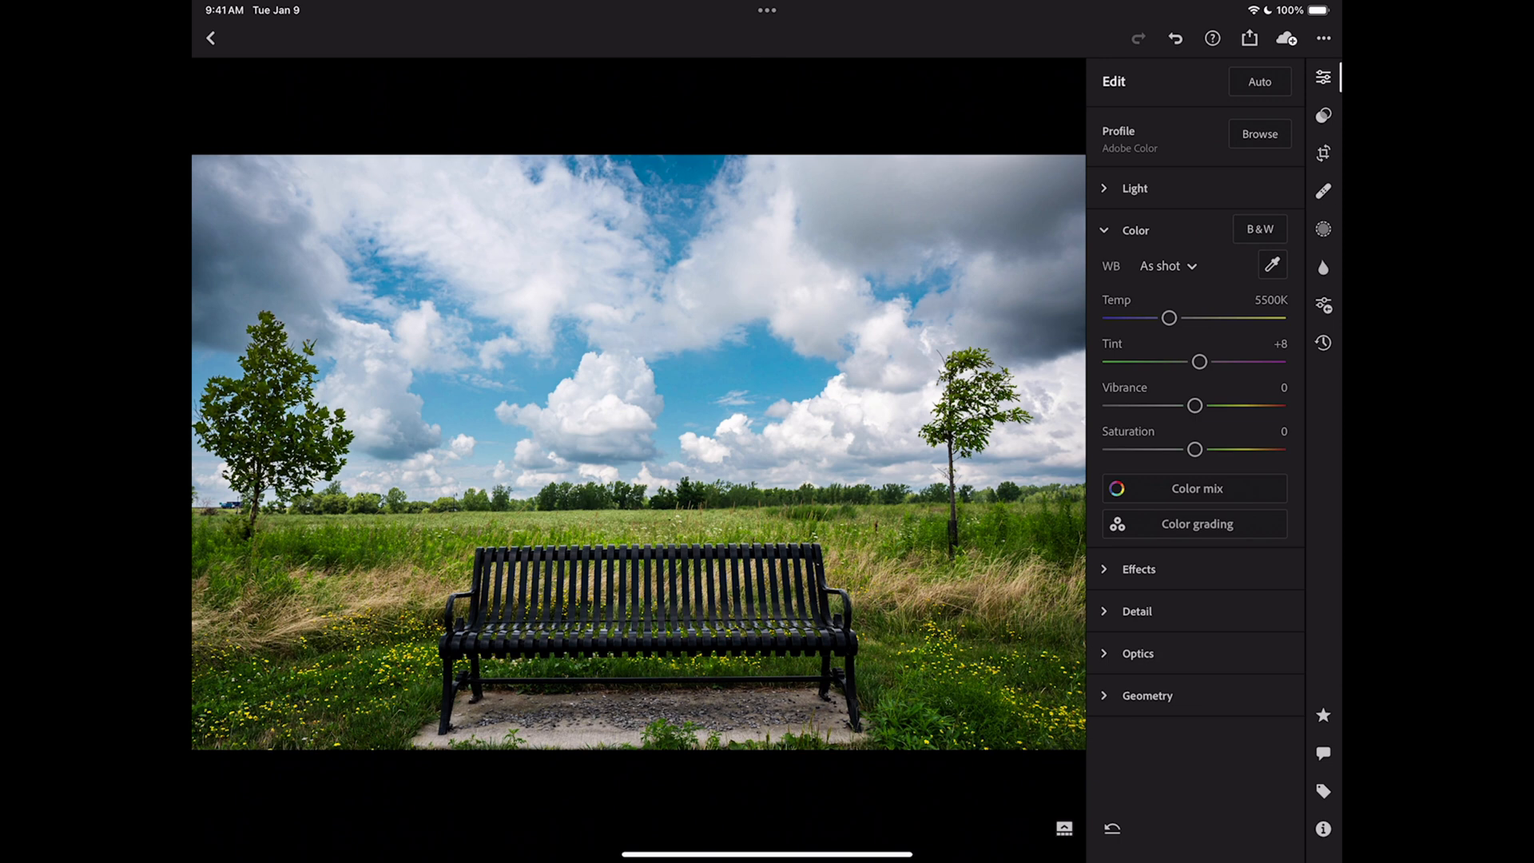
pyautogui.click(1134, 230)
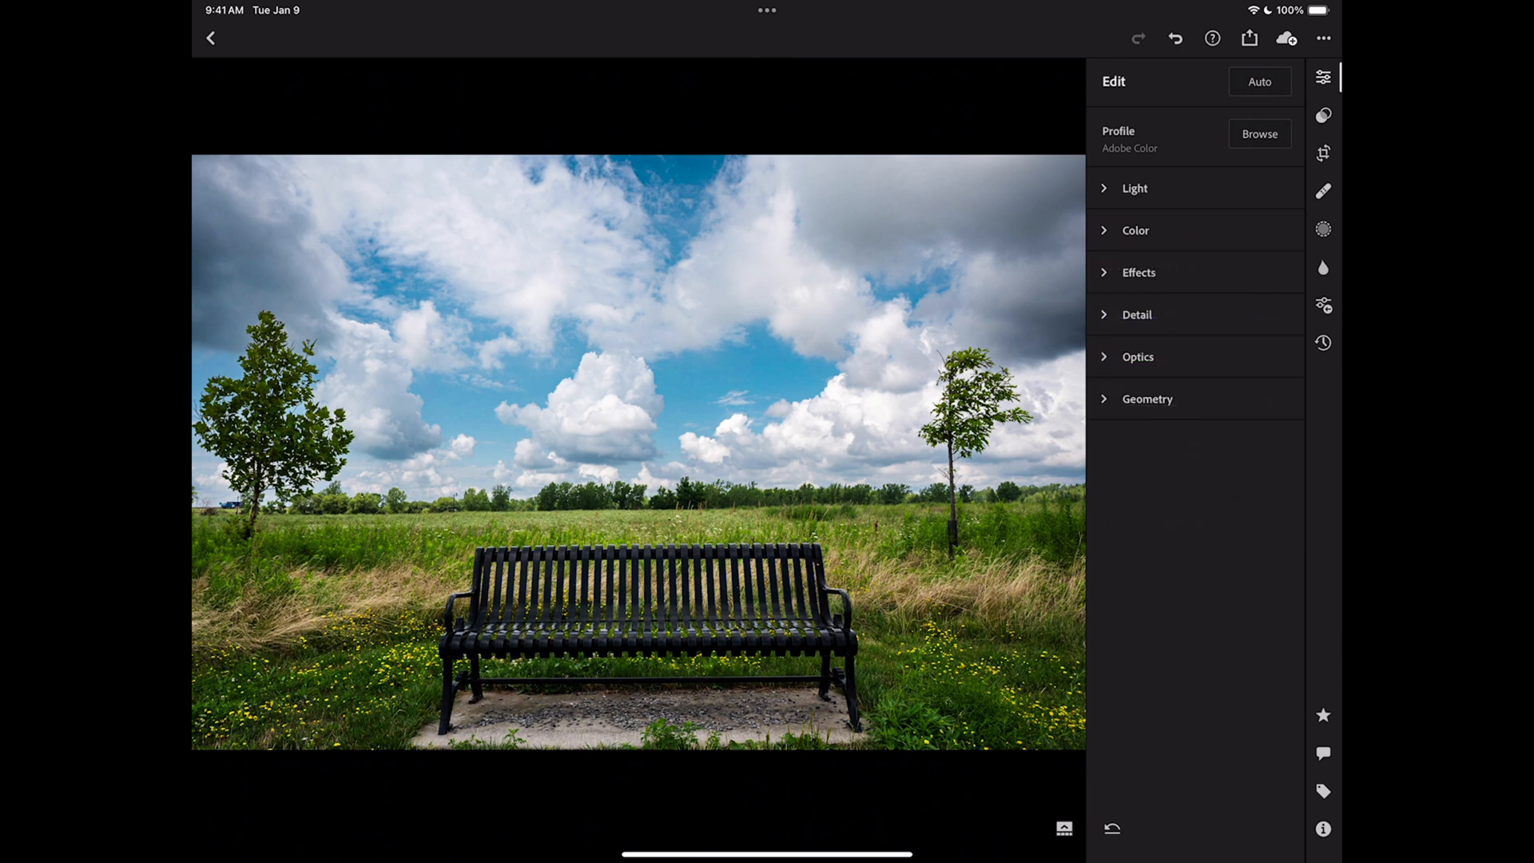
pyautogui.click(1137, 314)
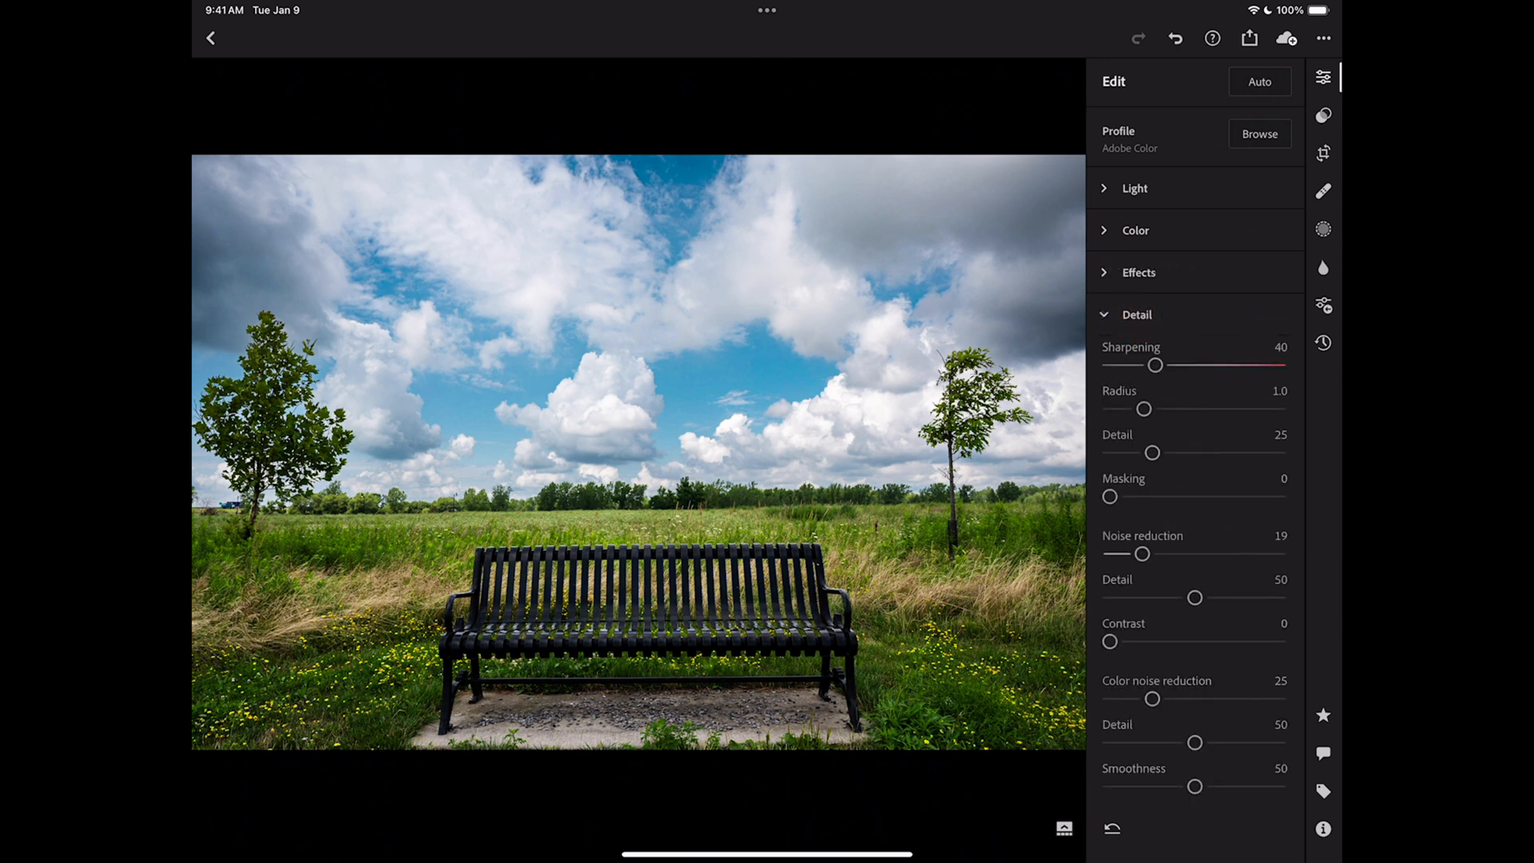